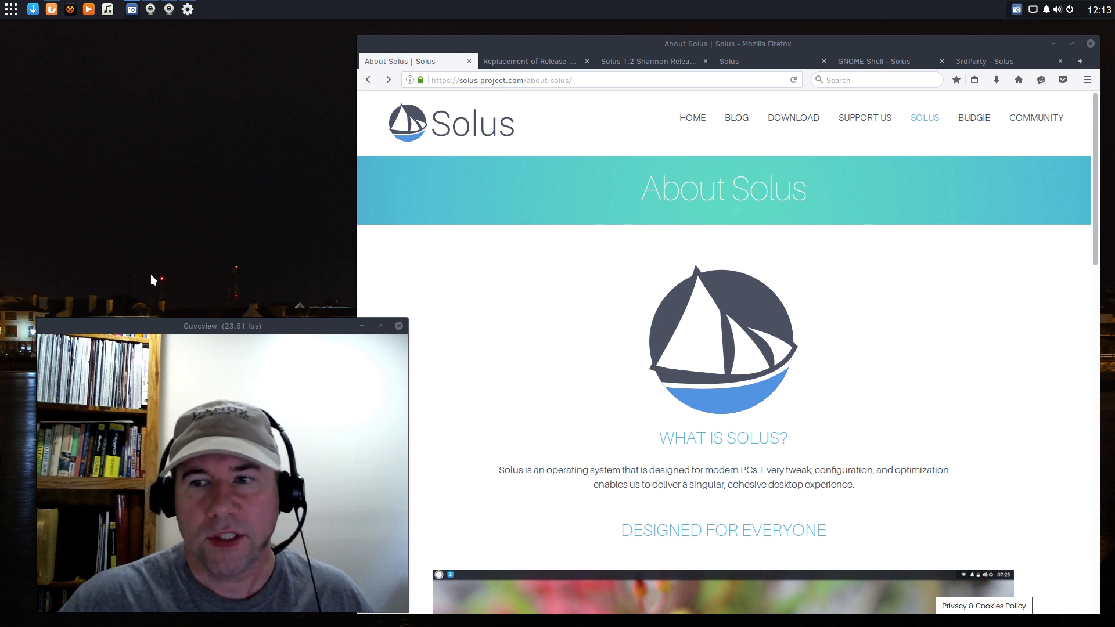
- Scroll down the About Solus page through its sections to the download invitation
{"action": "scroll", "scroll_direction": "down", "scroll_amount": 3}
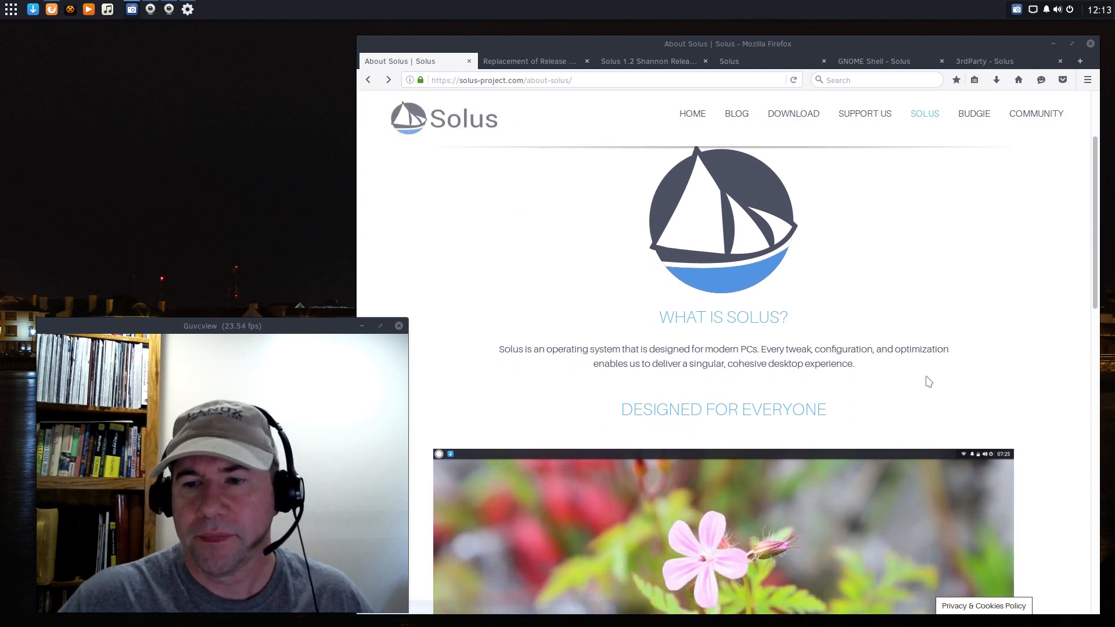
{"action": "scroll", "scroll_direction": "down", "scroll_amount": 3}
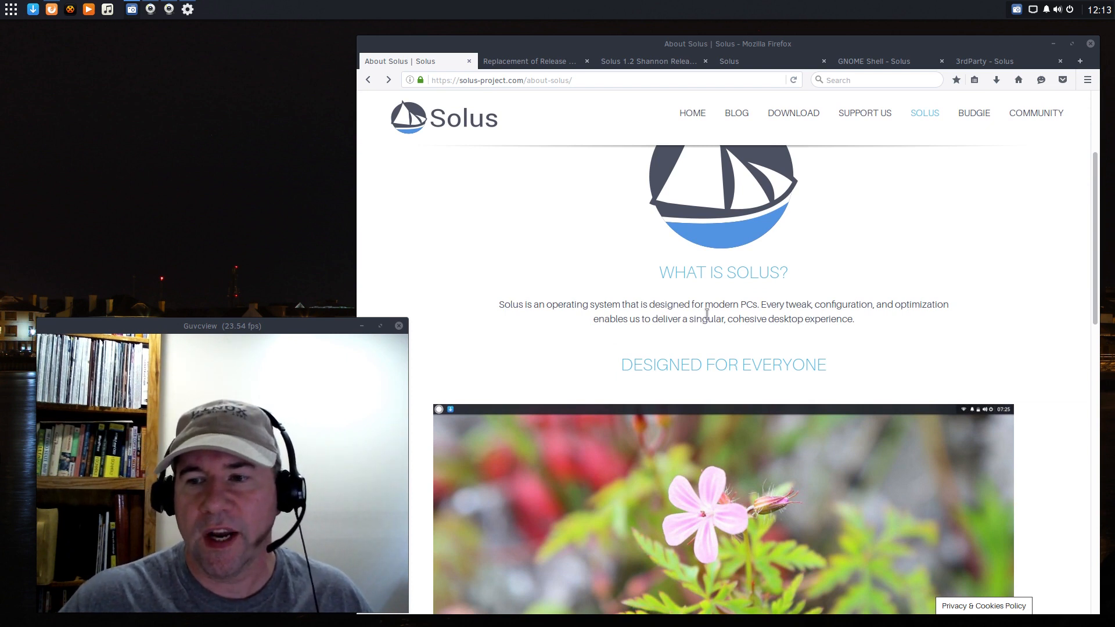
{"action": "mouse_move", "coordinate": [899, 316]}
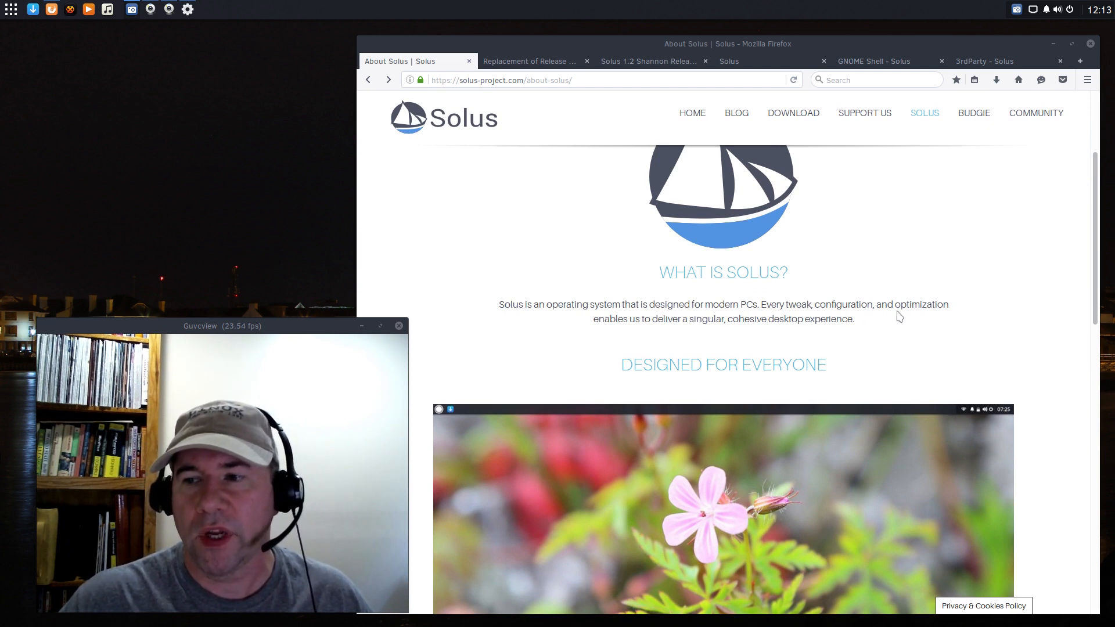
{"action": "mouse_move", "coordinate": [676, 341]}
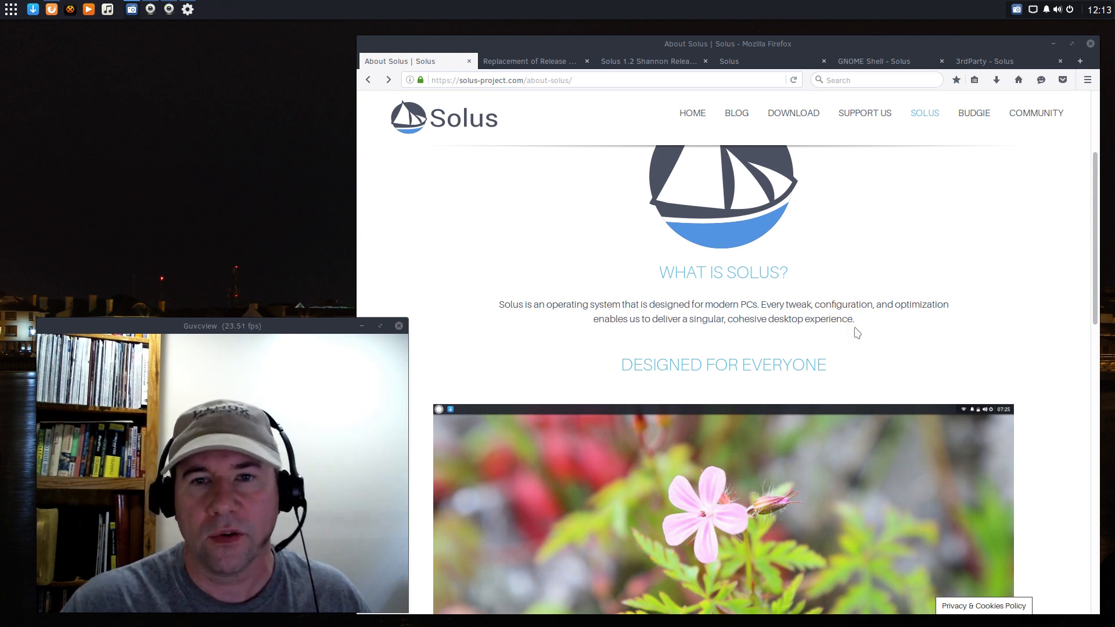
{"action": "scroll", "scroll_direction": "down", "scroll_amount": 3}
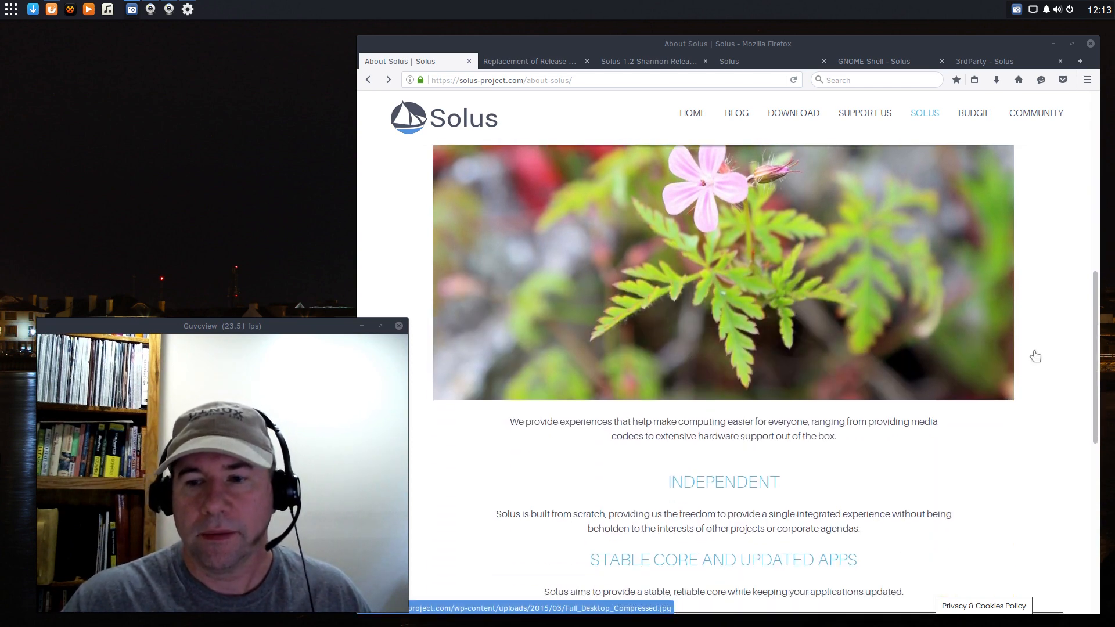
{"action": "scroll", "scroll_direction": "down", "scroll_amount": 3}
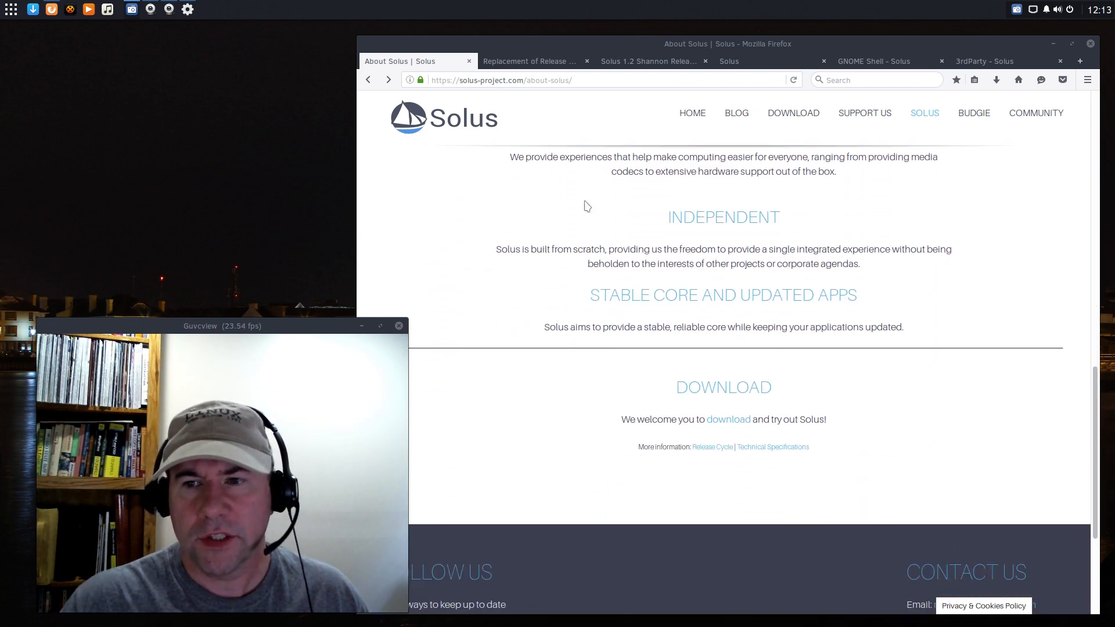
{"action": "mouse_move", "coordinate": [748, 202]}
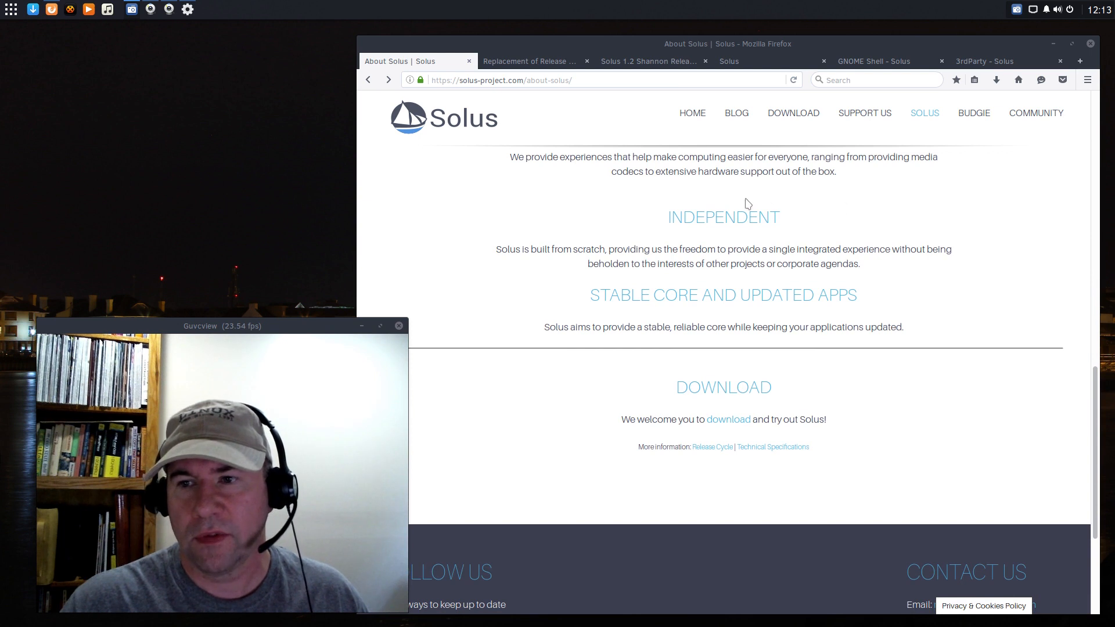
{"action": "mouse_move", "coordinate": [556, 176]}
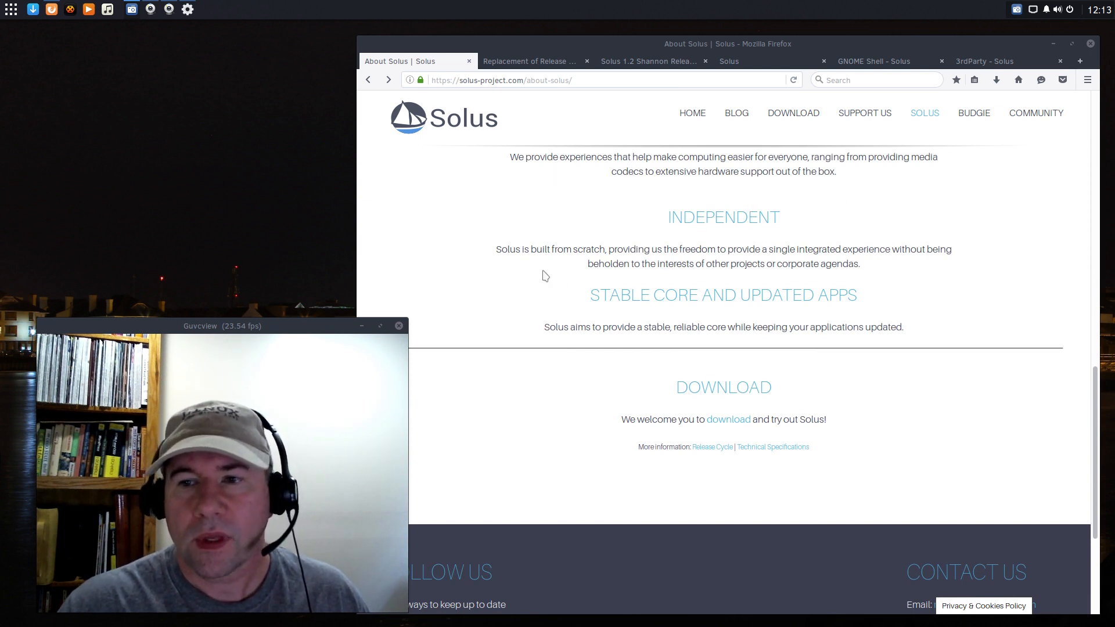
{"action": "mouse_move", "coordinate": [520, 272]}
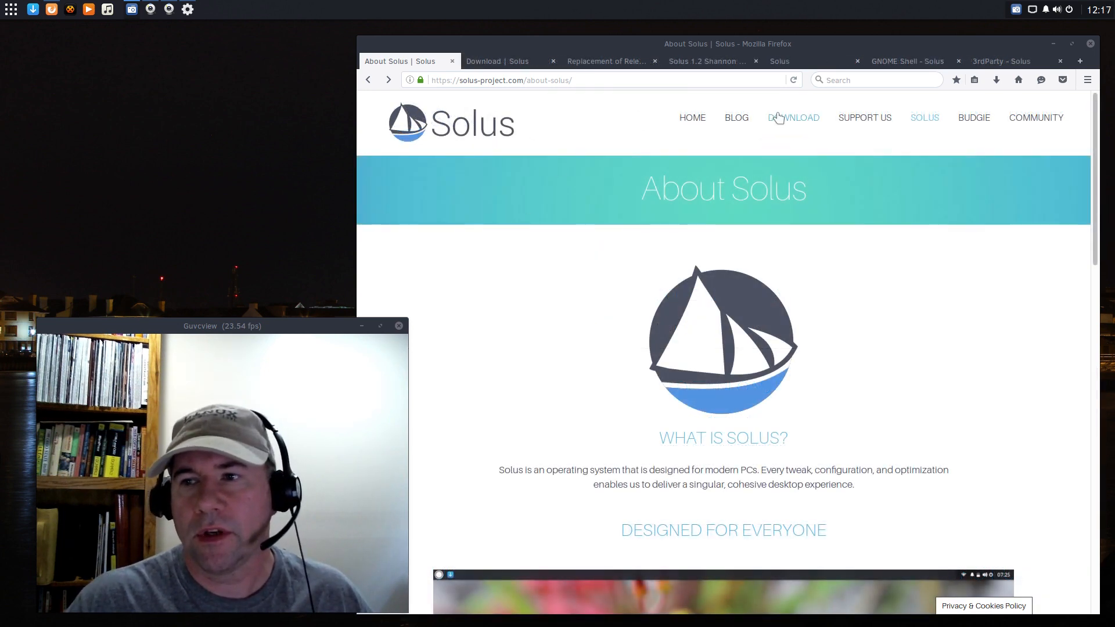
- Go to the Solus Download page and scroll down to the release options
{"action": "left_click", "coordinate": [793, 117]}
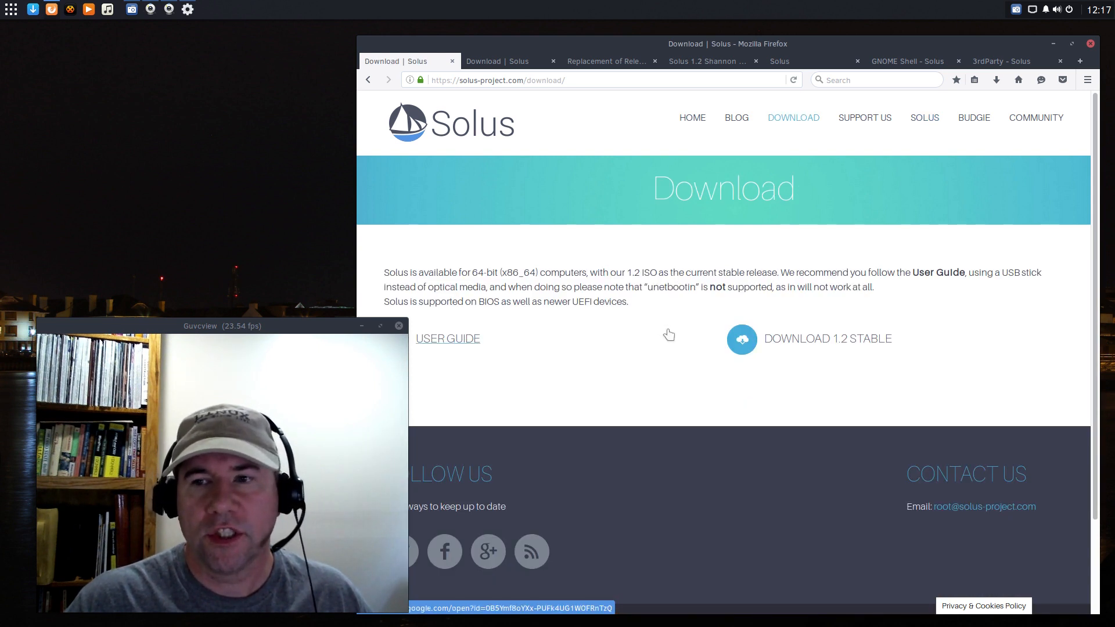
{"action": "scroll", "scroll_direction": "down", "scroll_amount": 3}
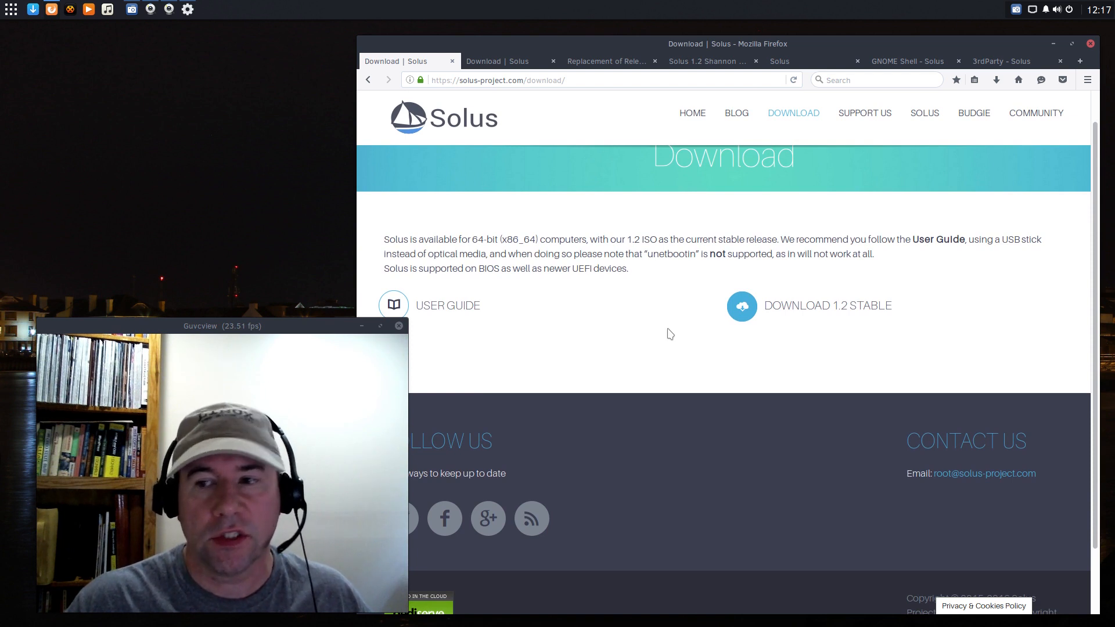
{"action": "scroll", "scroll_direction": "down", "scroll_amount": 3}
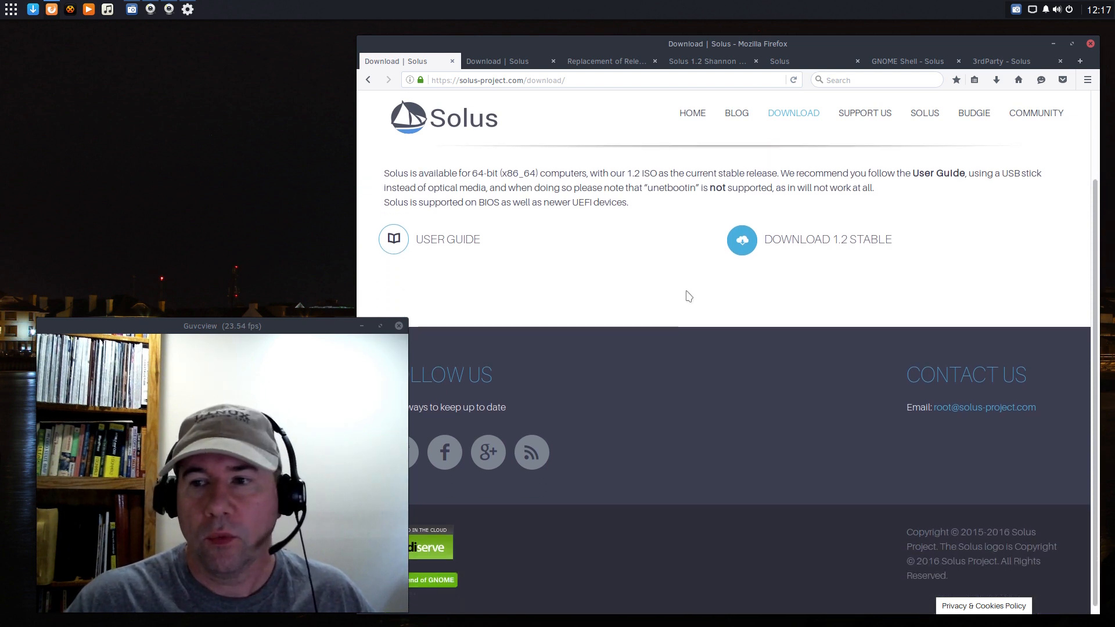
{"action": "mouse_move", "coordinate": [831, 247]}
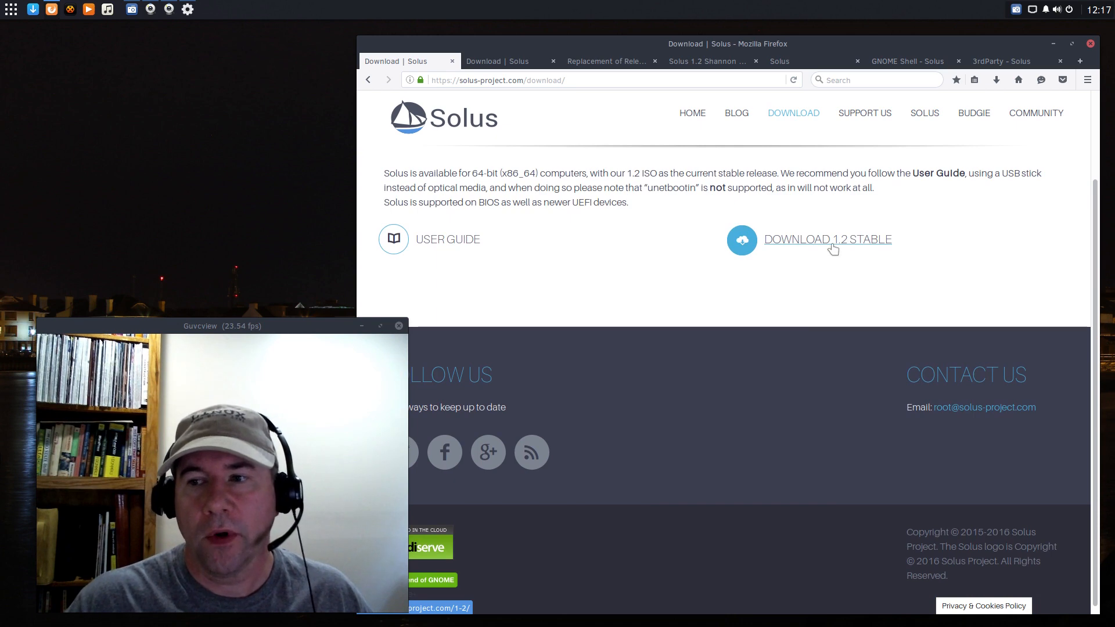
- View the 1.2 Stable release's torrent and mirror ISO links, then return to the Download page
{"action": "left_click", "coordinate": [827, 239]}
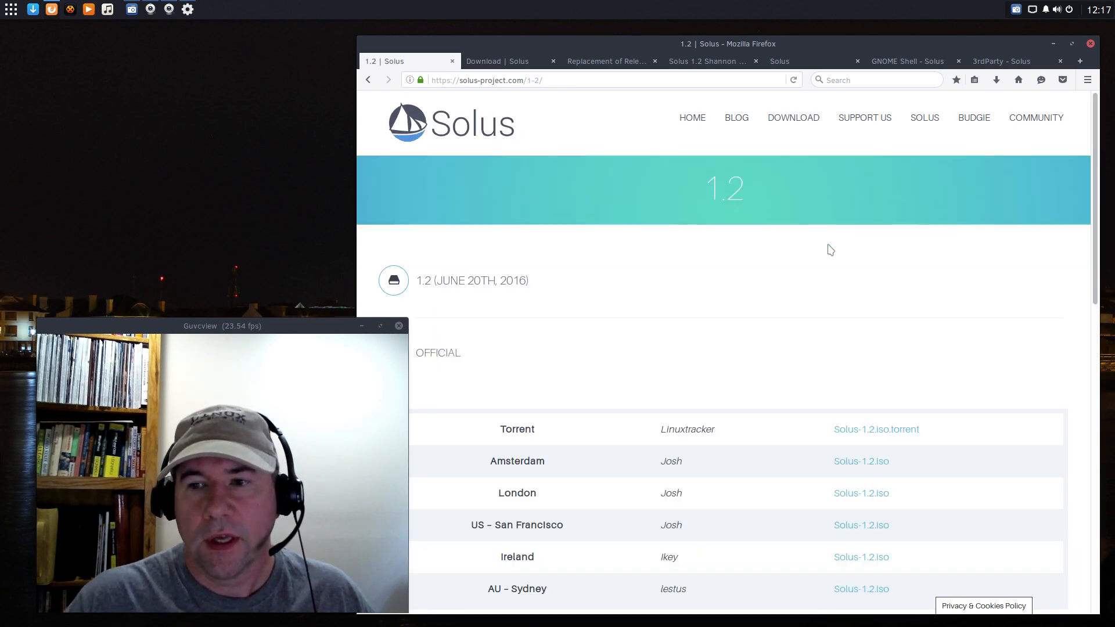
{"action": "scroll", "scroll_direction": "down", "scroll_amount": 3}
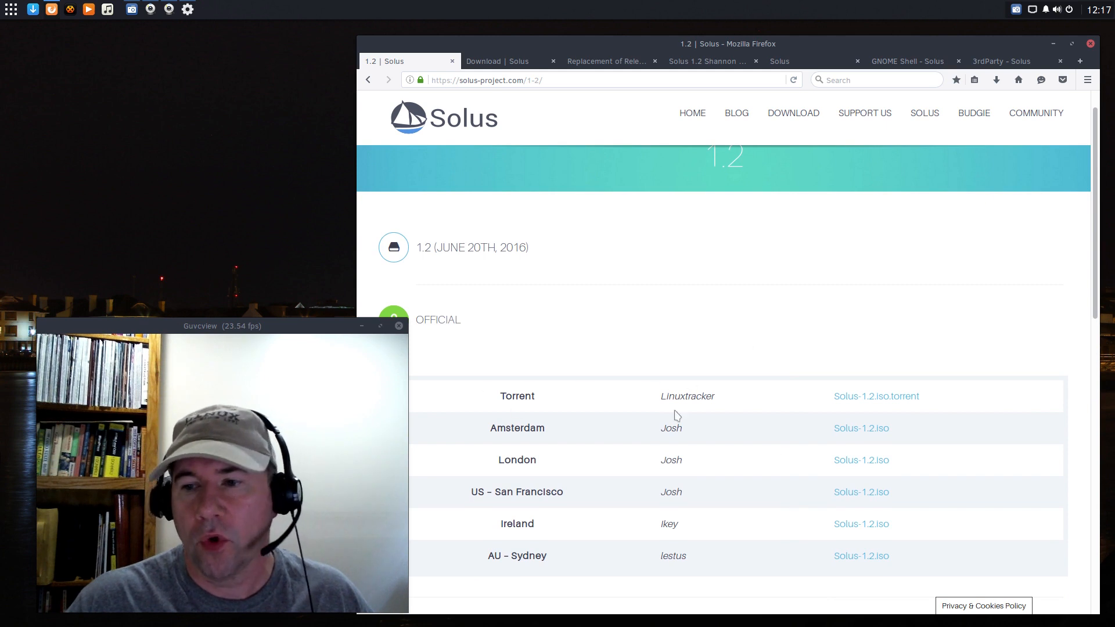
{"action": "mouse_move", "coordinate": [760, 470]}
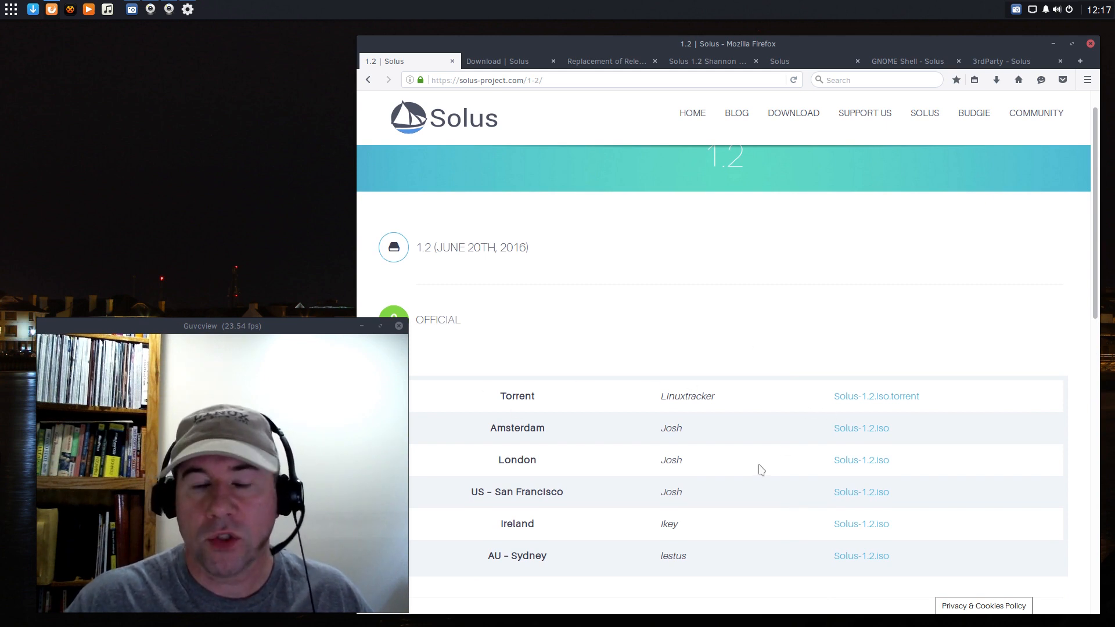
{"action": "scroll", "scroll_direction": "up", "scroll_amount": 3}
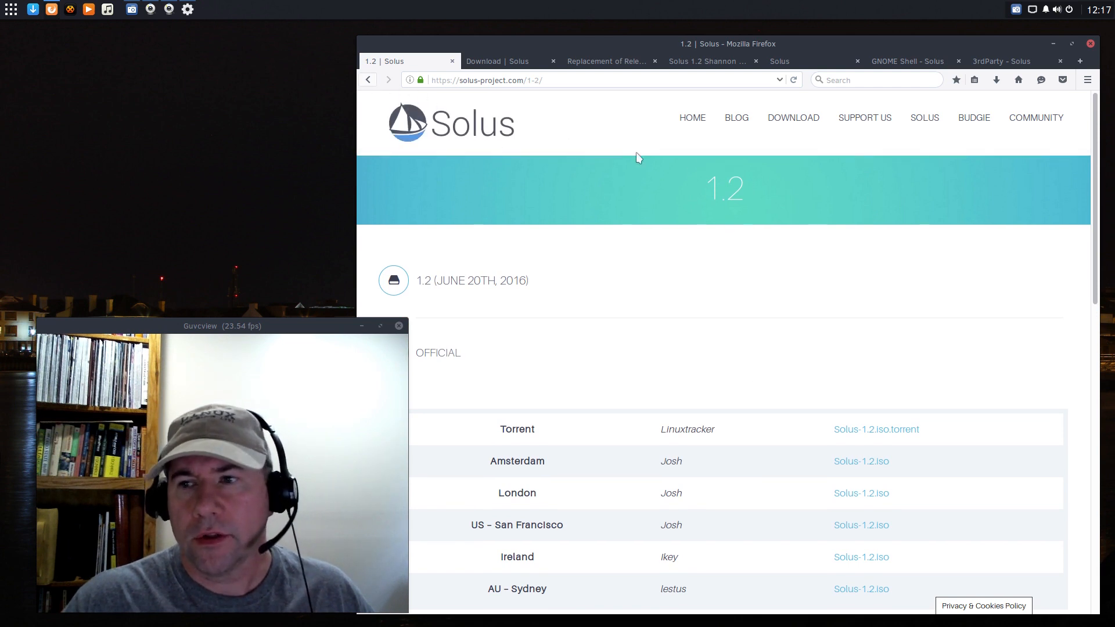
{"action": "left_click", "coordinate": [794, 117]}
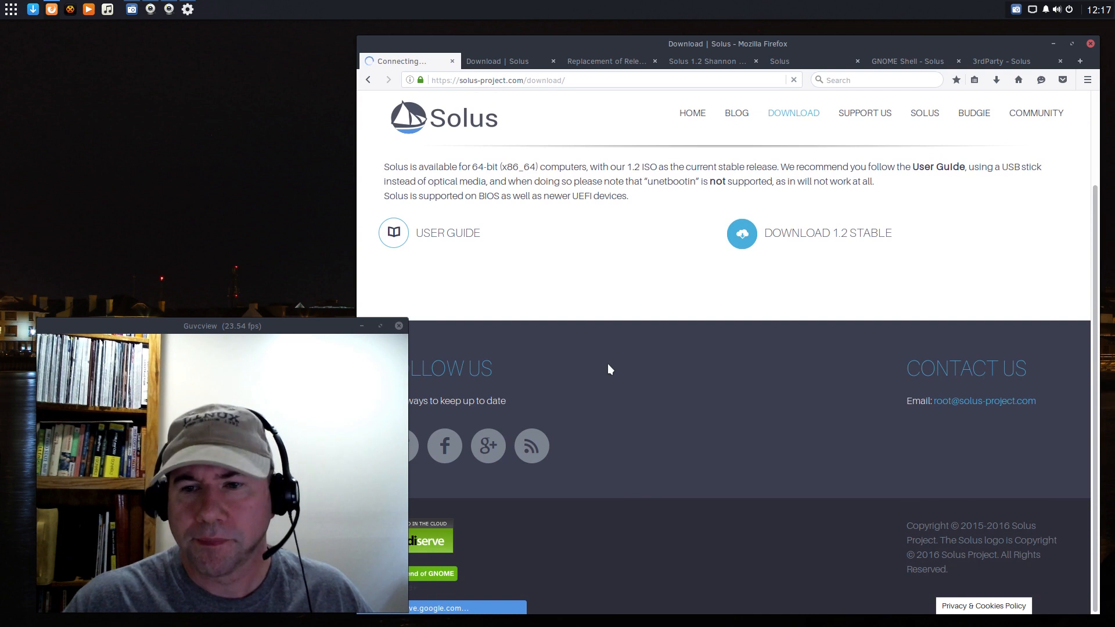
- Open the Solus 1.2 user guide PDF in Google Drive's viewer via the User Guide link
{"action": "left_click", "coordinate": [447, 232]}
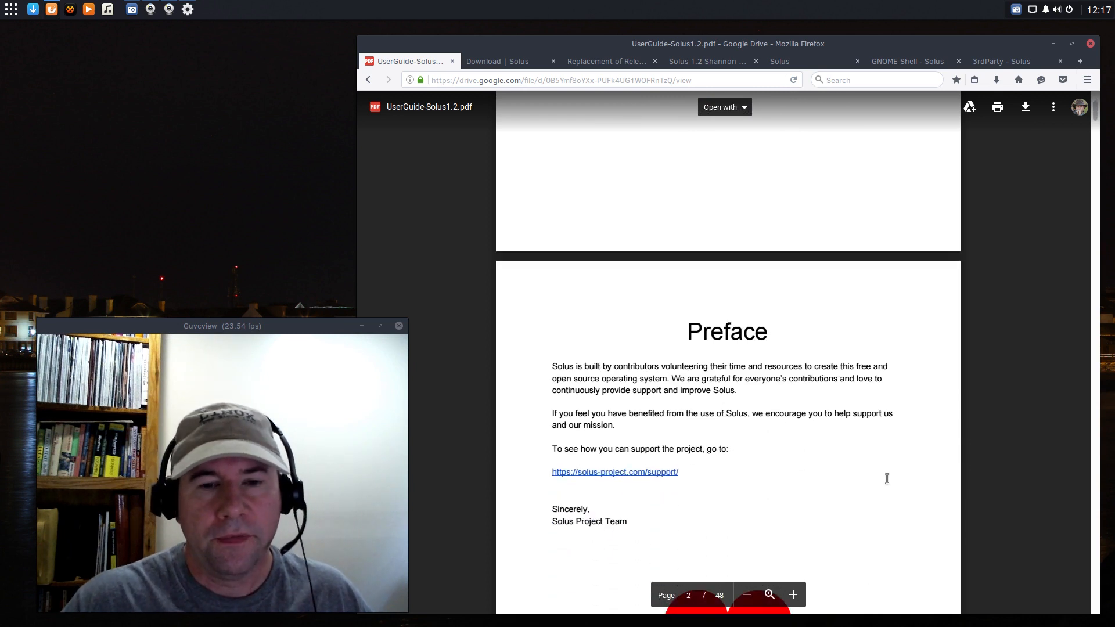
{"action": "mouse_move", "coordinate": [964, 537]}
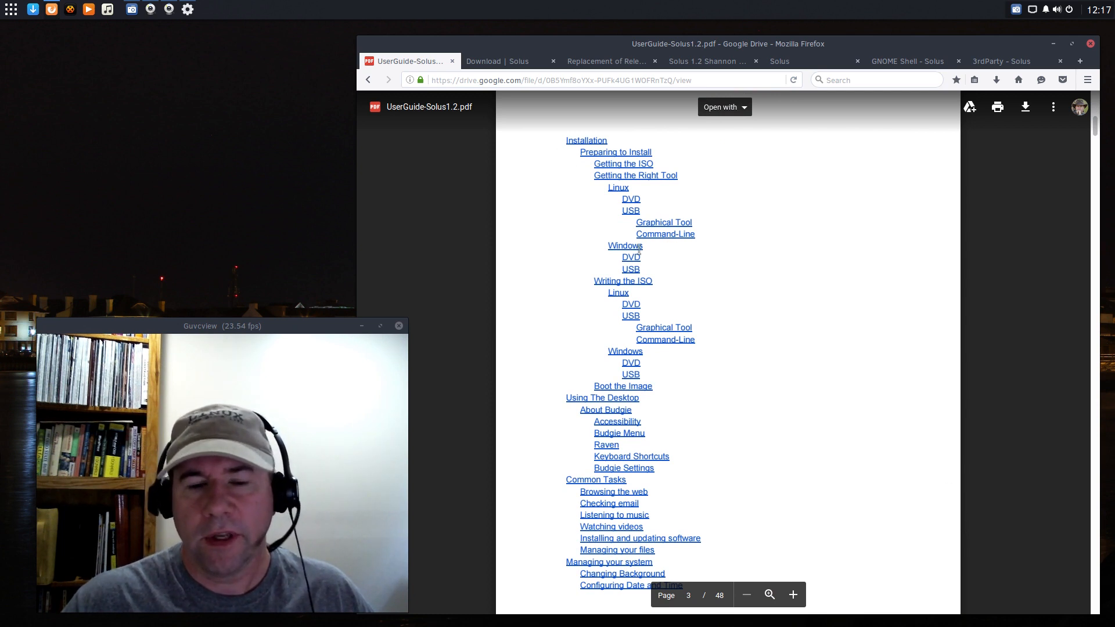
{"action": "mouse_move", "coordinate": [701, 392]}
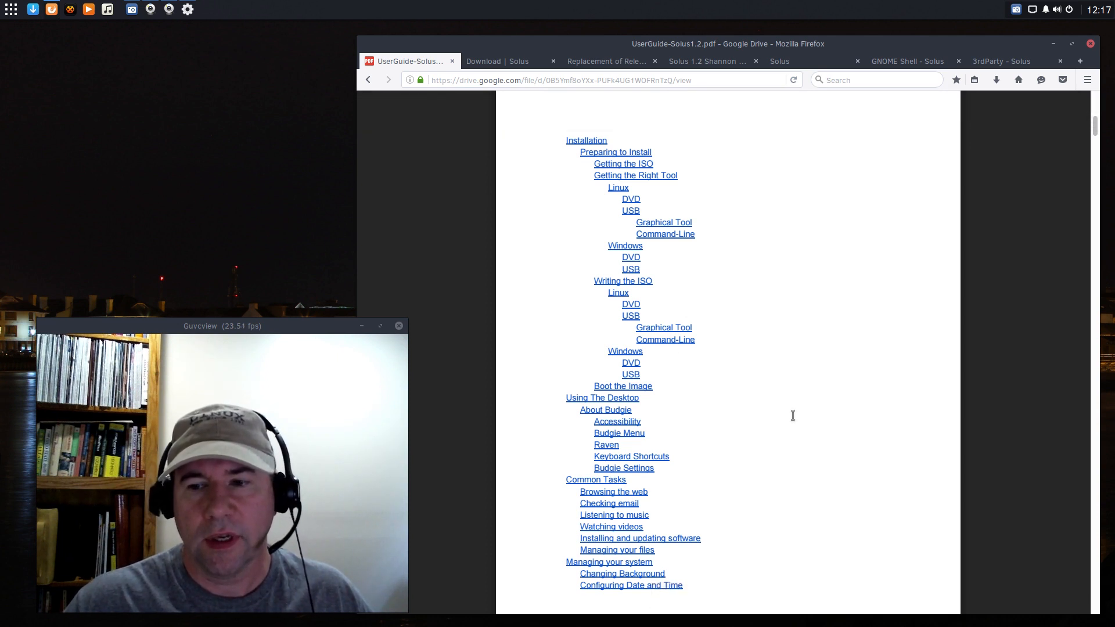
{"action": "mouse_move", "coordinate": [820, 408]}
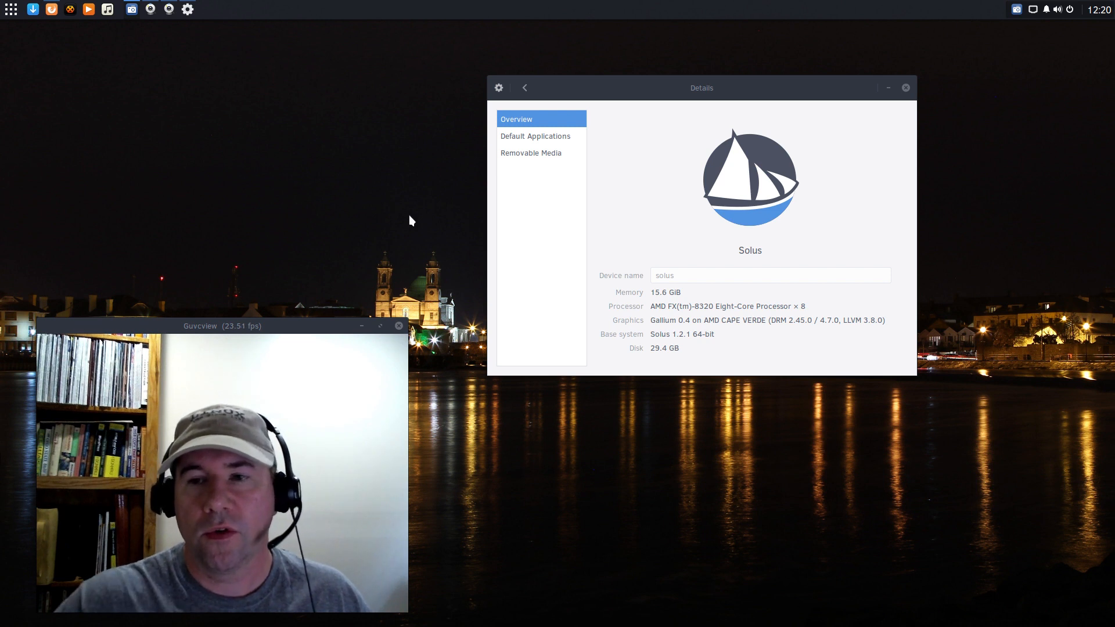
{"action": "mouse_move", "coordinate": [544, 239]}
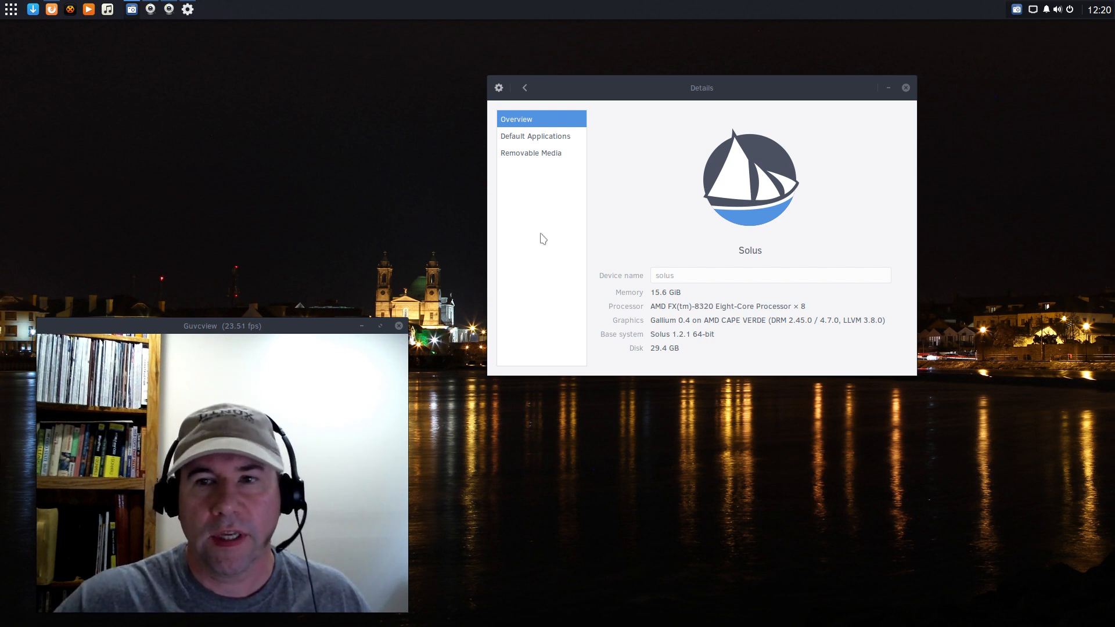
{"action": "mouse_move", "coordinate": [628, 241]}
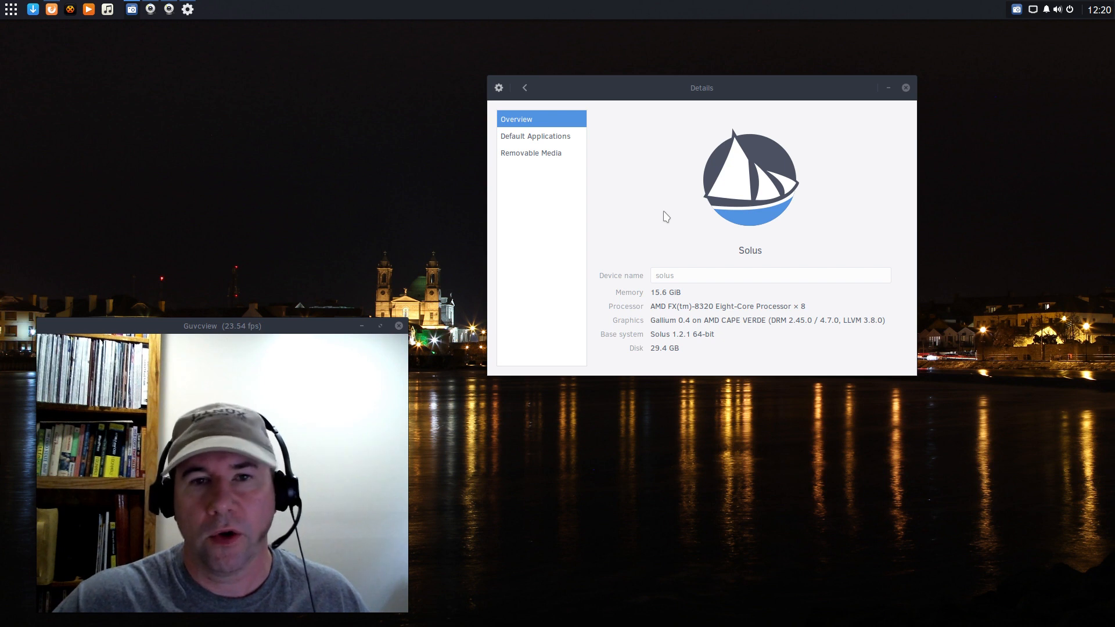
{"action": "mouse_move", "coordinate": [636, 212]}
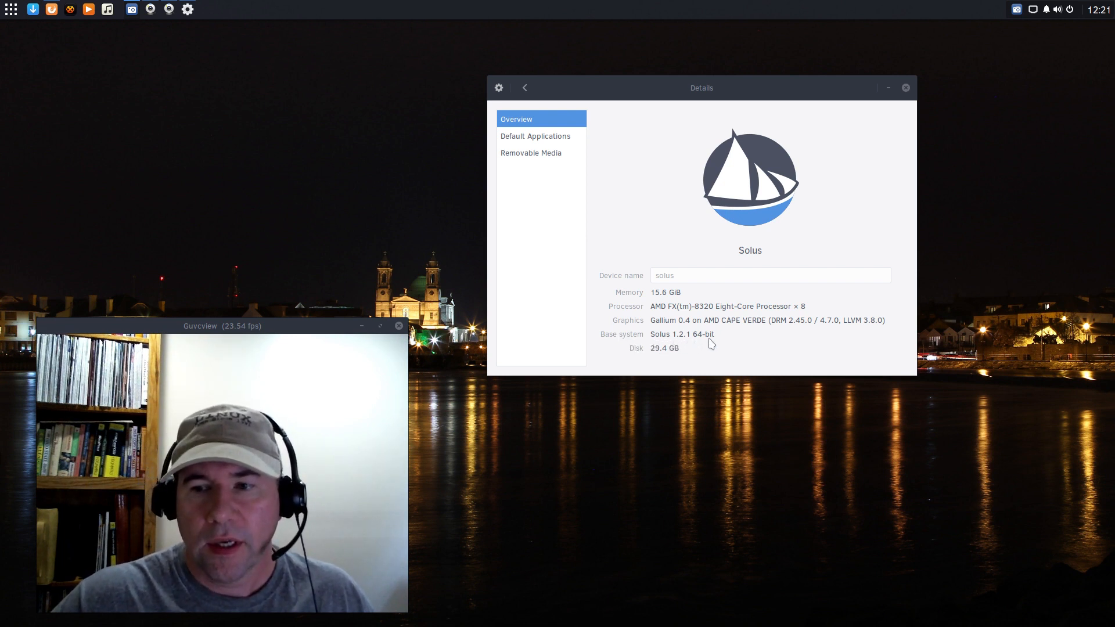
{"action": "mouse_move", "coordinate": [660, 362]}
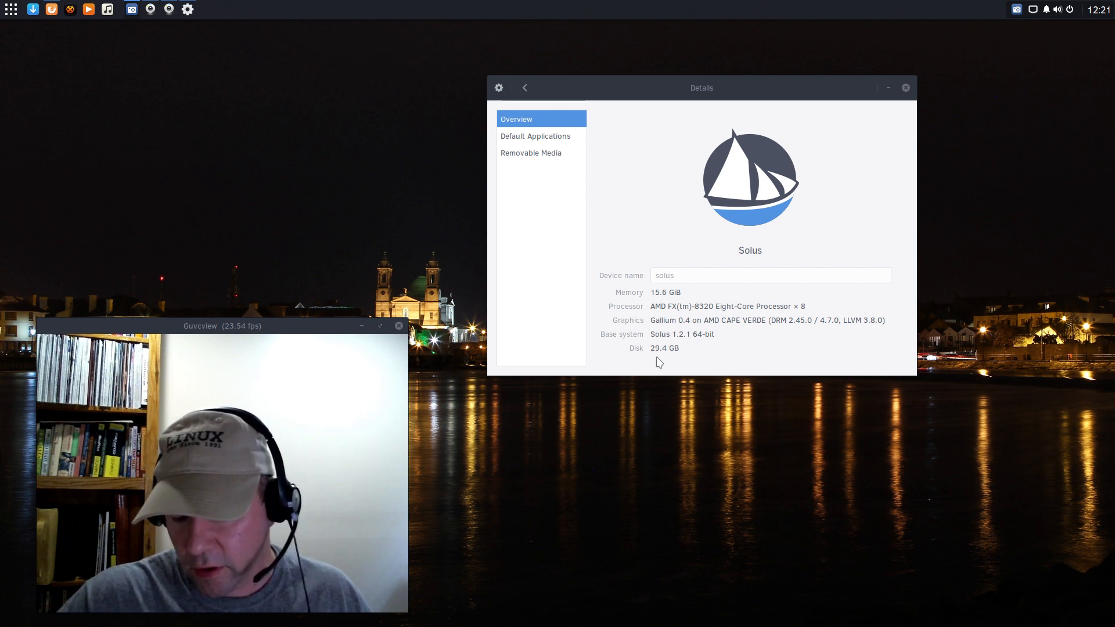
{"action": "mouse_move", "coordinate": [634, 353]}
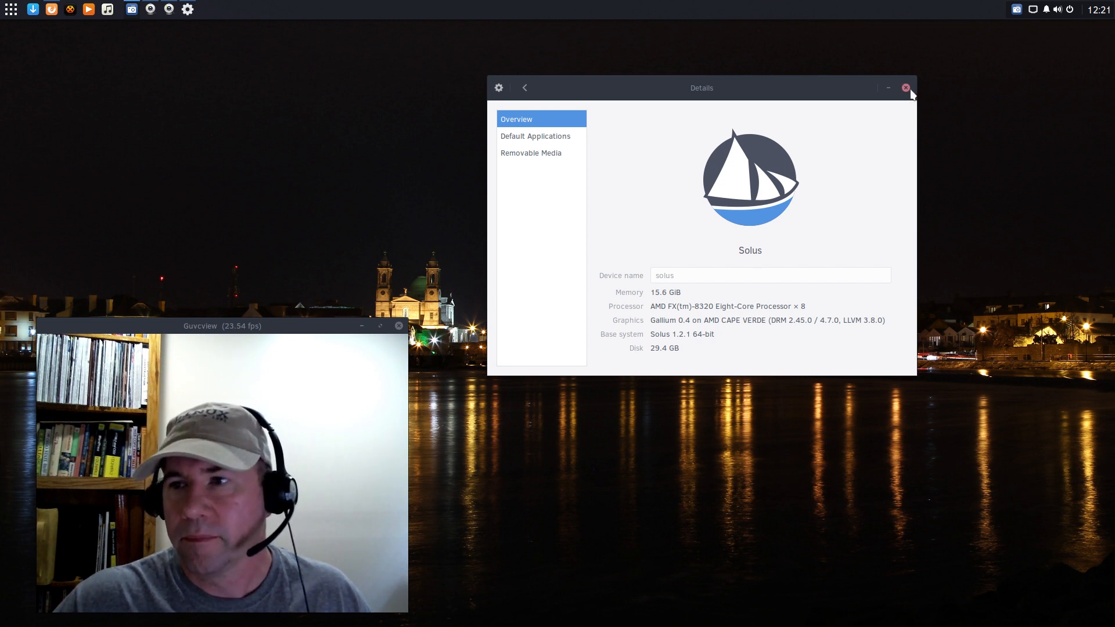
{"action": "left_click", "coordinate": [906, 88]}
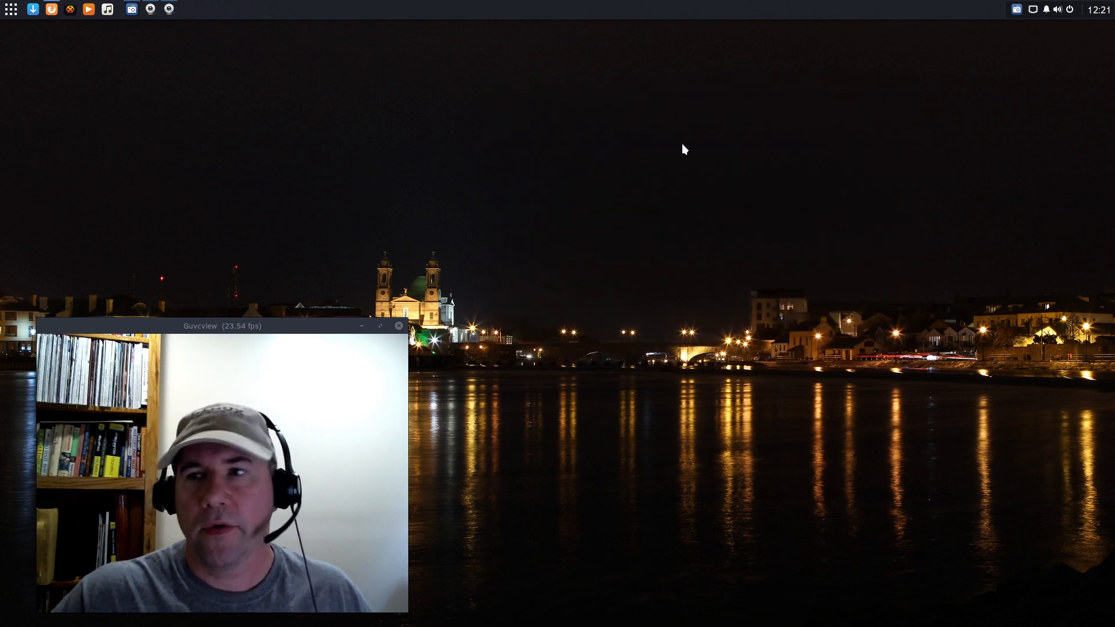
{"action": "mouse_move", "coordinate": [550, 102]}
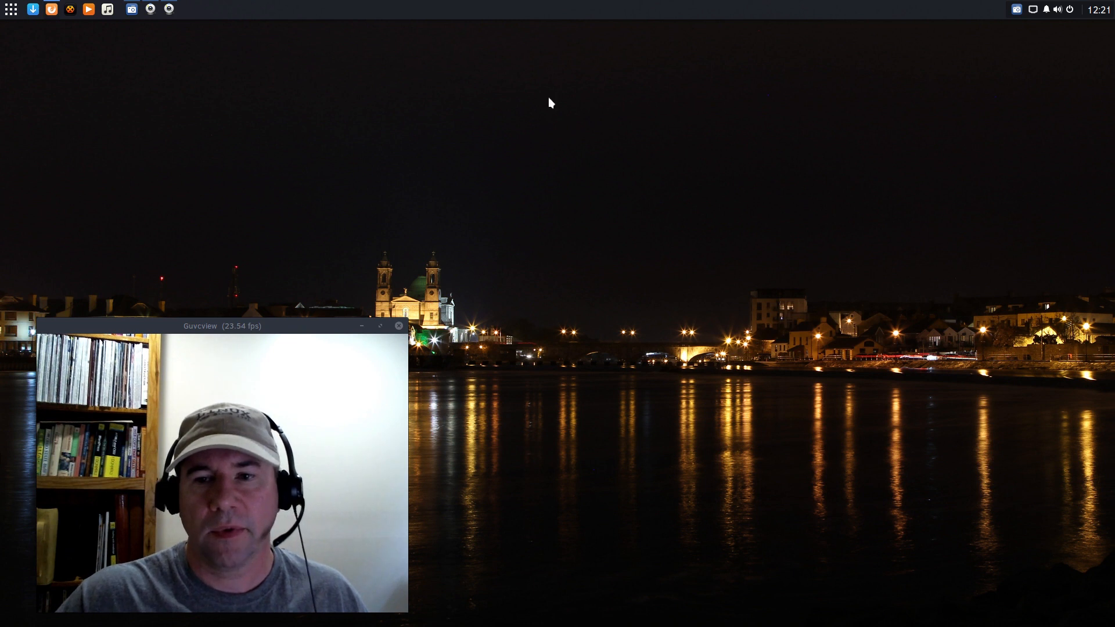
{"action": "mouse_move", "coordinate": [715, 391]}
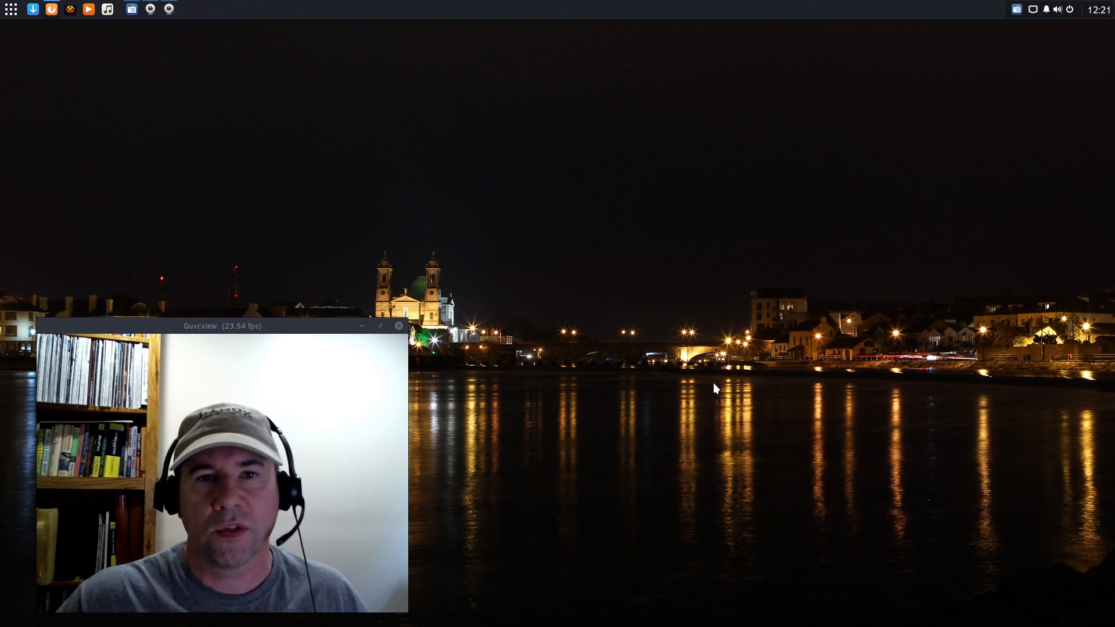
{"action": "mouse_move", "coordinate": [18, 116]}
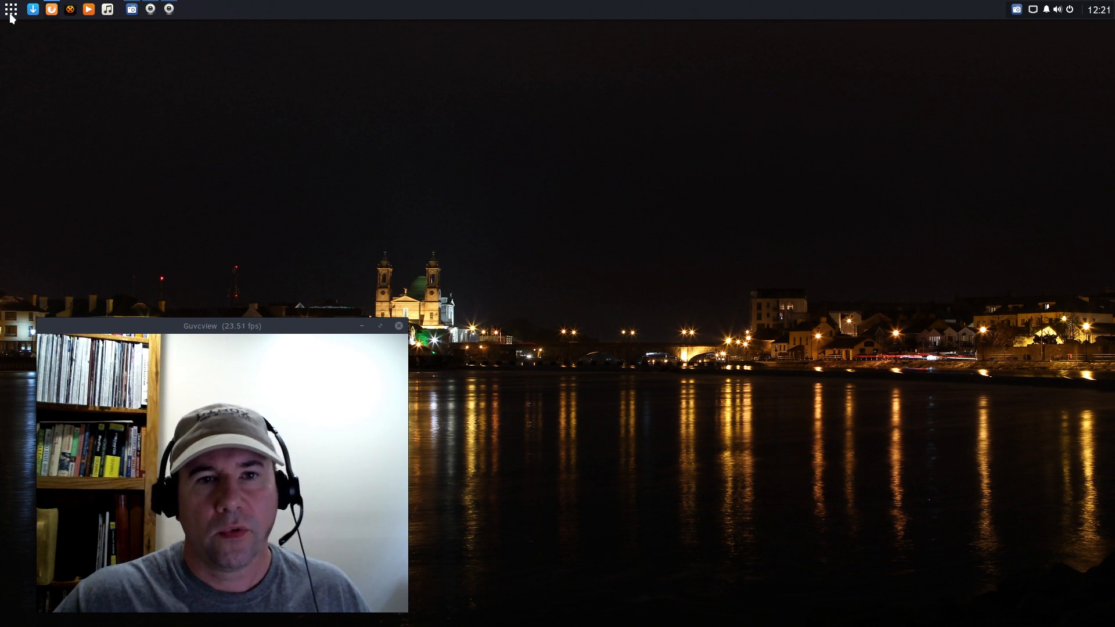
{"action": "left_click", "coordinate": [6, 9]}
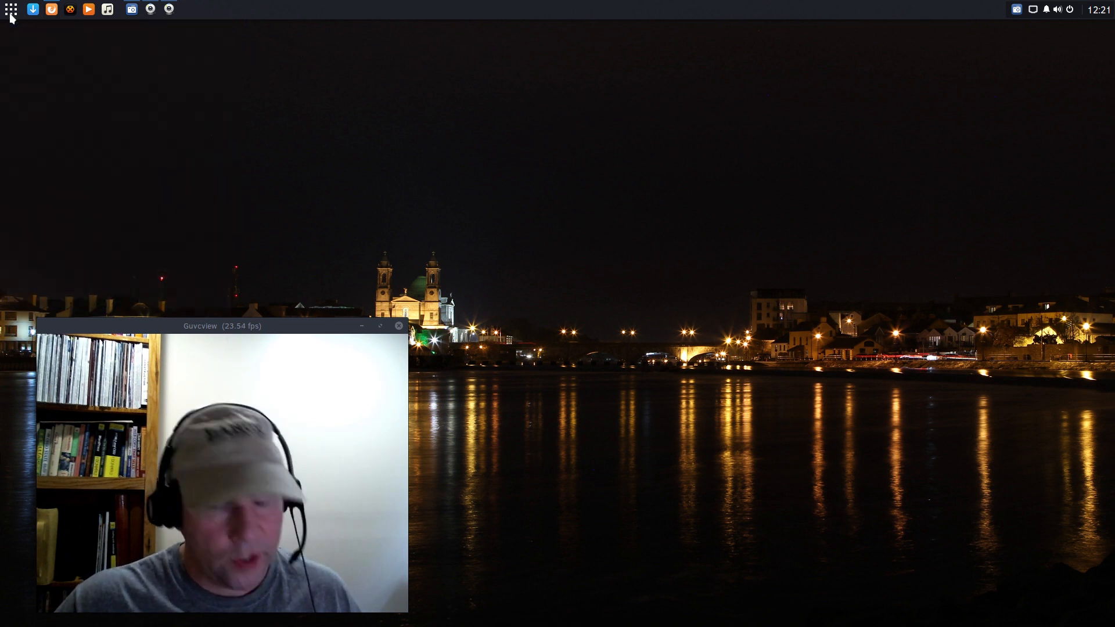
{"action": "left_click", "coordinate": [9, 10]}
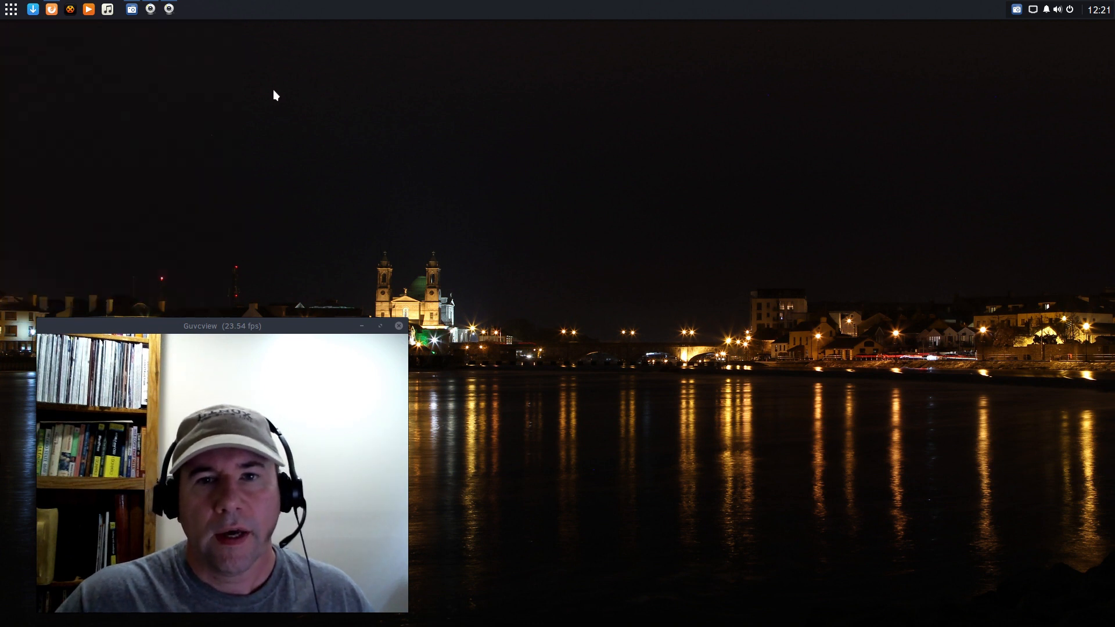
{"action": "mouse_move", "coordinate": [36, 31]}
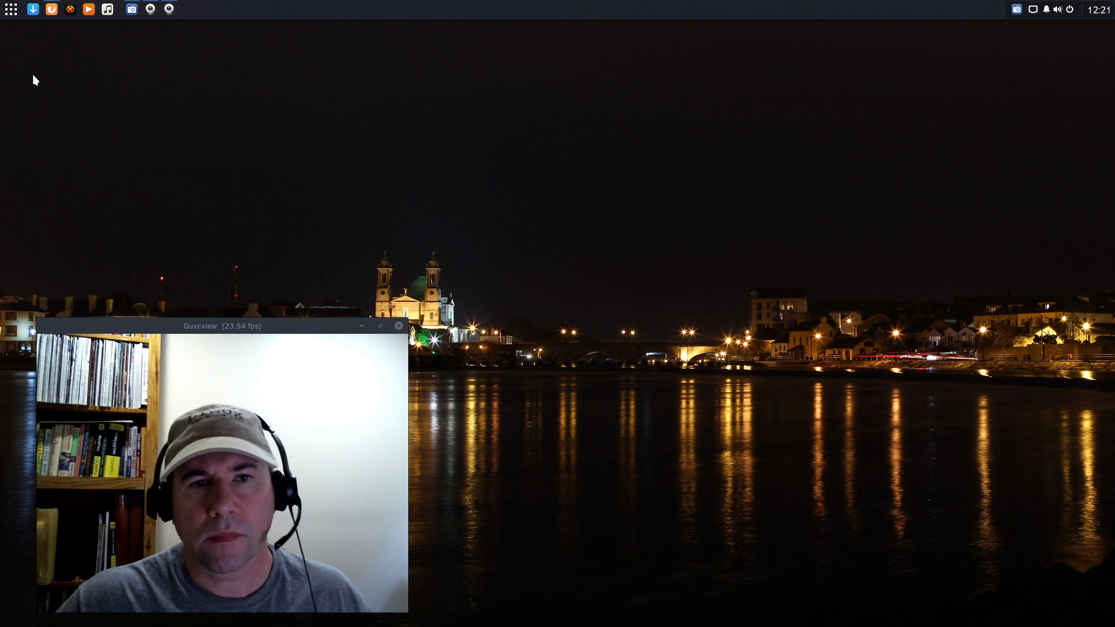
{"action": "left_click", "coordinate": [12, 9]}
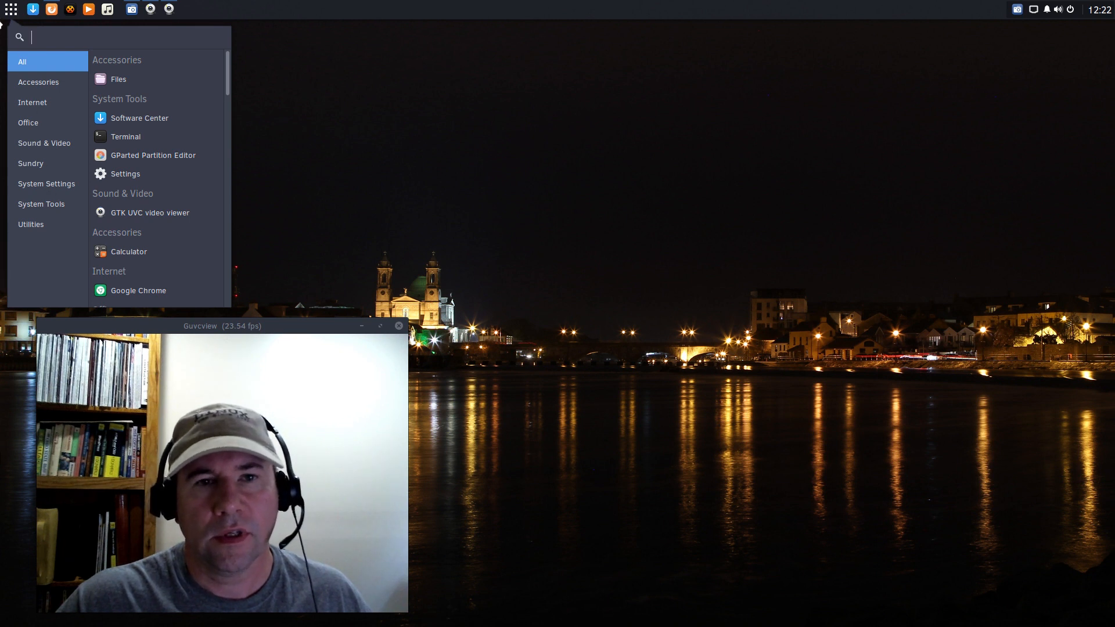
{"action": "left_click", "coordinate": [9, 10]}
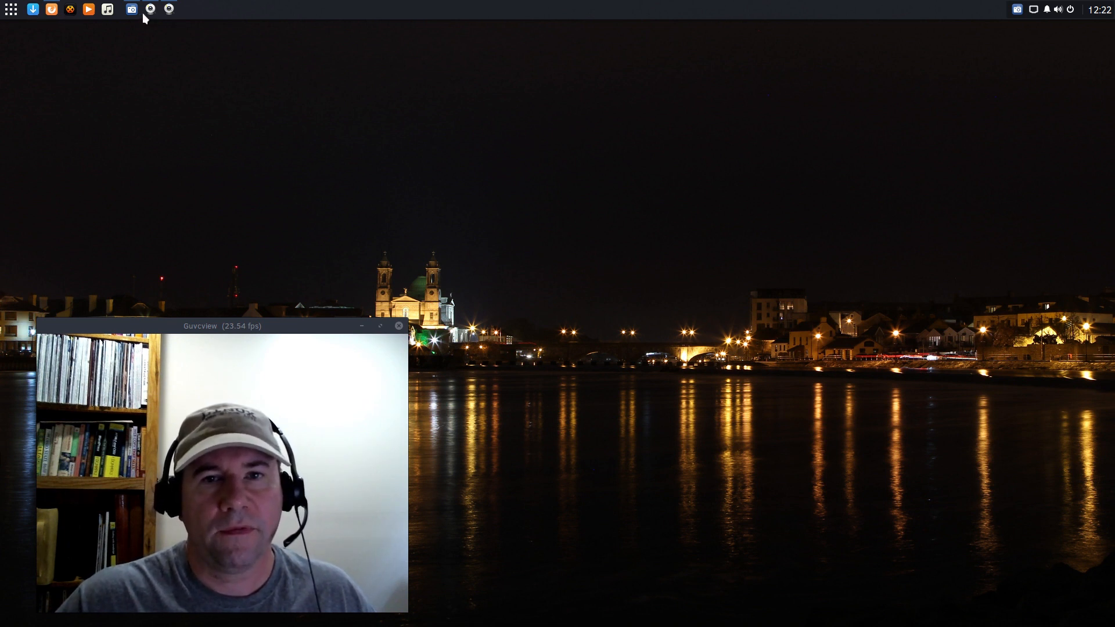
{"action": "mouse_move", "coordinate": [111, 52]}
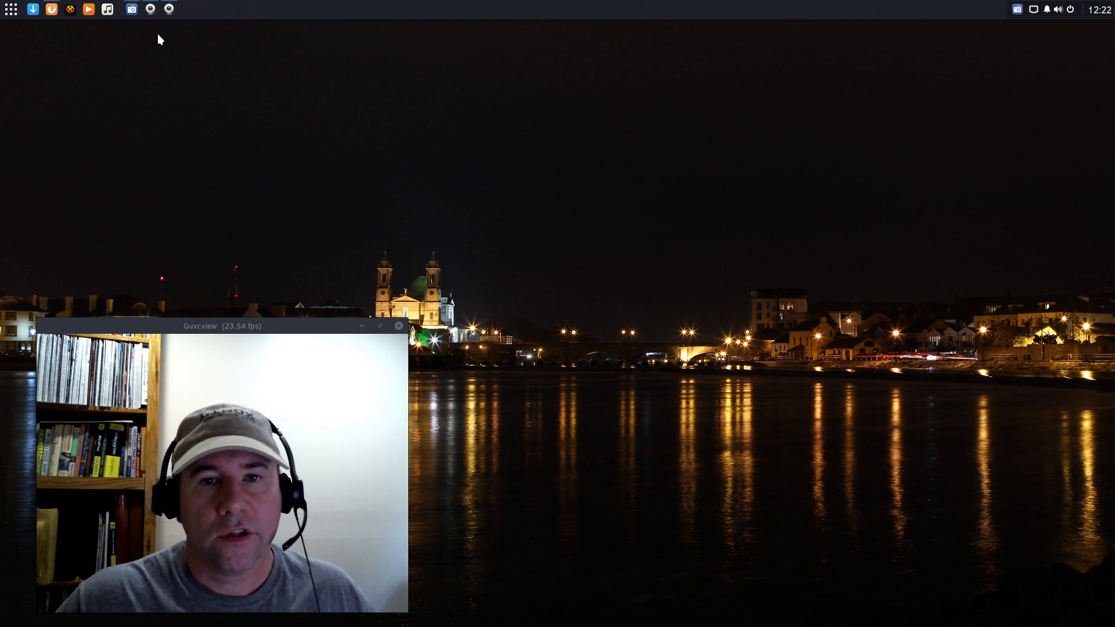
- Launch Files on the Home folder, pin its launcher with Keep in Panel, and close the window
{"action": "left_click", "coordinate": [11, 11]}
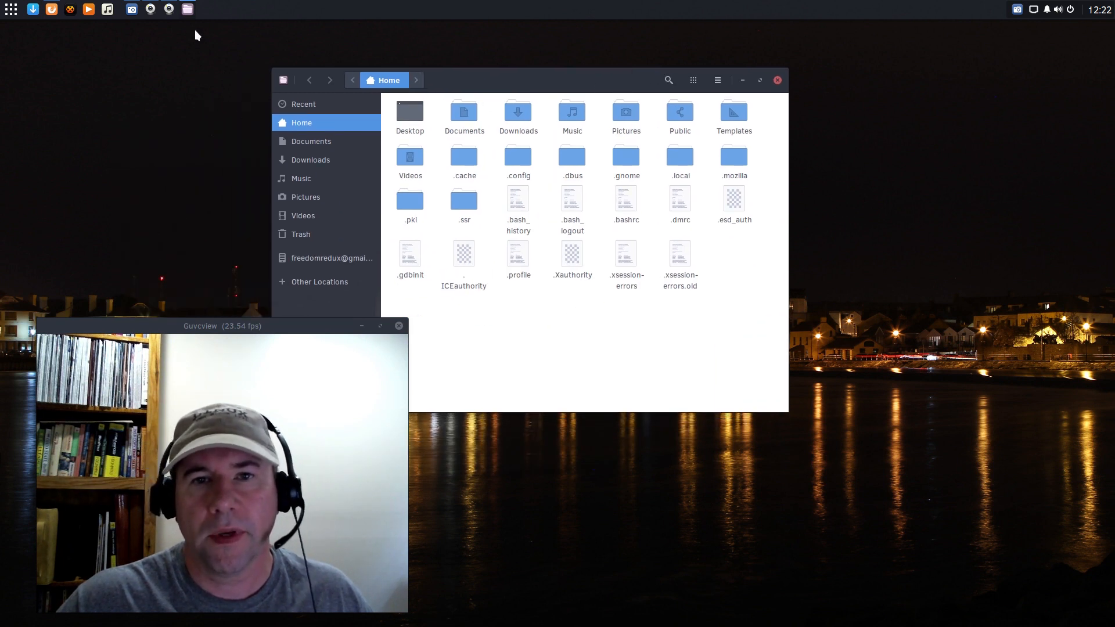
{"action": "mouse_move", "coordinate": [188, 9]}
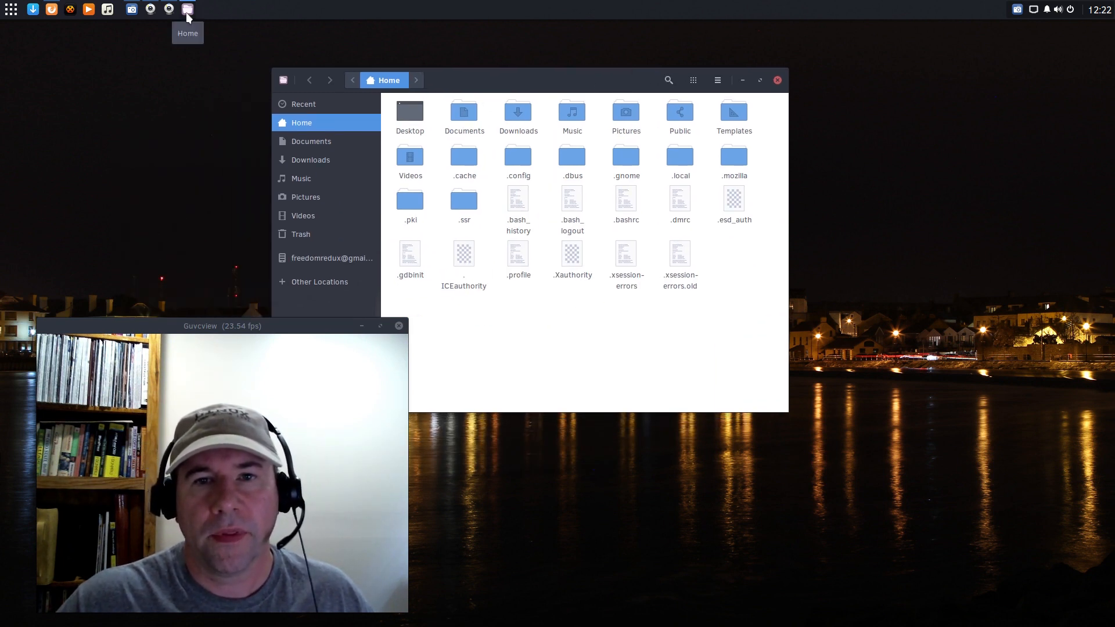
{"action": "right_click", "coordinate": [186, 9]}
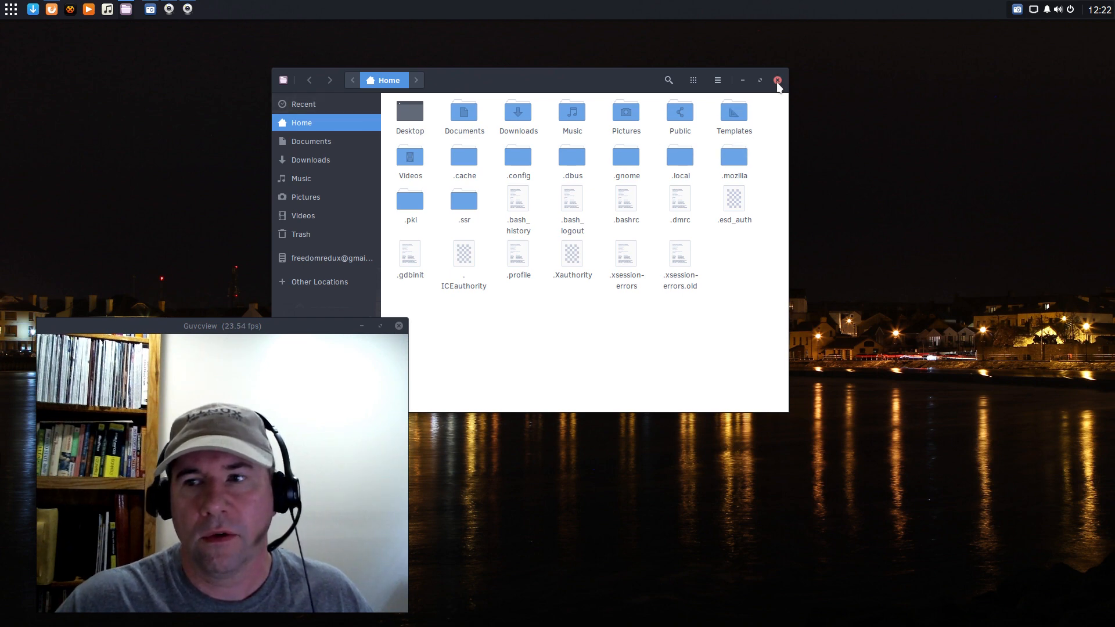
{"action": "left_click", "coordinate": [777, 80]}
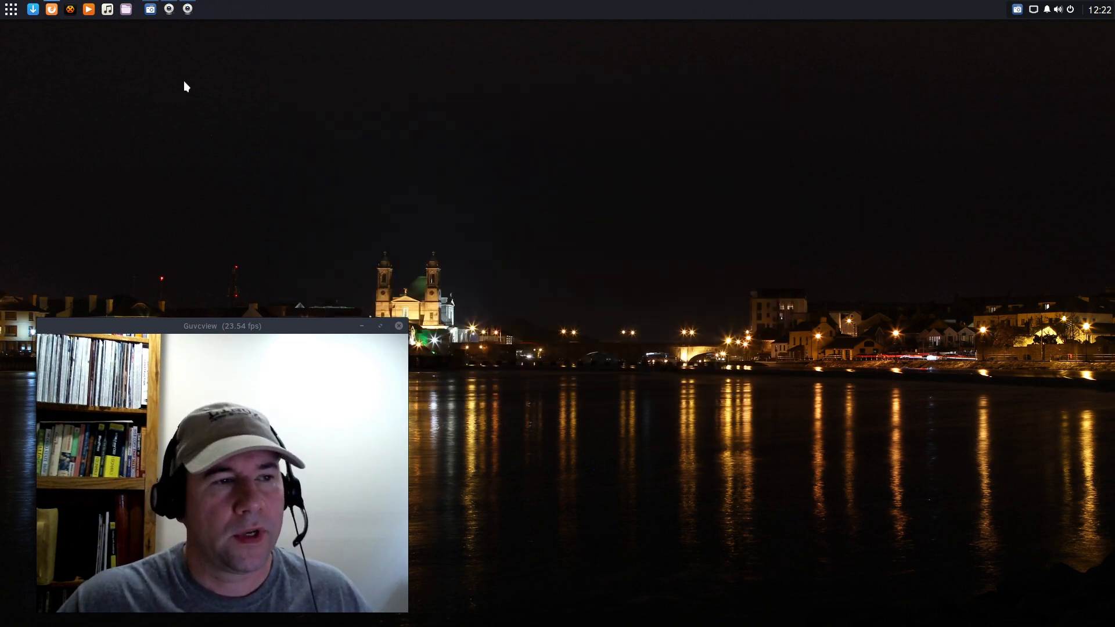
{"action": "mouse_move", "coordinate": [265, 61]}
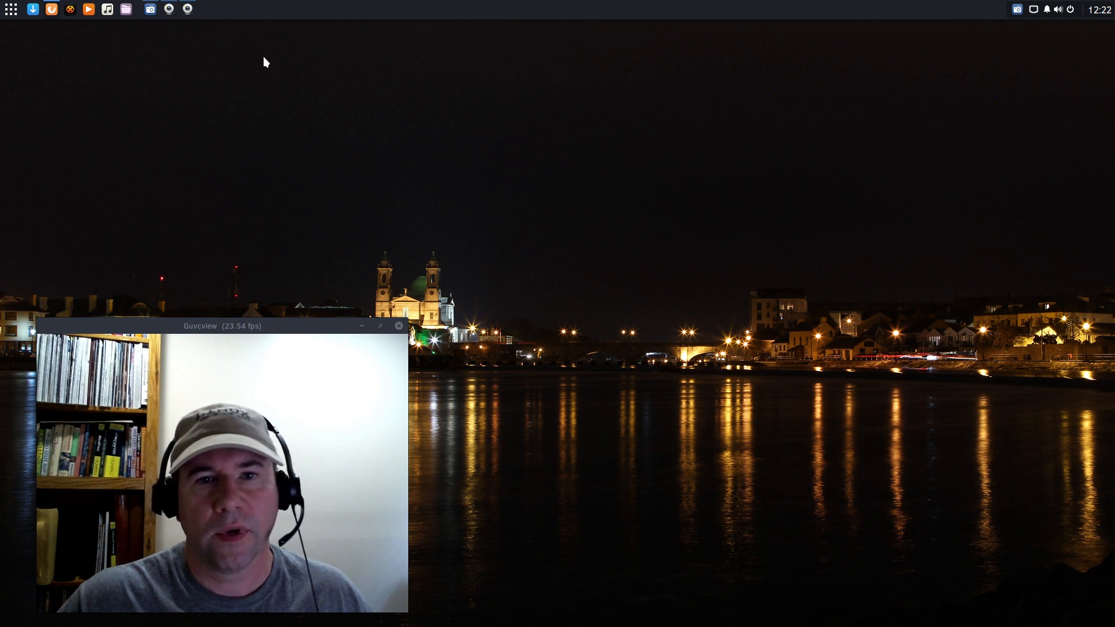
{"action": "mouse_move", "coordinate": [171, 44]}
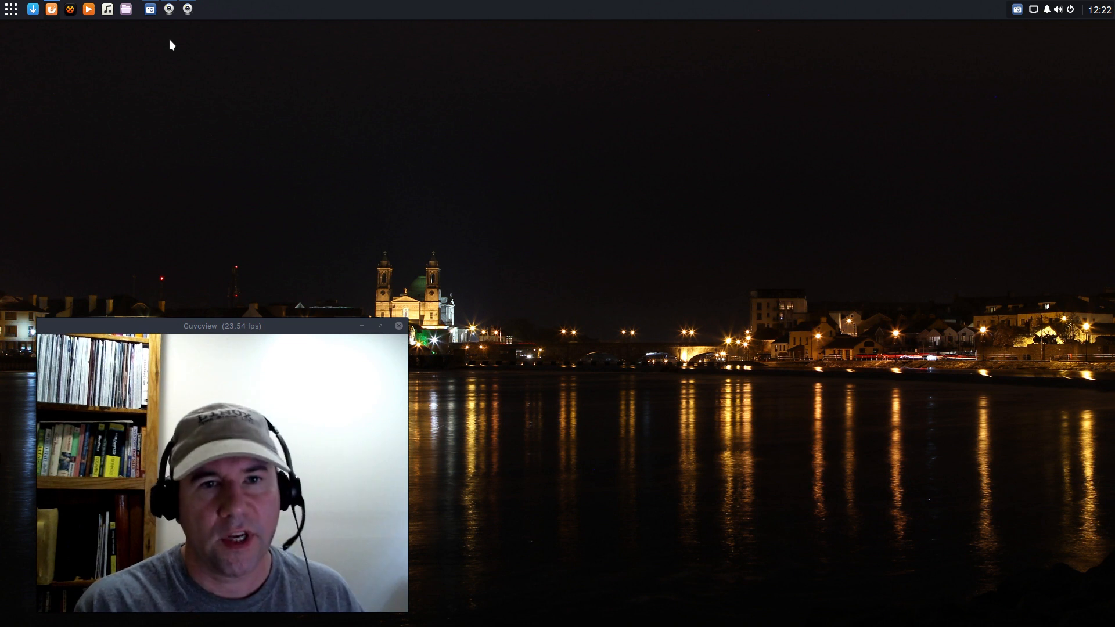
{"action": "left_click", "coordinate": [10, 9]}
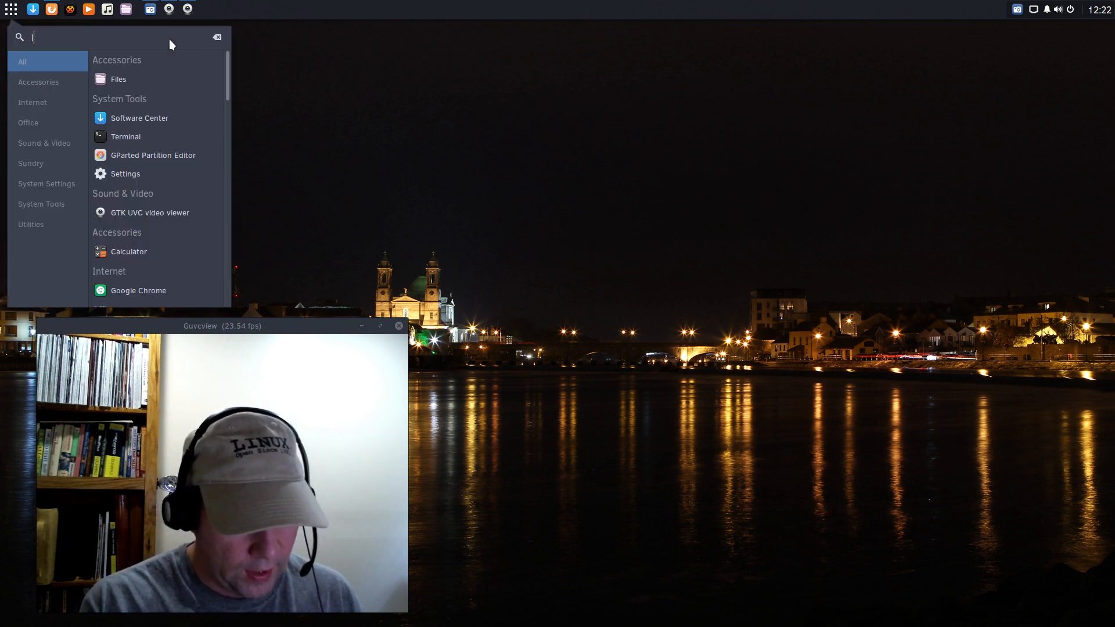
{"action": "type", "text": "libreo"}
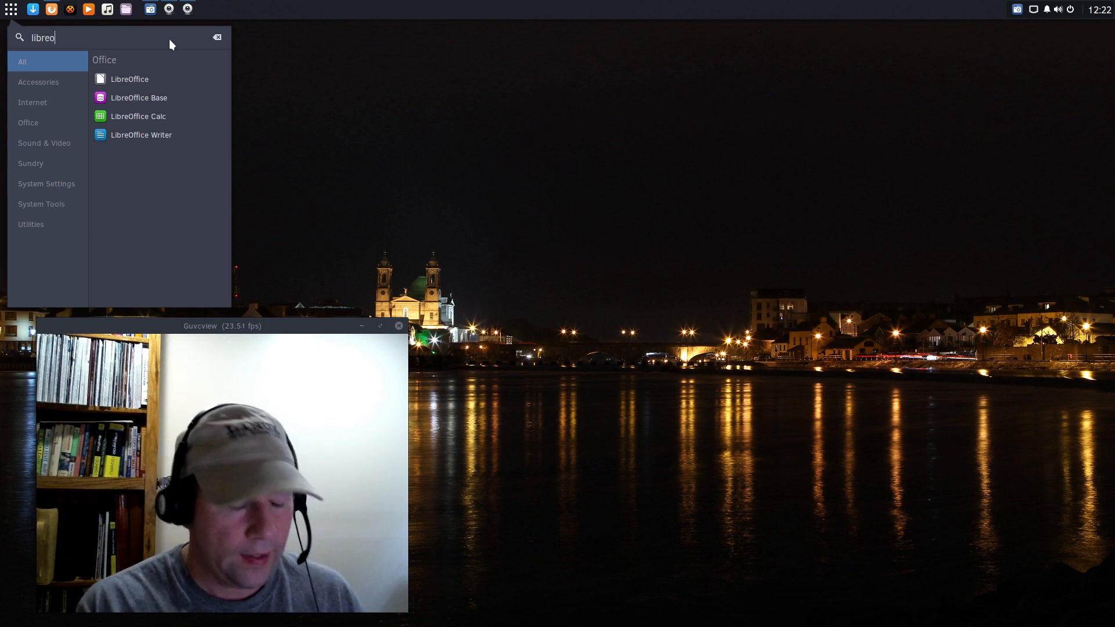
{"action": "key", "text": "Escape"}
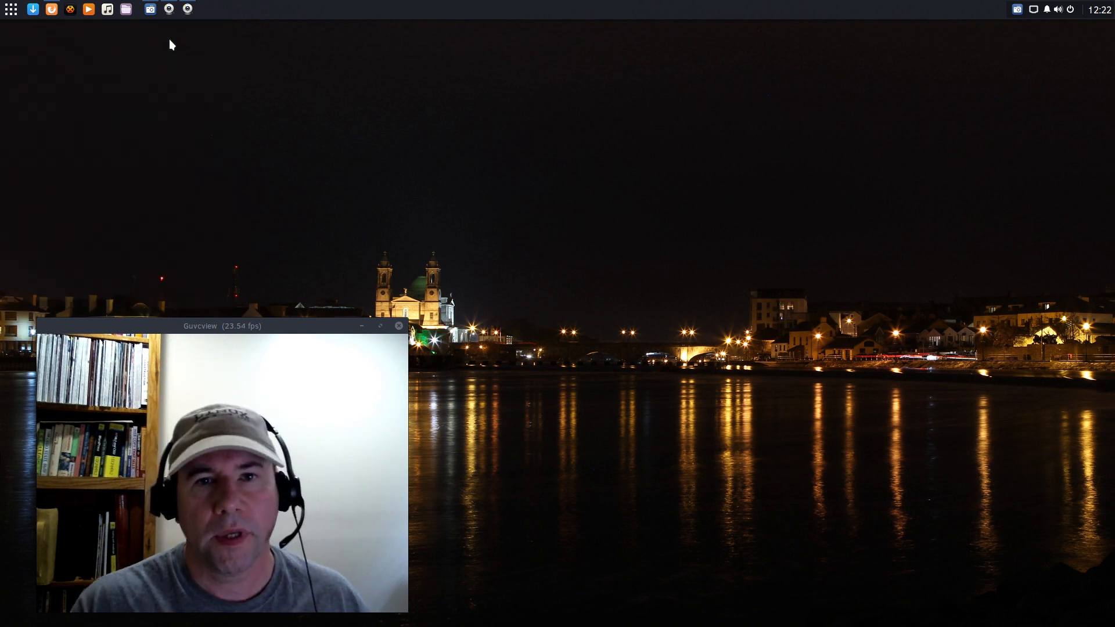
{"action": "mouse_move", "coordinate": [214, 19]}
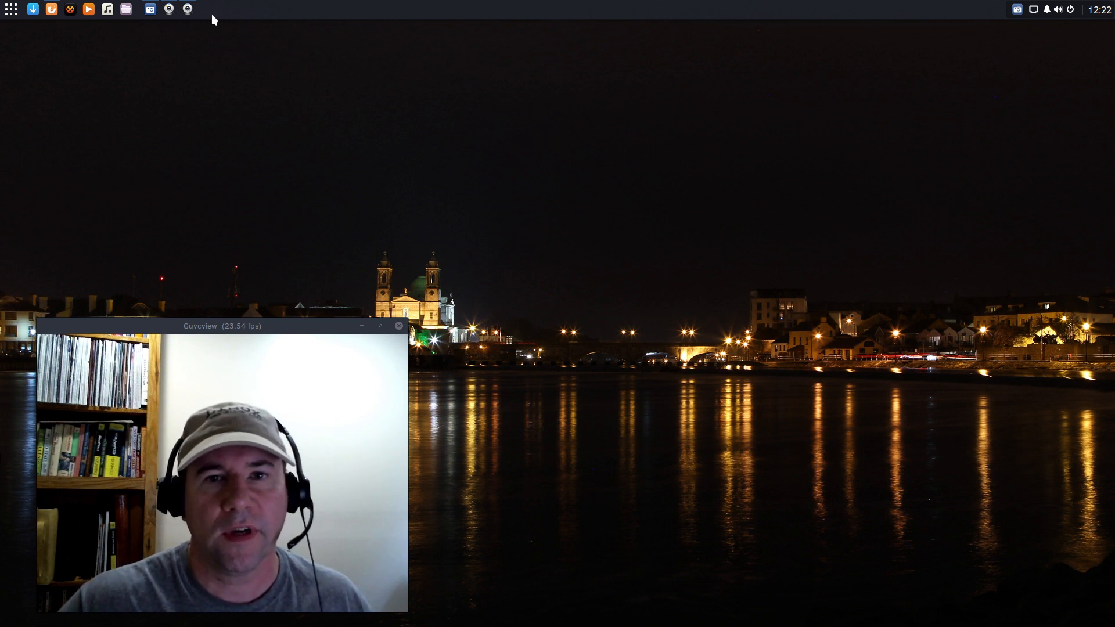
{"action": "mouse_move", "coordinate": [116, 23]}
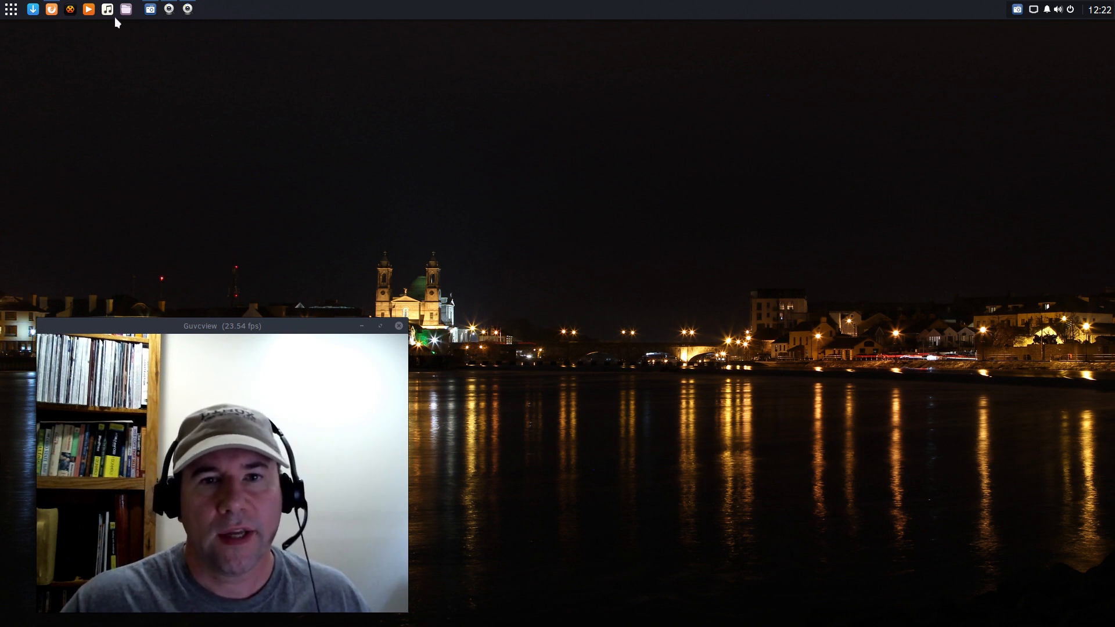
{"action": "mouse_move", "coordinate": [158, 34]}
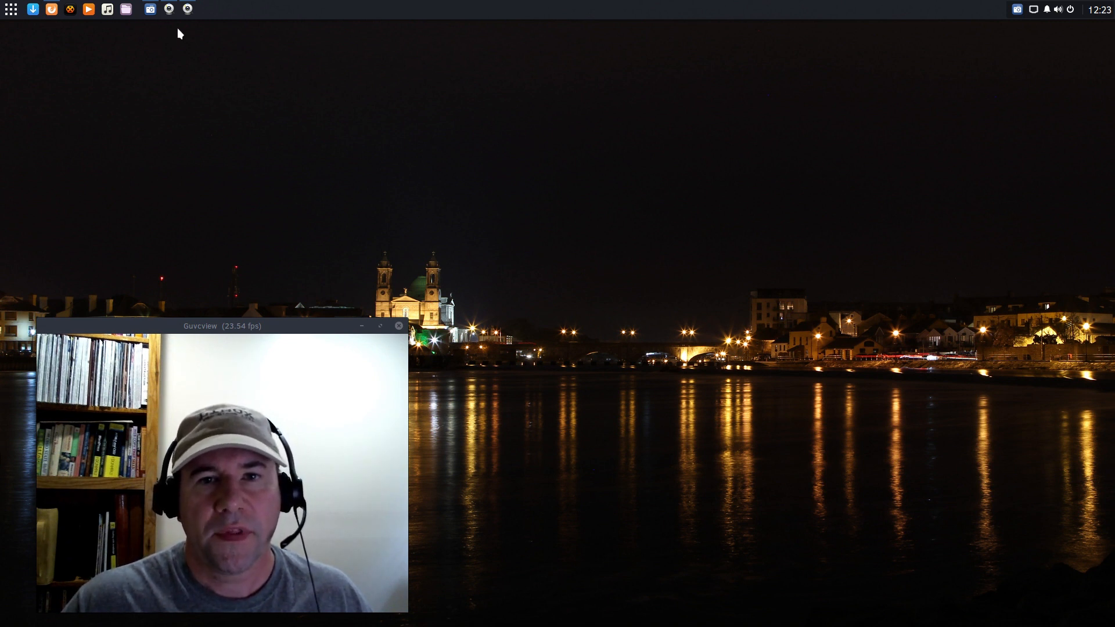
{"action": "mouse_move", "coordinate": [149, 9]}
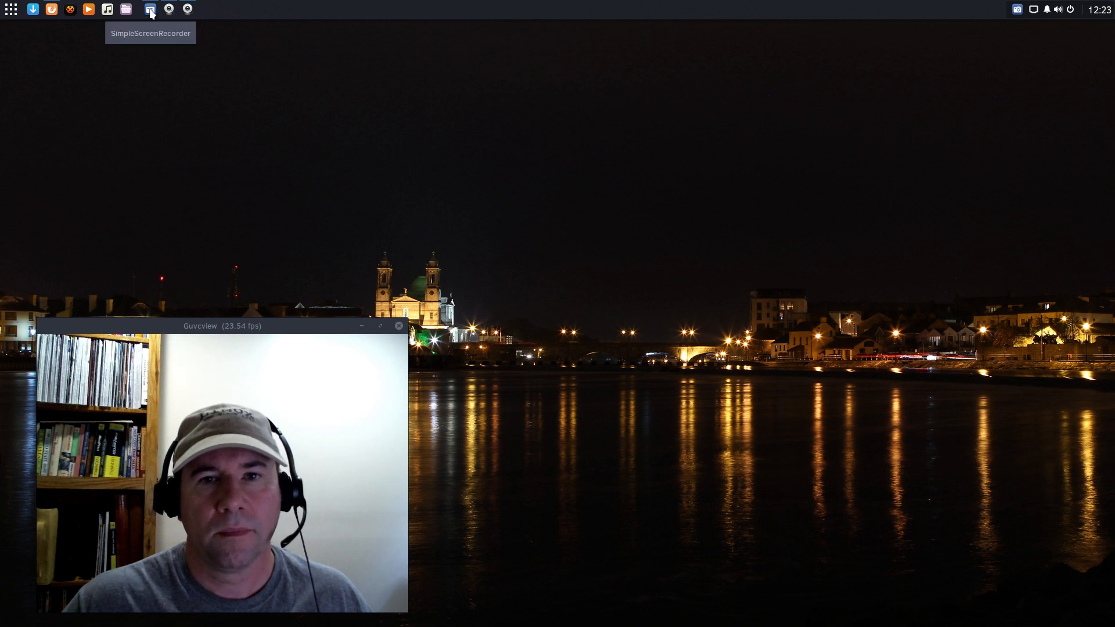
{"action": "mouse_move", "coordinate": [169, 18]}
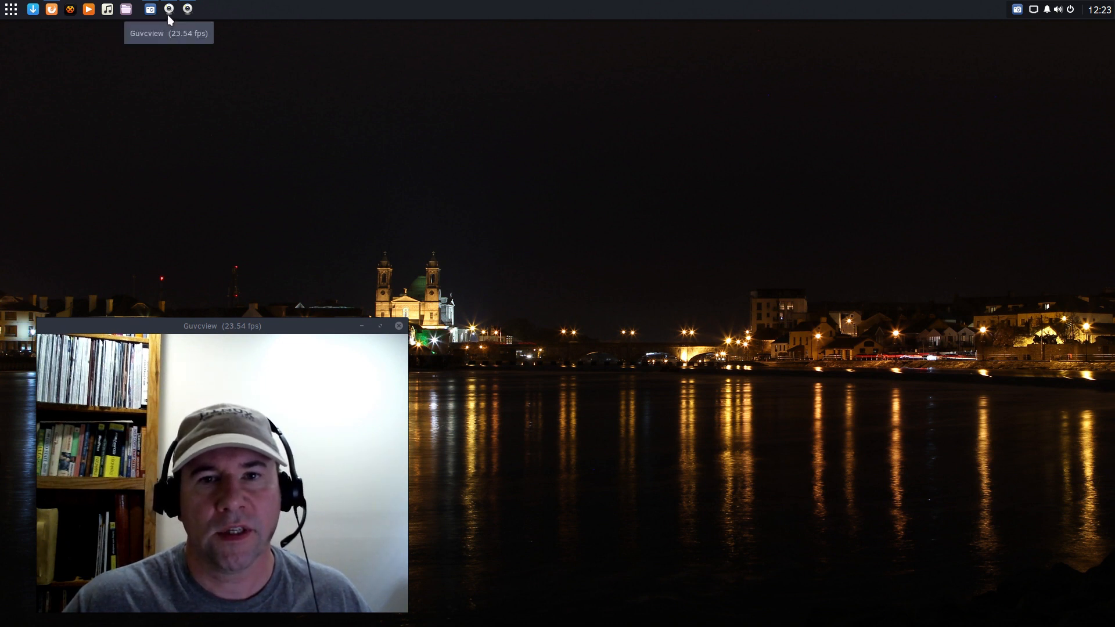
{"action": "mouse_move", "coordinate": [347, 112]}
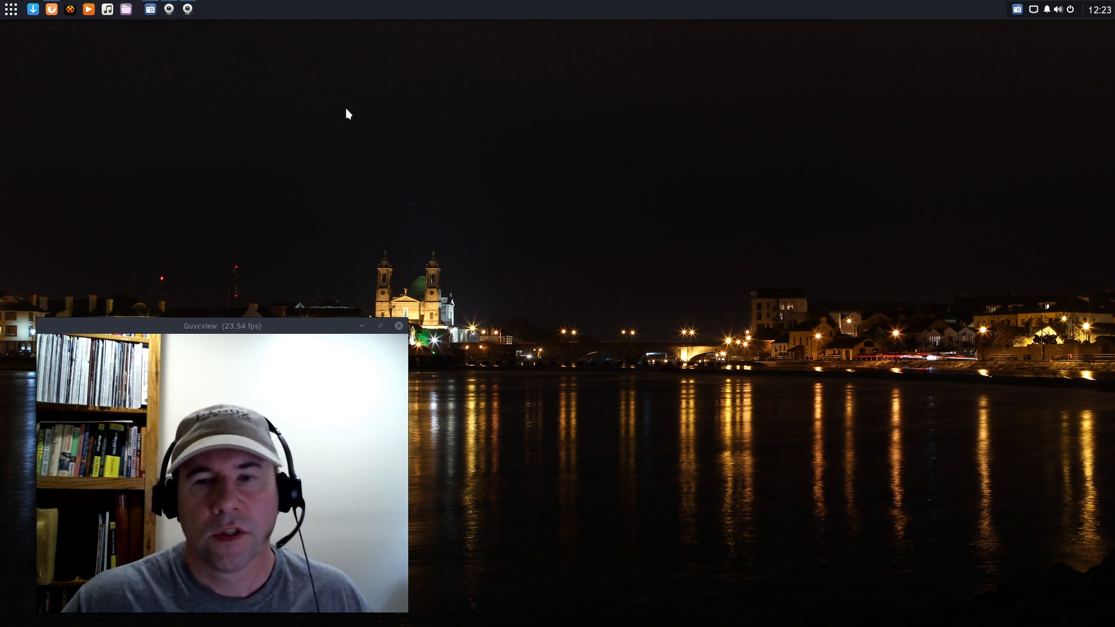
{"action": "mouse_move", "coordinate": [1040, 69]}
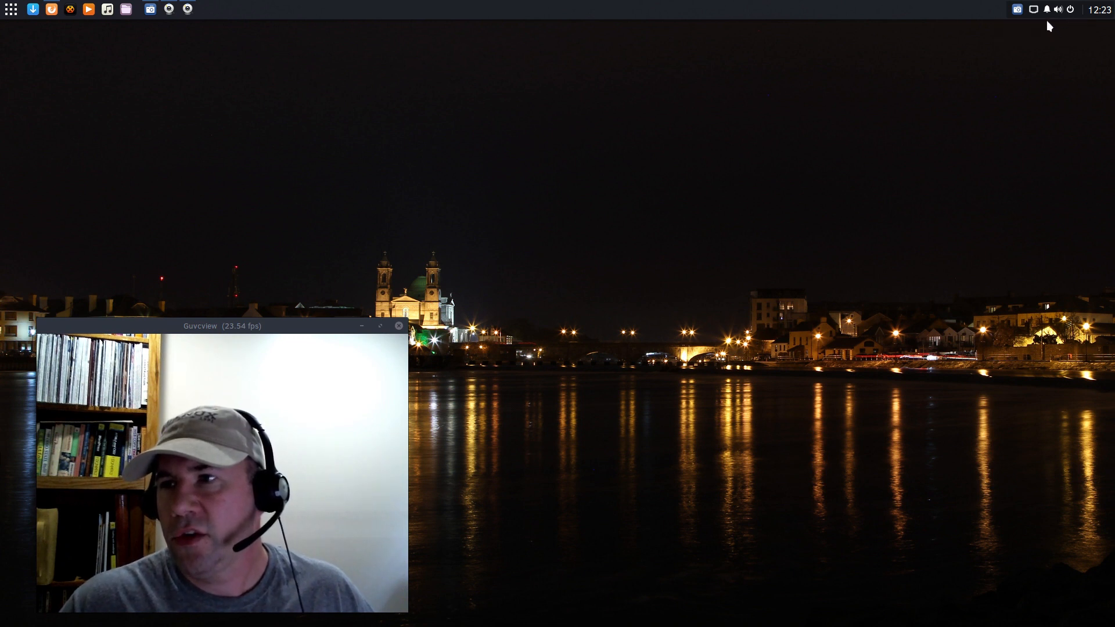
- Open the Raven sidebar and show its Notifications view with no unread notifications
{"action": "left_click", "coordinate": [1045, 11]}
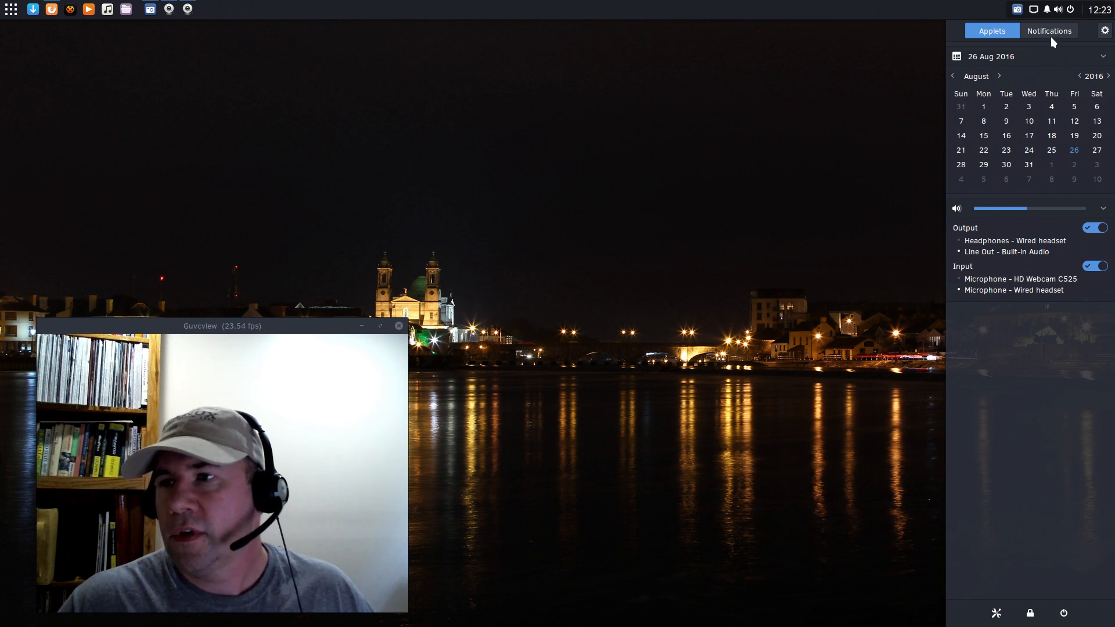
{"action": "left_click", "coordinate": [1050, 31]}
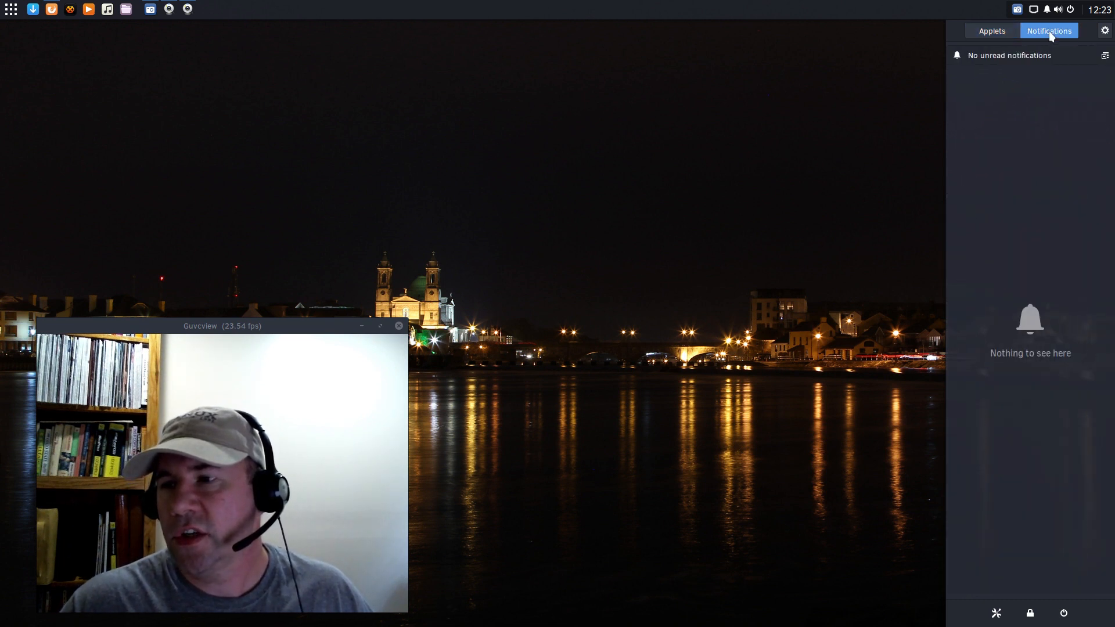
- Show Budgie Settings' General options: Arc-Darker widget theme, background and fonts
{"action": "left_click", "coordinate": [992, 30]}
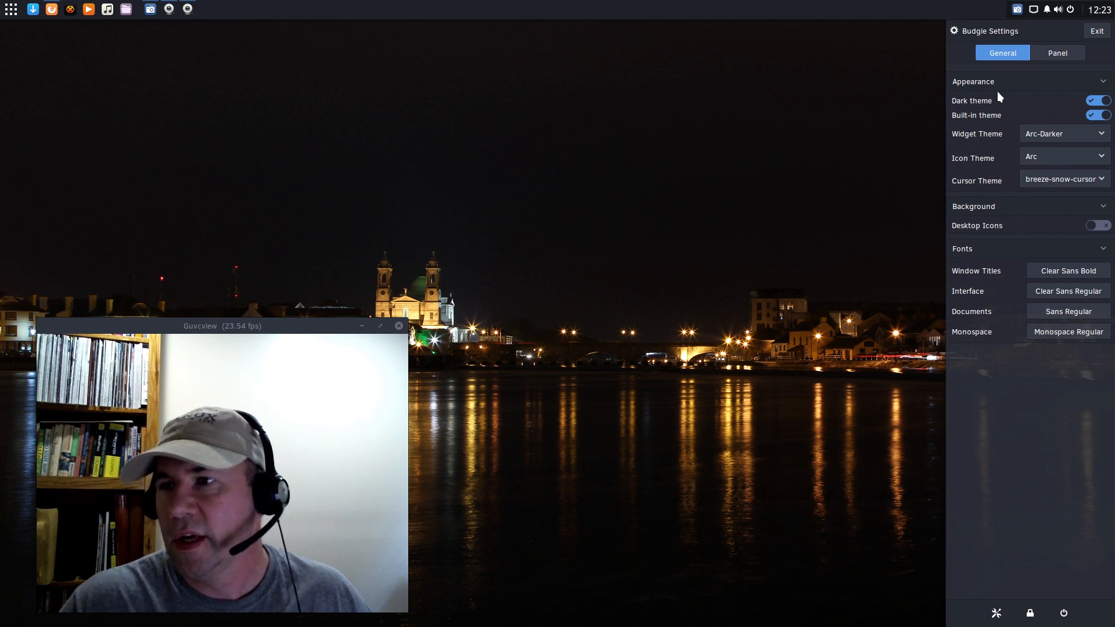
{"action": "mouse_move", "coordinate": [1007, 104]}
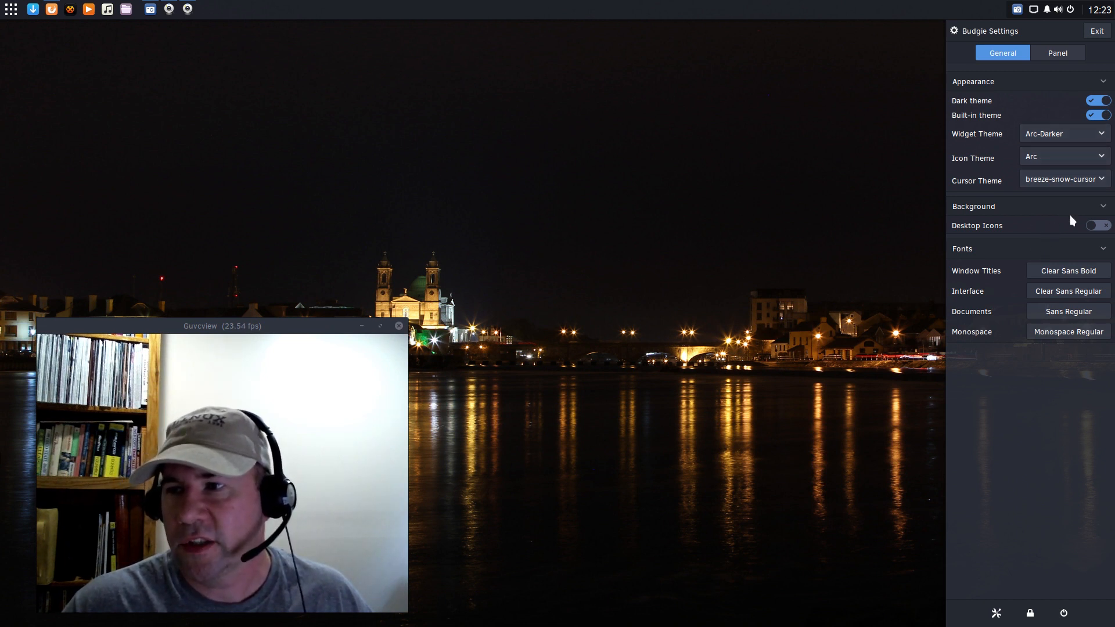
{"action": "mouse_move", "coordinate": [1004, 253]}
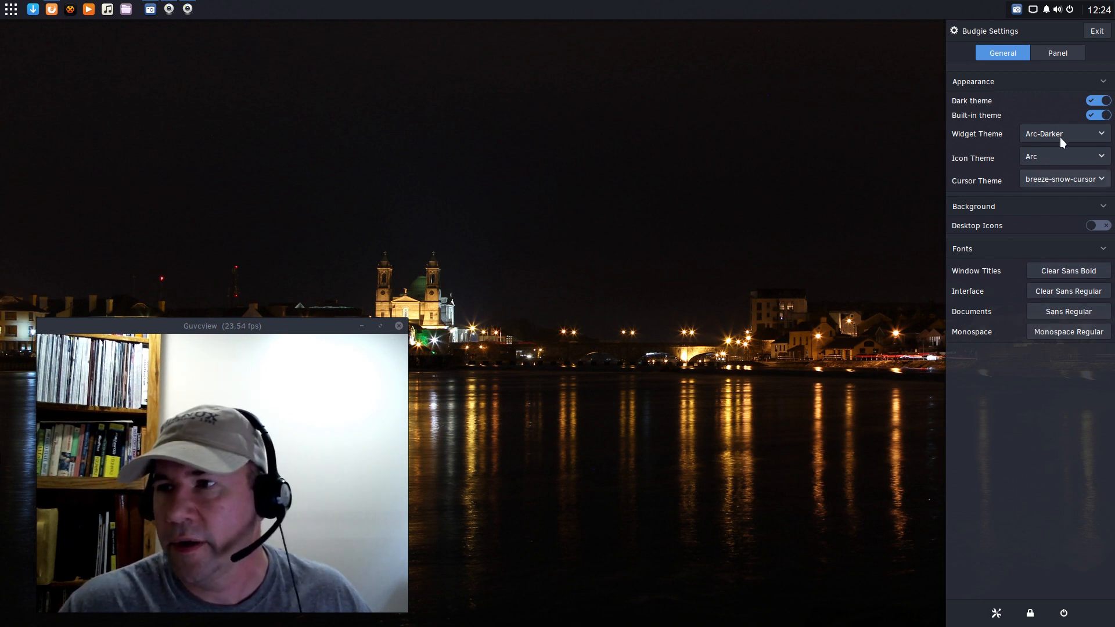
- View the Panel tab's applet list, select Budgie Menu, then launch the full system settings
{"action": "left_click", "coordinate": [1062, 54]}
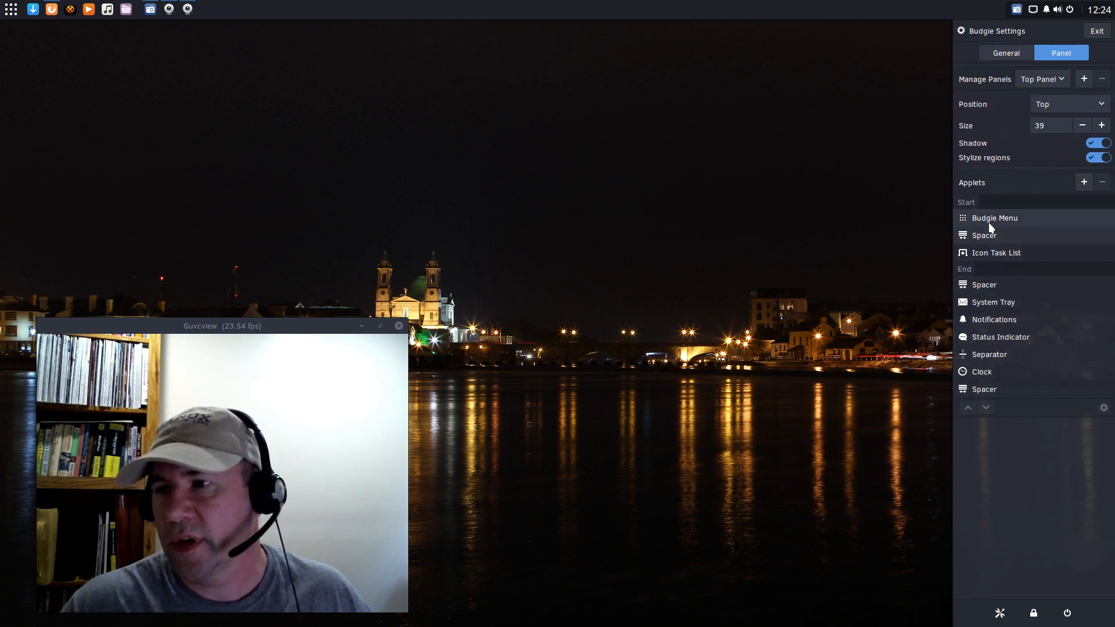
{"action": "left_click", "coordinate": [994, 219]}
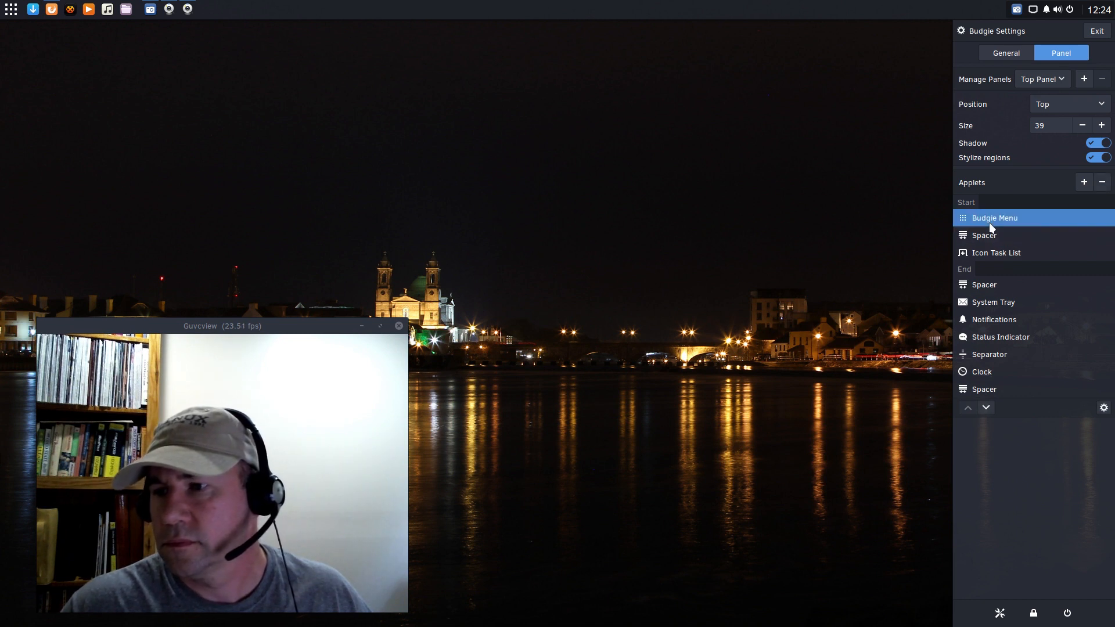
{"action": "mouse_move", "coordinate": [1082, 36]}
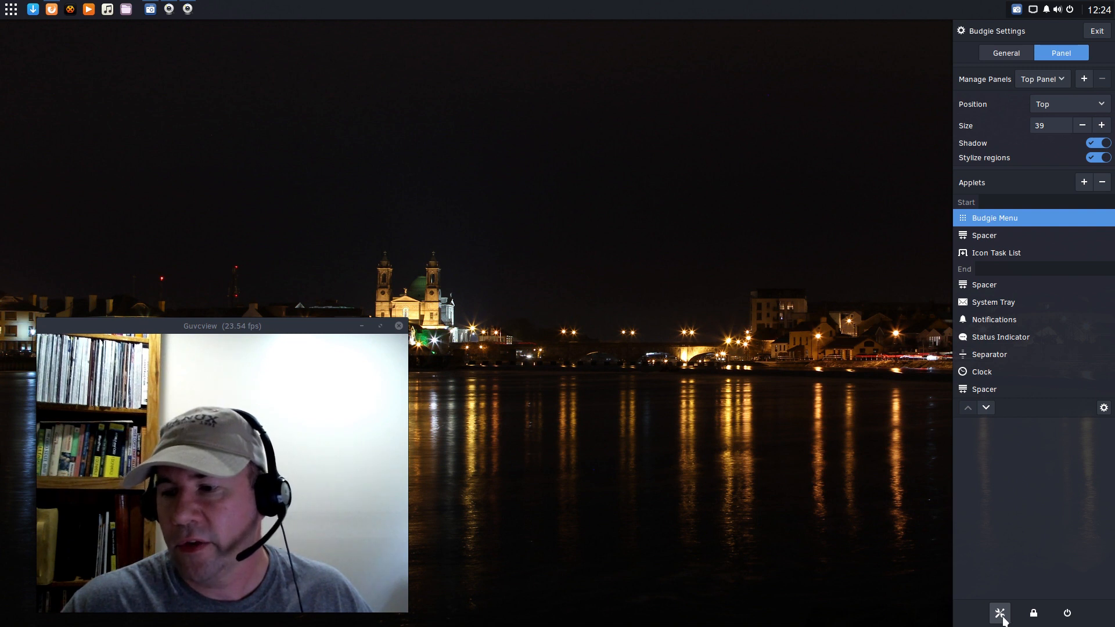
{"action": "left_click", "coordinate": [1094, 30]}
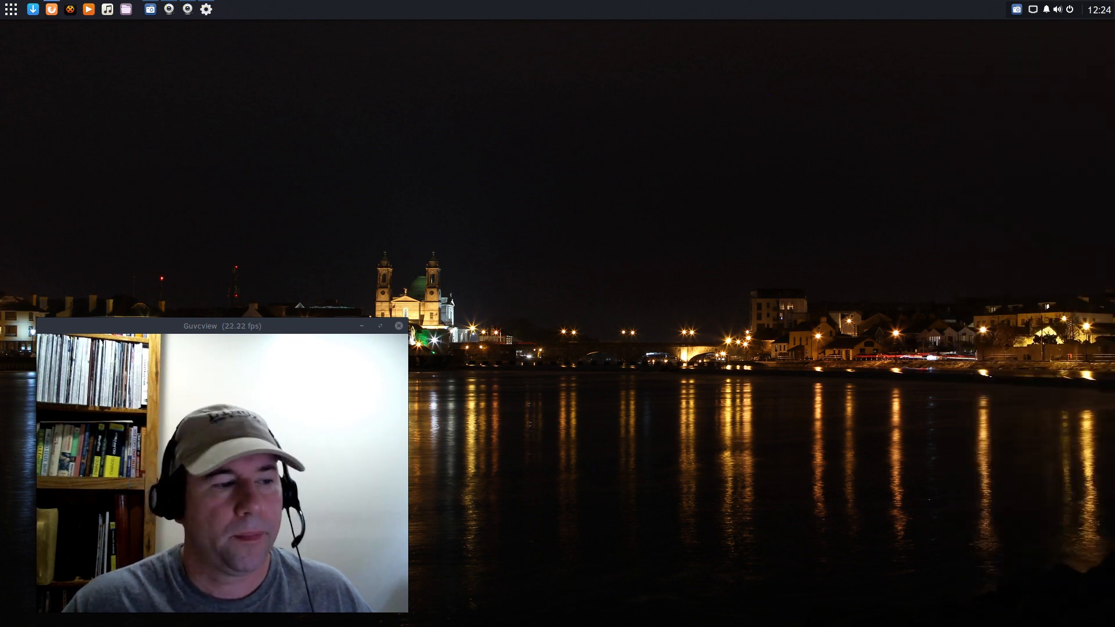
- Look over GNOME Settings' Personal, Hardware and System categories, then close the window
{"action": "left_click", "coordinate": [206, 9]}
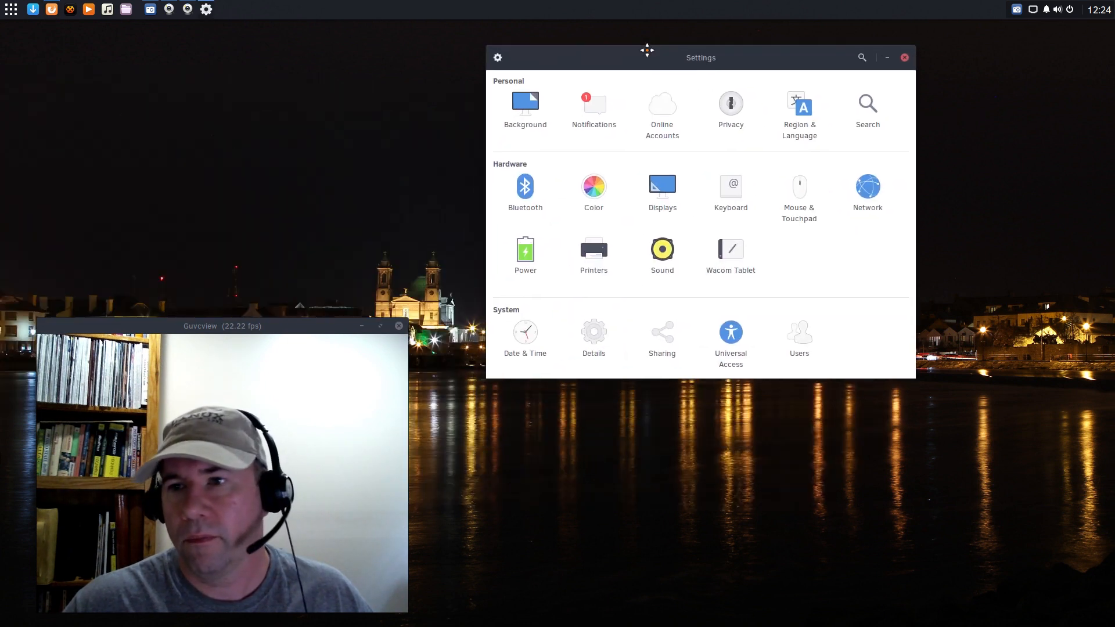
{"action": "mouse_move", "coordinate": [682, 265]}
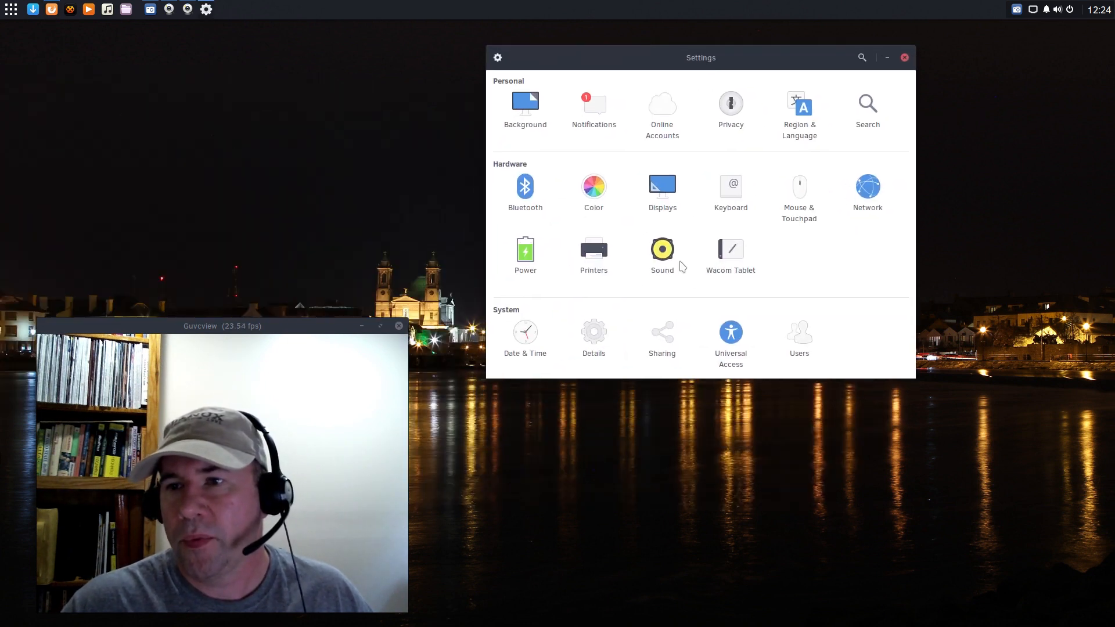
{"action": "mouse_move", "coordinate": [808, 161]}
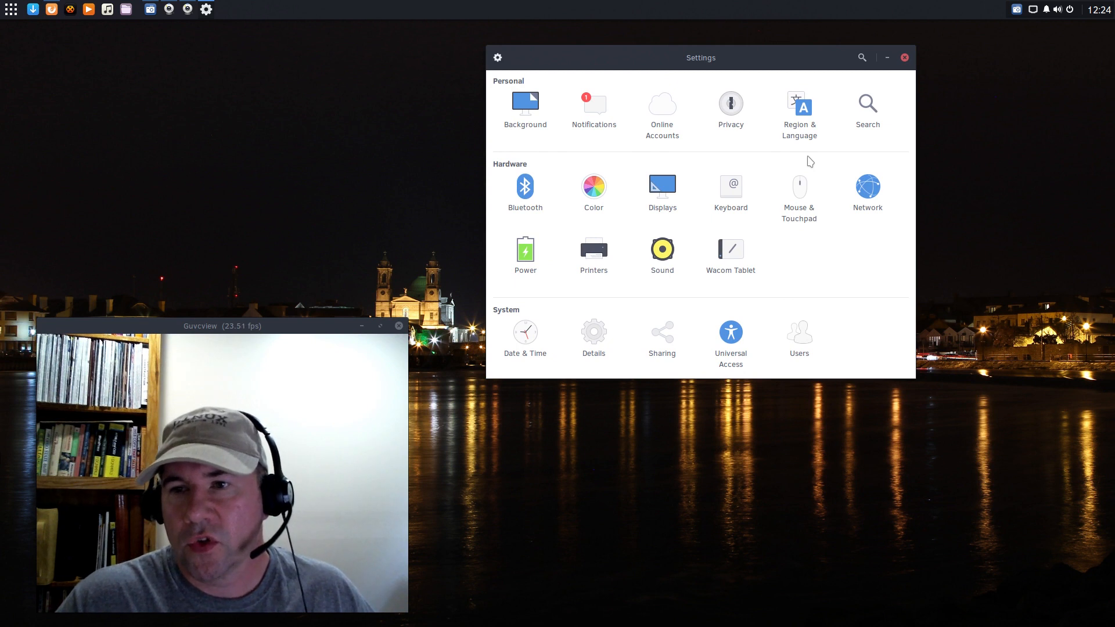
{"action": "mouse_move", "coordinate": [862, 281]}
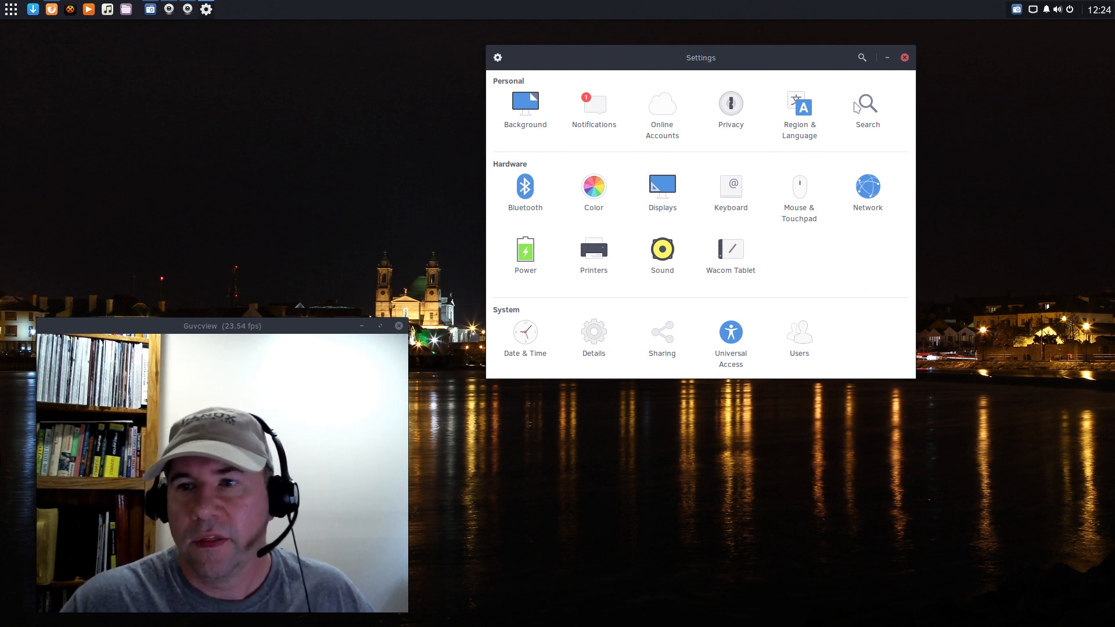
{"action": "mouse_move", "coordinate": [748, 276]}
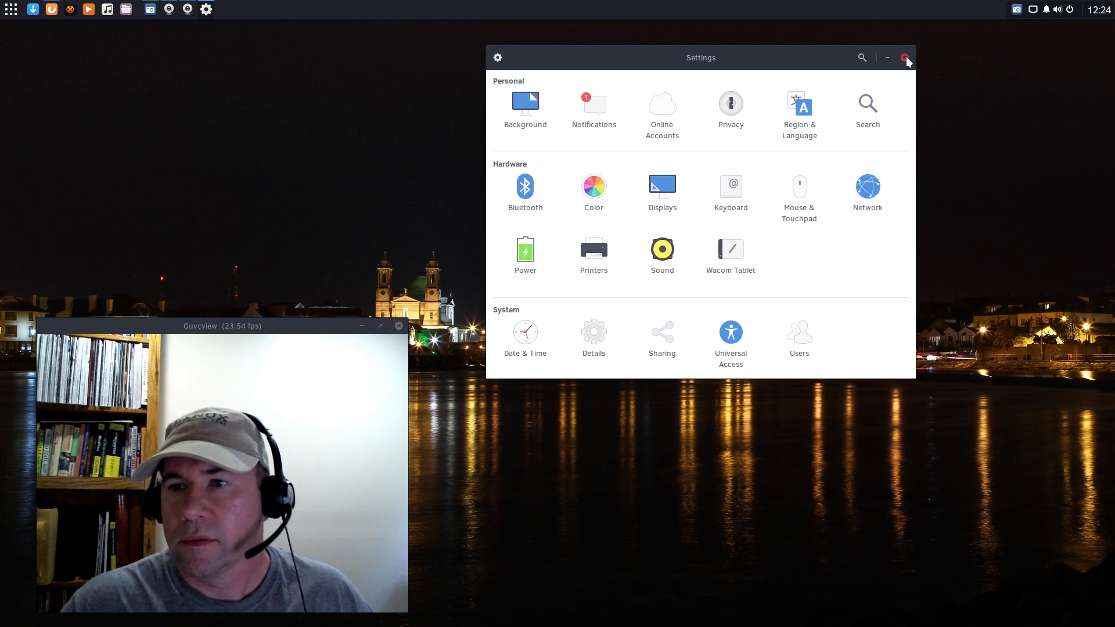
{"action": "left_click", "coordinate": [903, 58]}
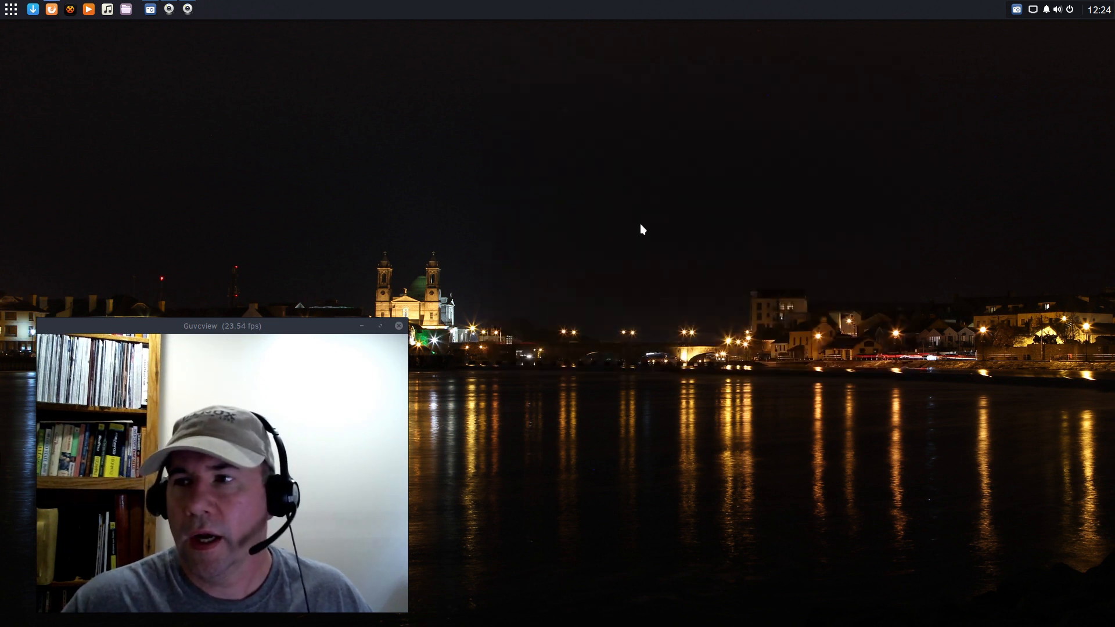
{"action": "left_click", "coordinate": [1043, 10]}
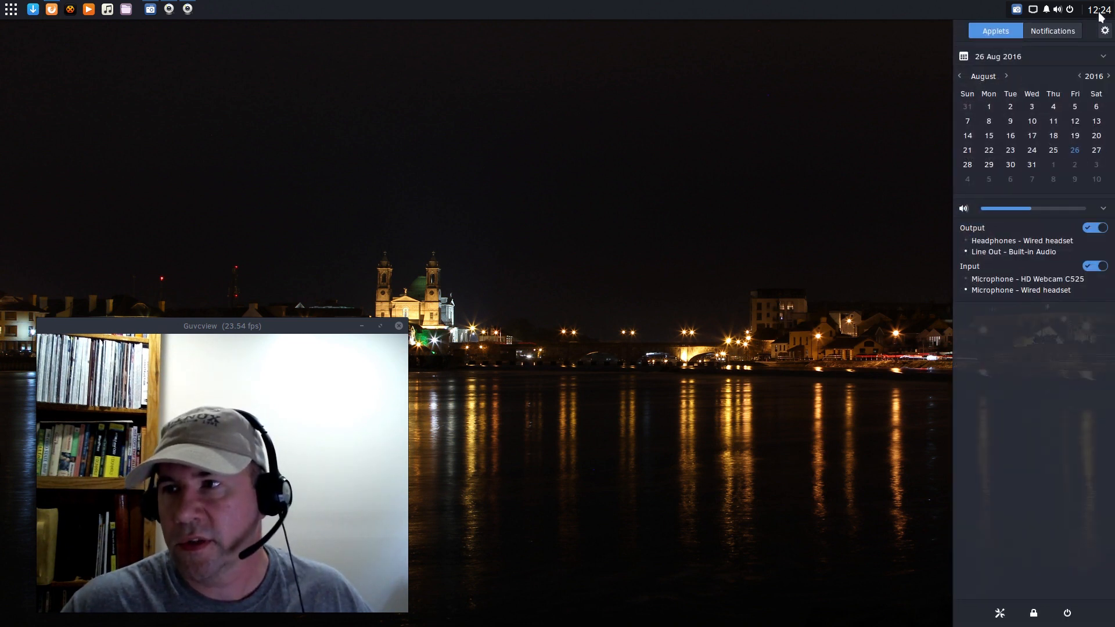
{"action": "left_click", "coordinate": [1099, 9]}
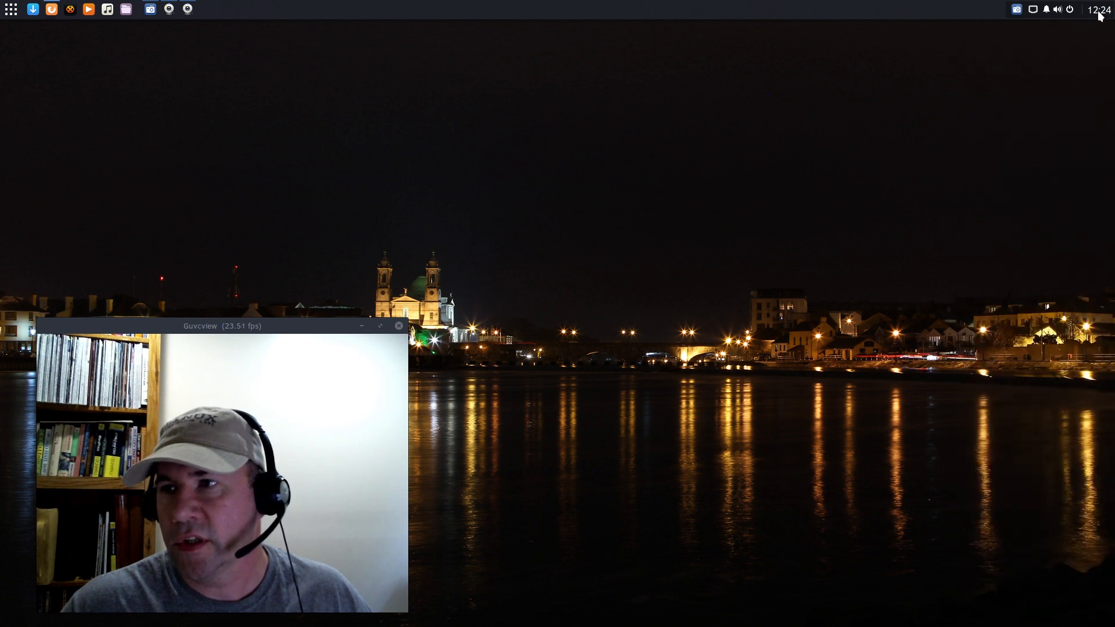
{"action": "mouse_move", "coordinate": [918, 126]}
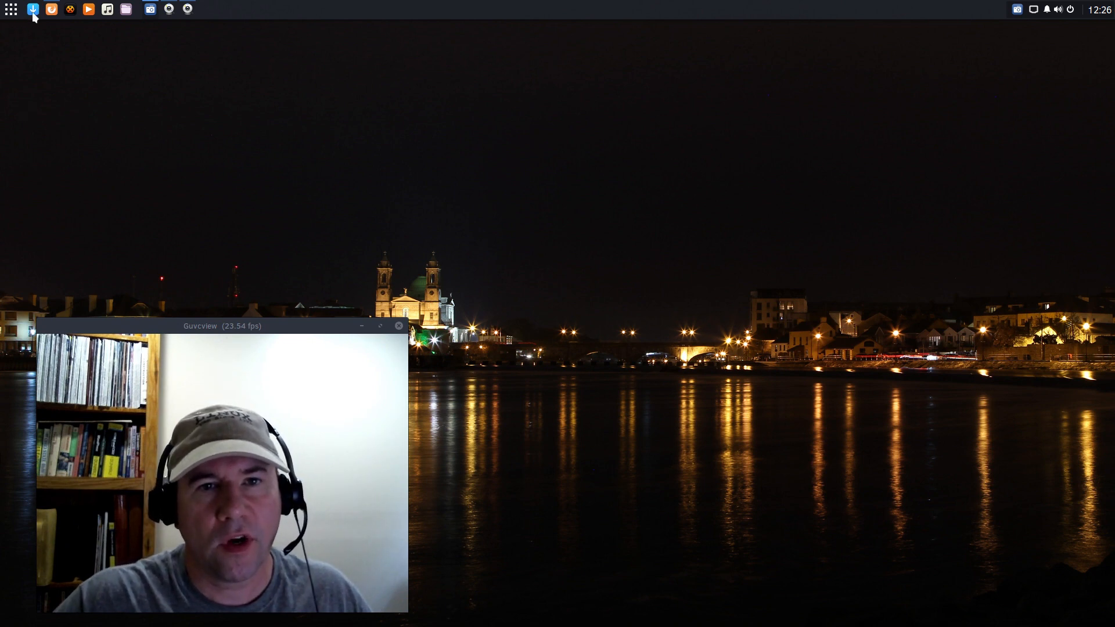
- Launch the Software Center and scroll the Office Software list from abiword through LibreOffice components
{"action": "left_click", "coordinate": [33, 10]}
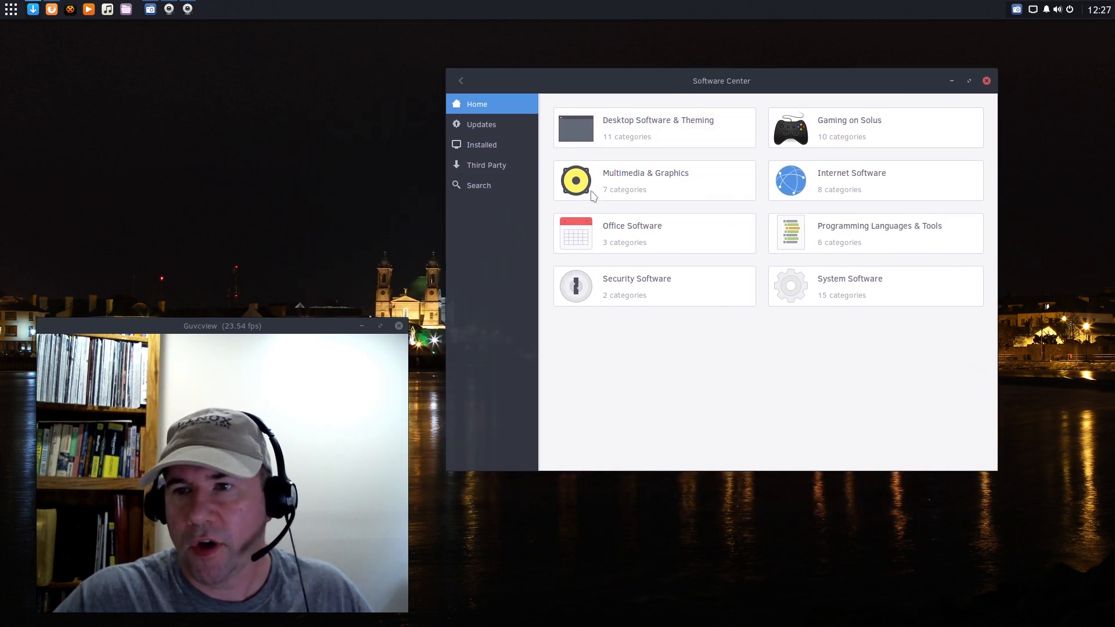
{"action": "mouse_move", "coordinate": [737, 229]}
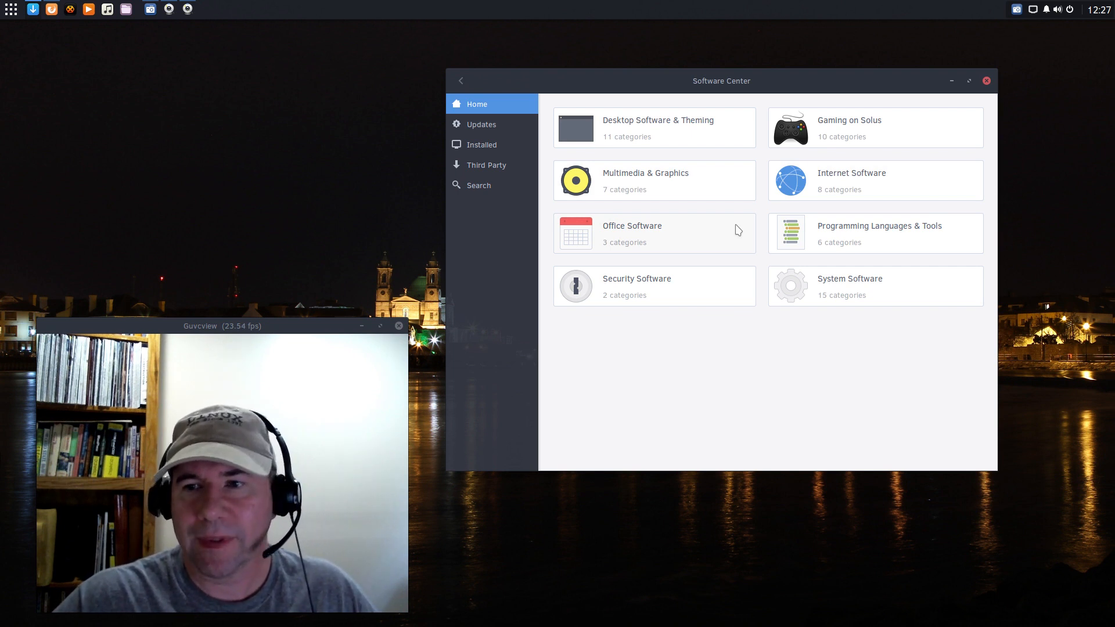
{"action": "mouse_move", "coordinate": [769, 238]}
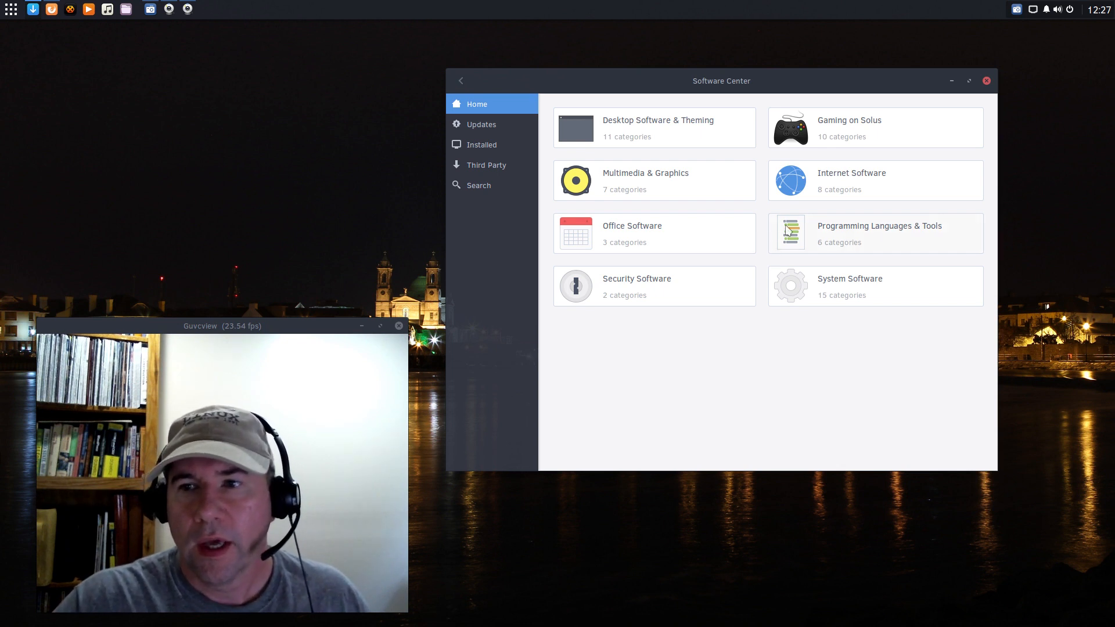
{"action": "mouse_move", "coordinate": [745, 222]}
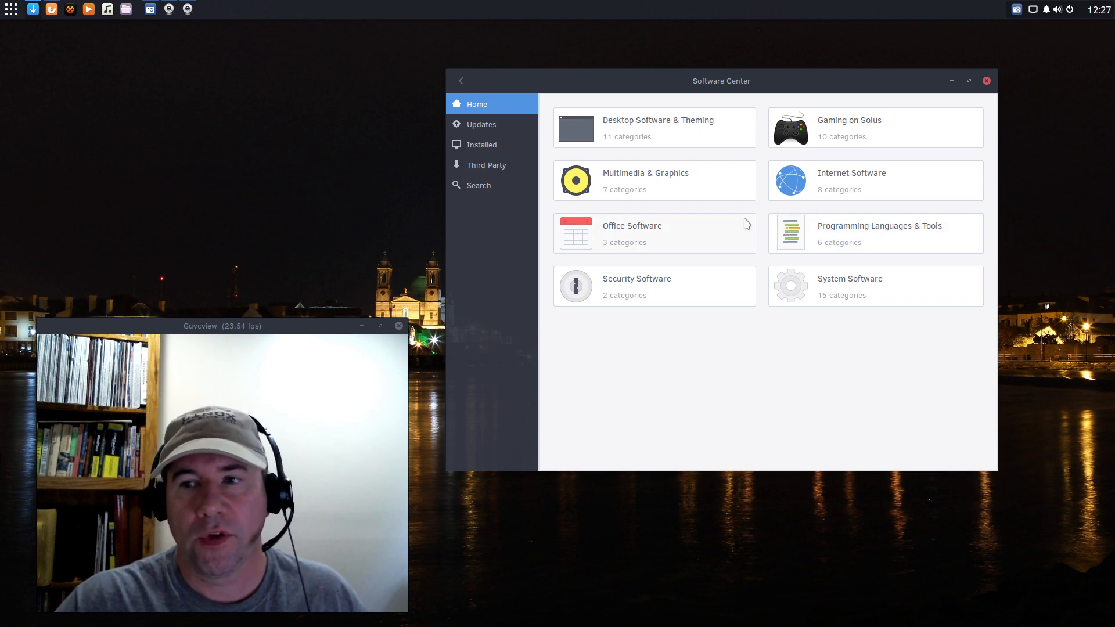
{"action": "mouse_move", "coordinate": [661, 235]}
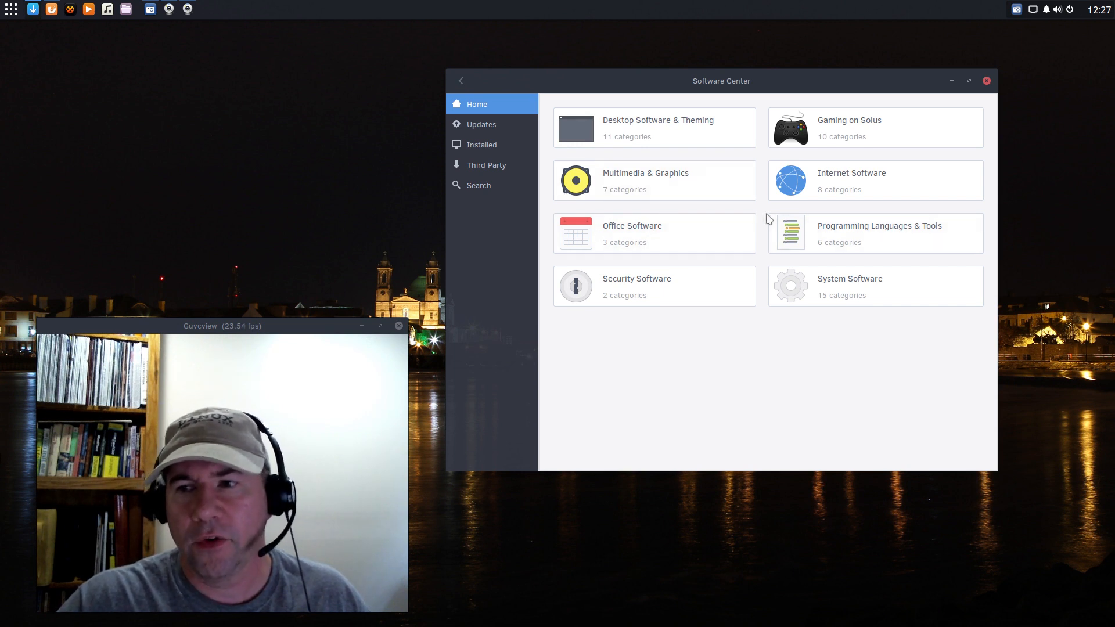
{"action": "mouse_move", "coordinate": [749, 336]}
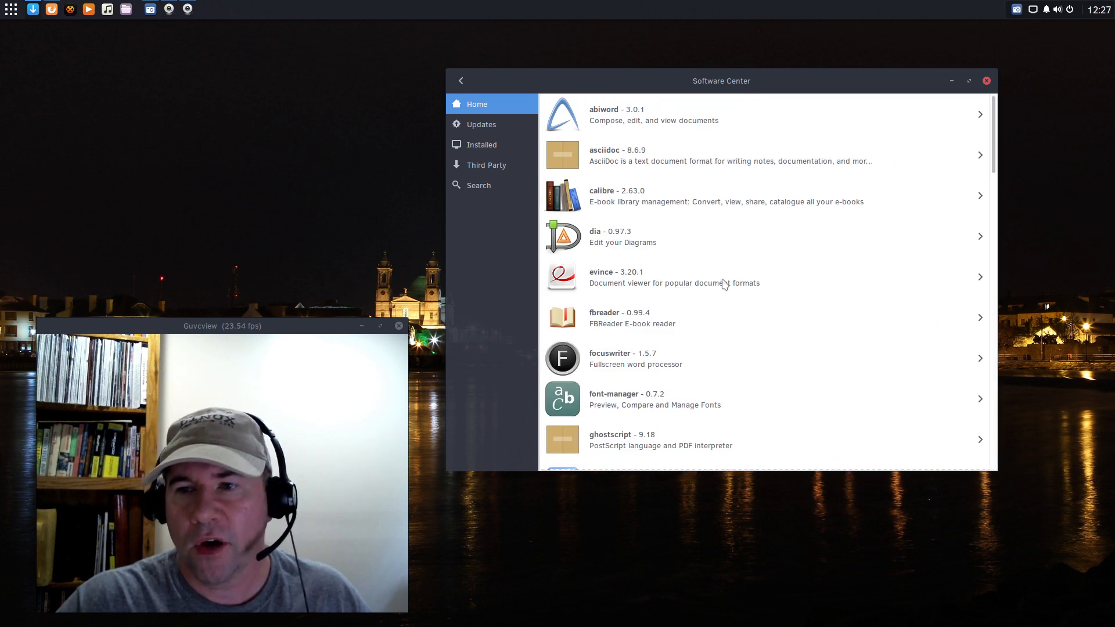
{"action": "mouse_move", "coordinate": [691, 234]}
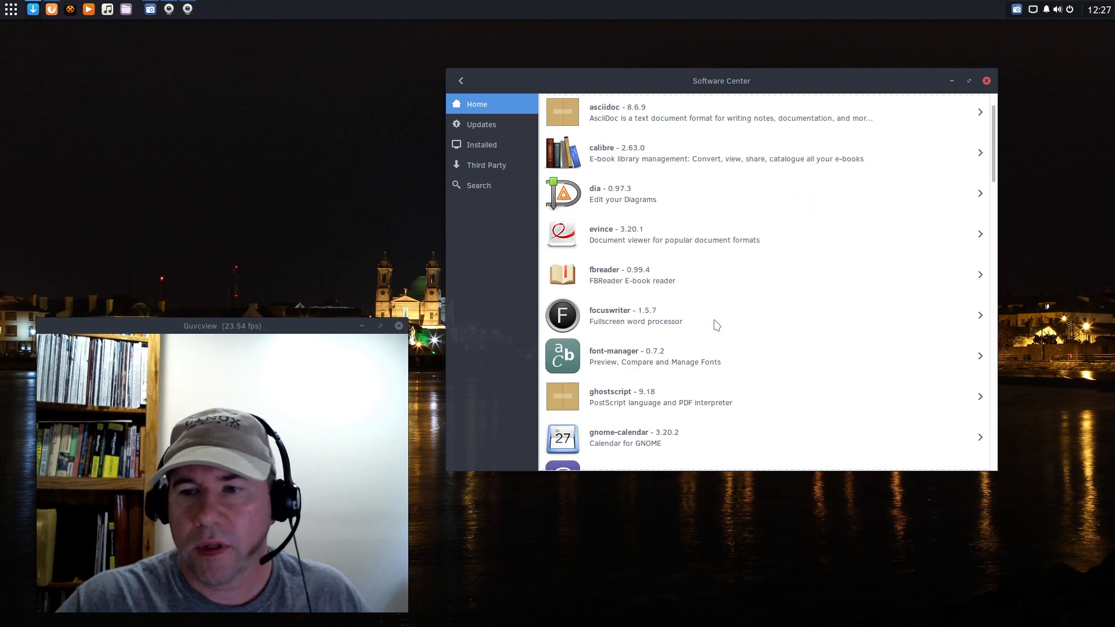
{"action": "scroll", "scroll_direction": "down", "scroll_amount": 3}
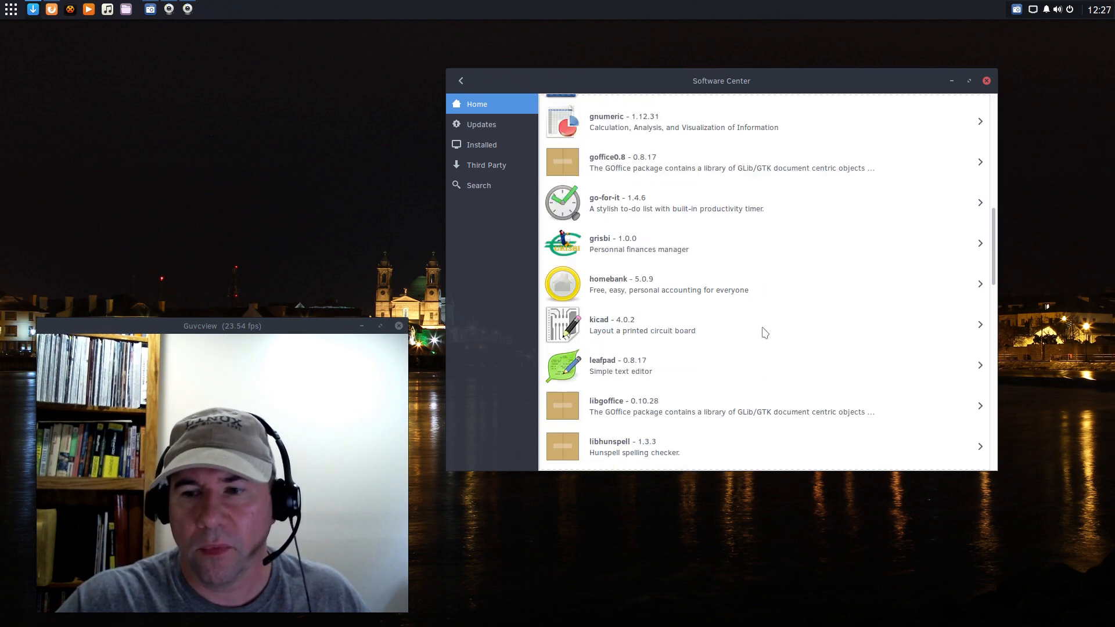
{"action": "scroll", "scroll_direction": "down", "scroll_amount": 3}
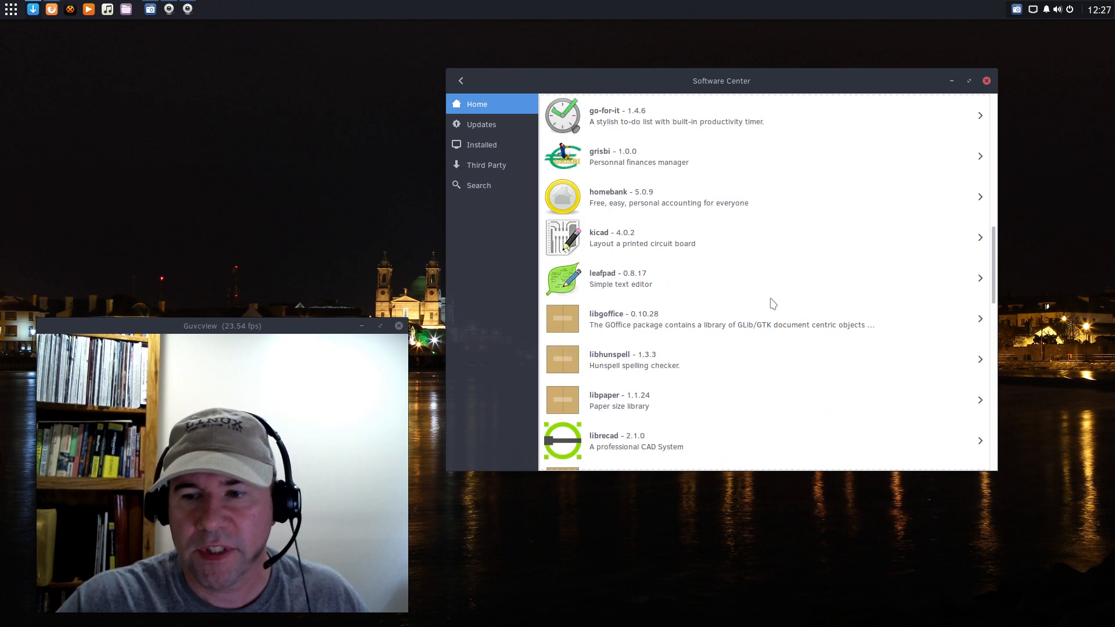
{"action": "scroll", "scroll_direction": "down", "scroll_amount": 3}
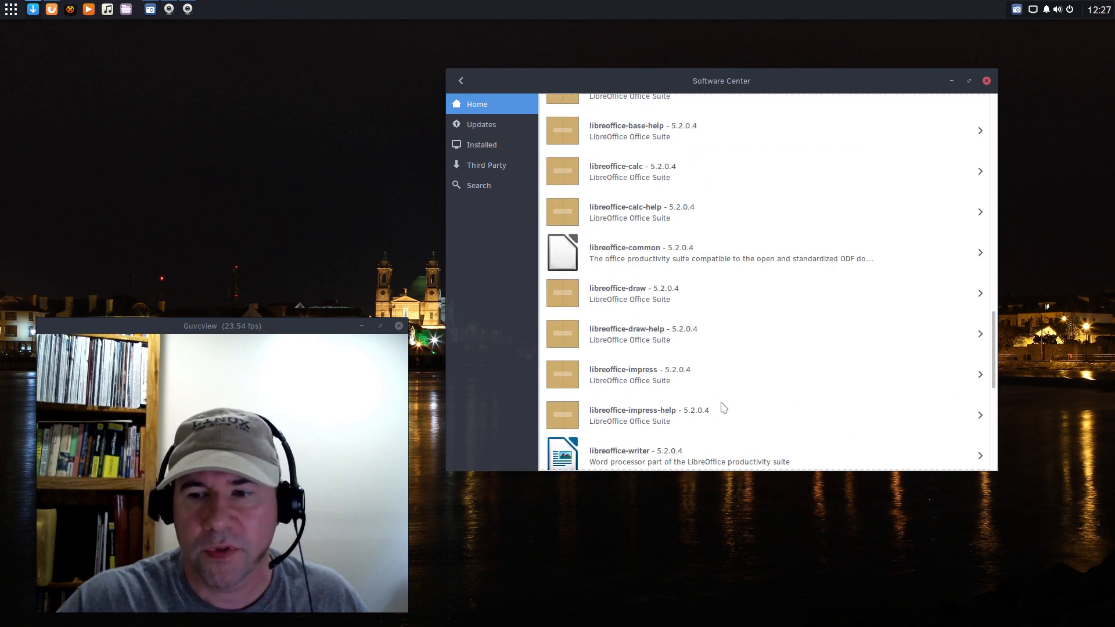
{"action": "scroll", "scroll_direction": "down", "scroll_amount": 3}
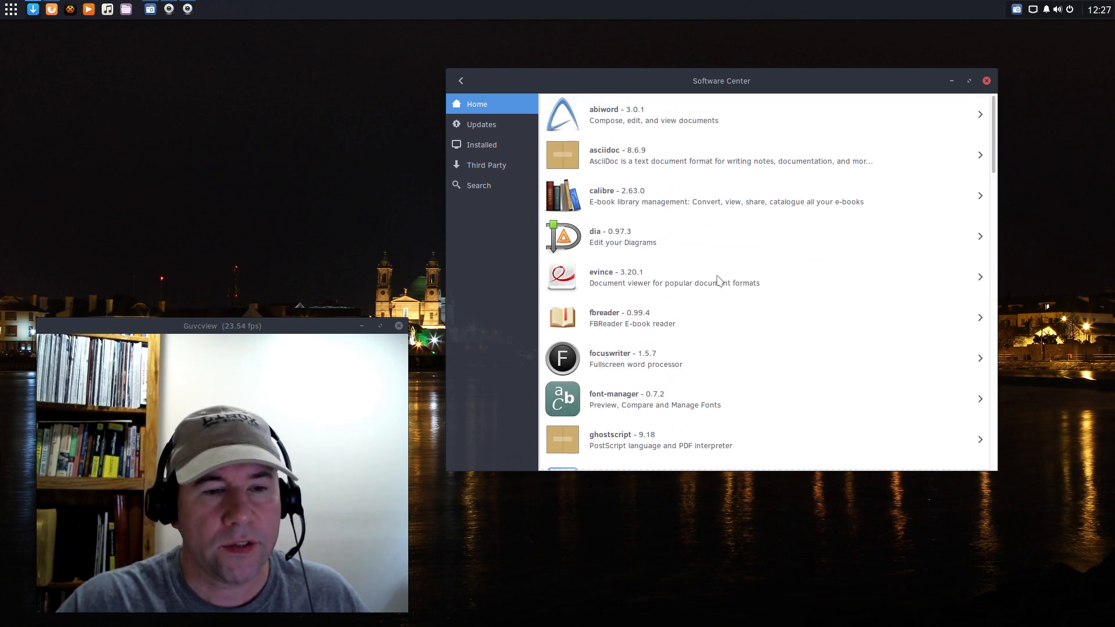
{"action": "mouse_move", "coordinate": [616, 417]}
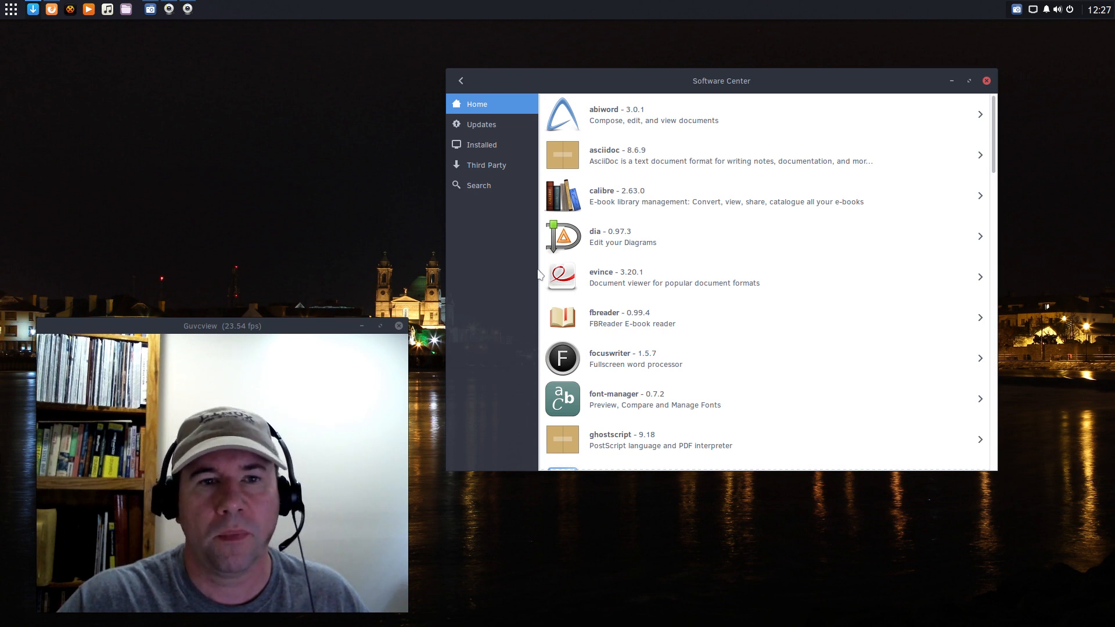
{"action": "mouse_move", "coordinate": [460, 330]}
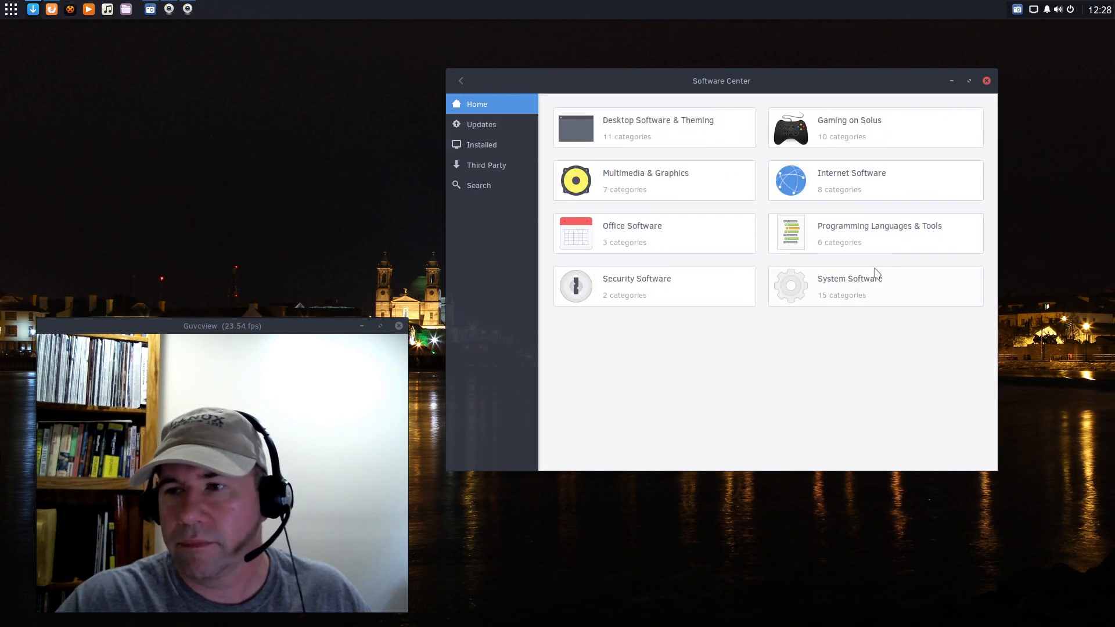
{"action": "mouse_move", "coordinate": [857, 179]}
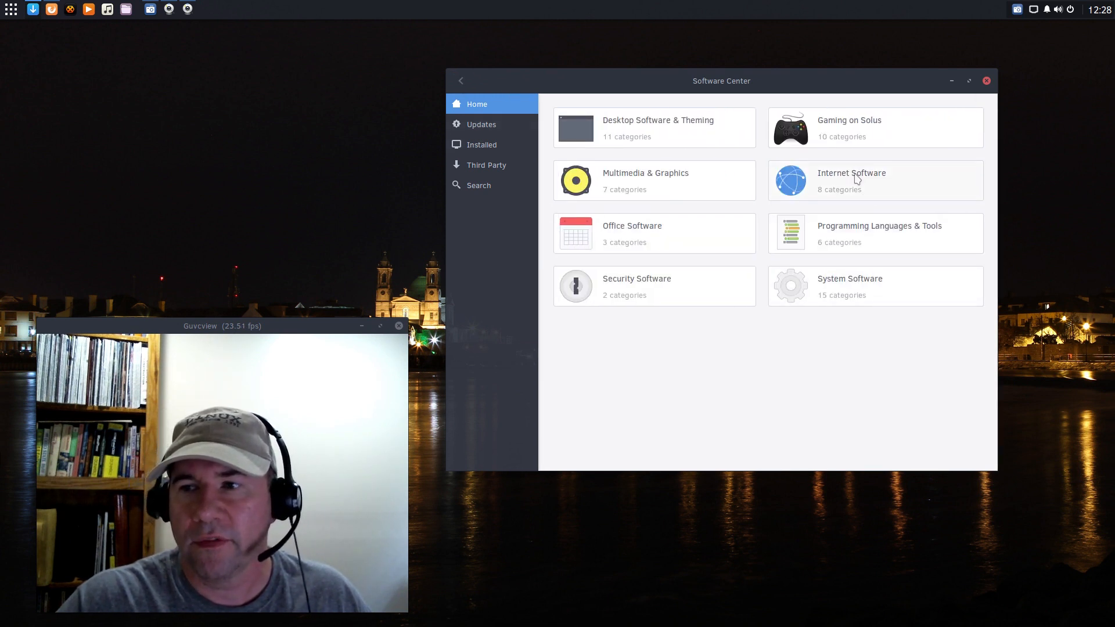
{"action": "mouse_move", "coordinate": [808, 369]}
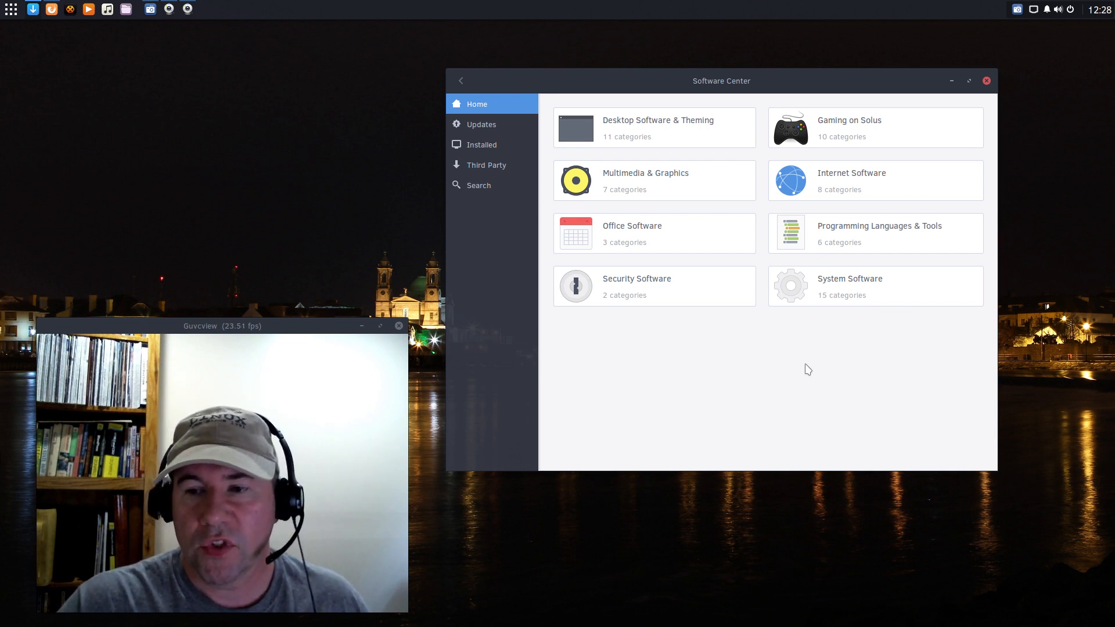
{"action": "mouse_move", "coordinate": [1029, 351]}
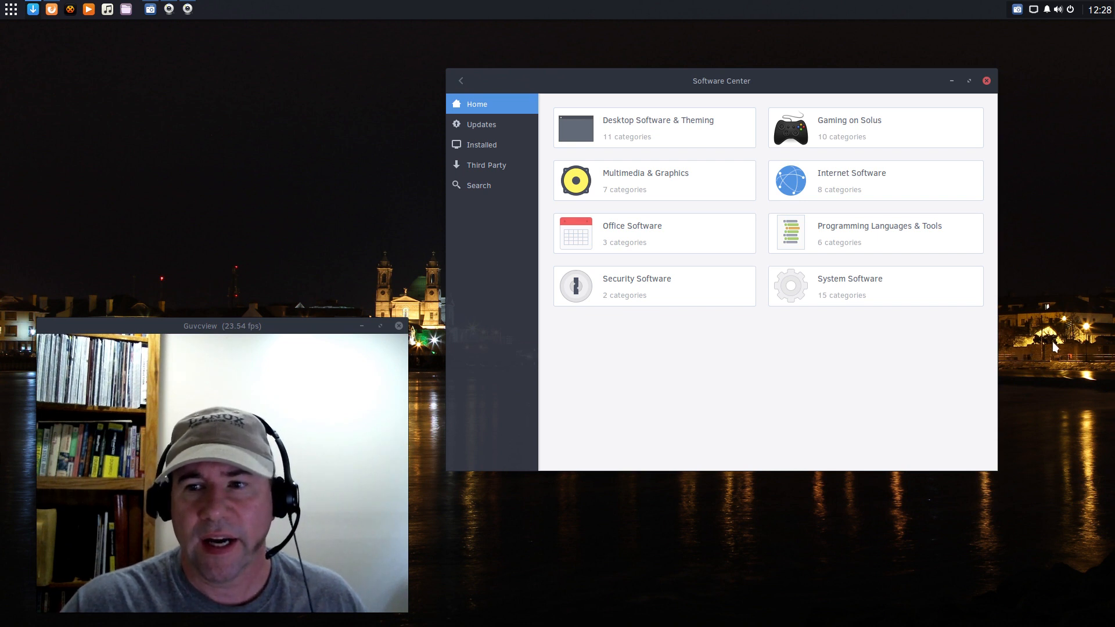
{"action": "mouse_move", "coordinate": [869, 375]}
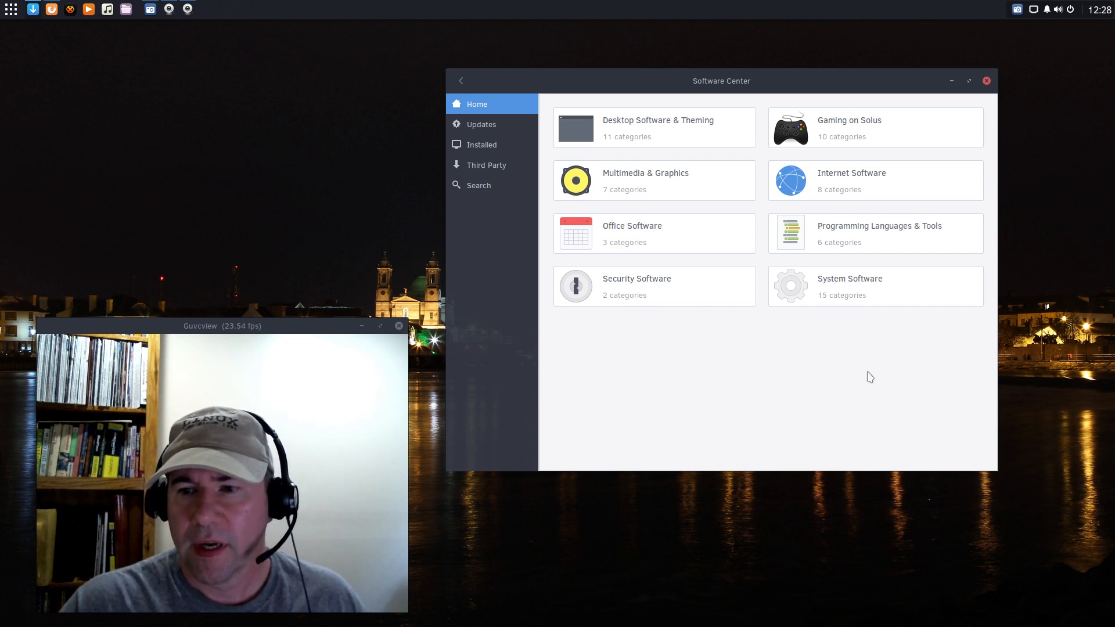
{"action": "mouse_move", "coordinate": [680, 242]}
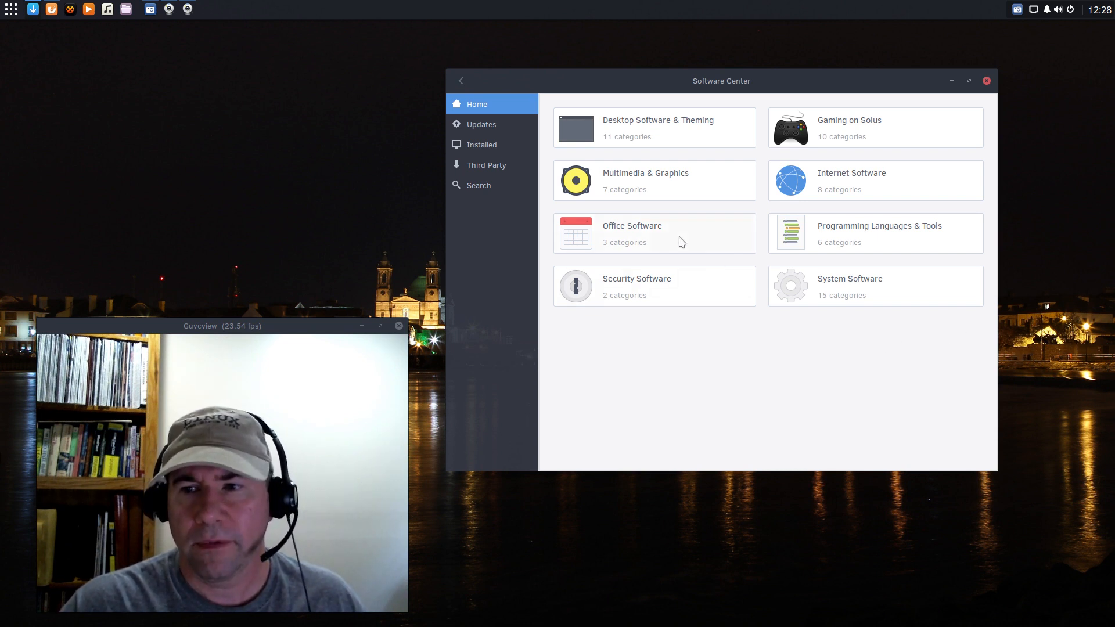
- Open Multimedia & Graphics' Audio Software list and scroll from alsa-firmware down through rhythmbox and vorbisgain
{"action": "left_click", "coordinate": [646, 180]}
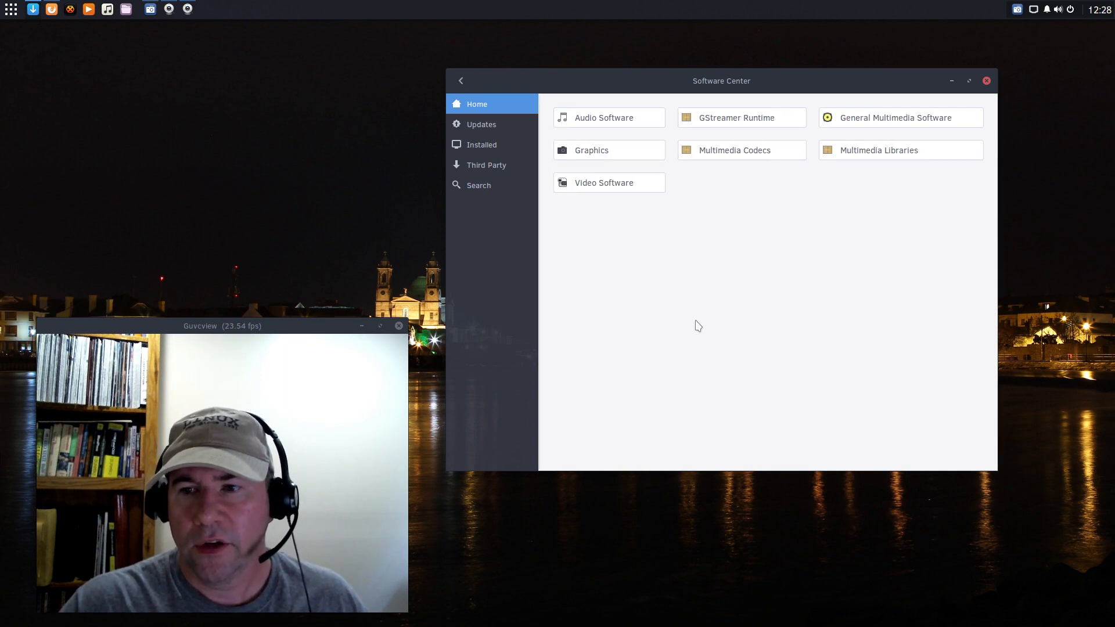
{"action": "mouse_move", "coordinate": [662, 174]}
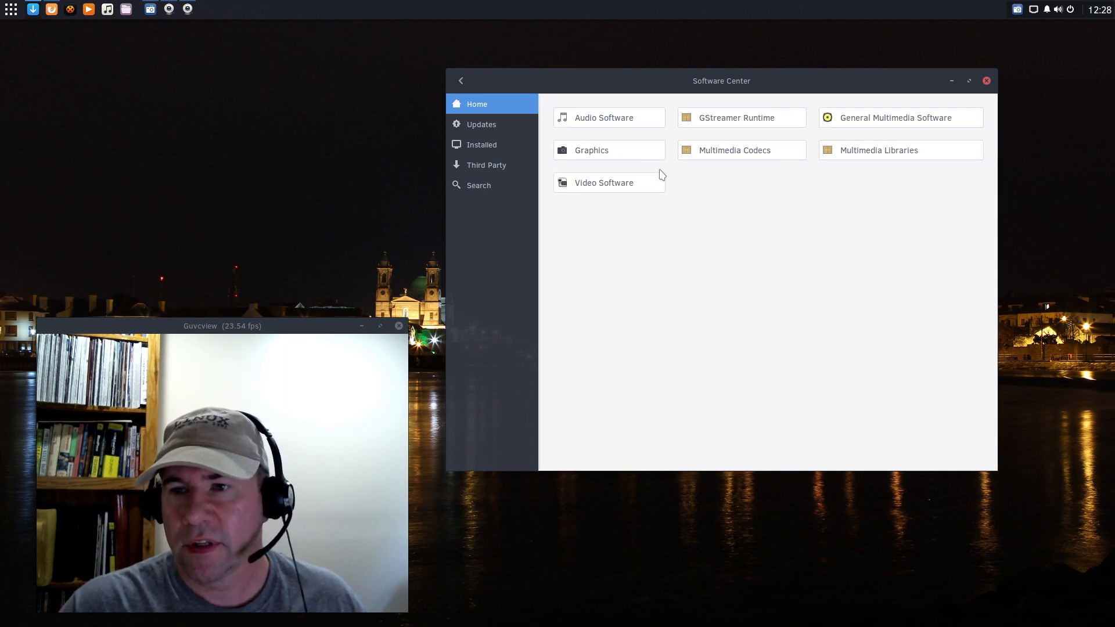
{"action": "left_click", "coordinate": [604, 117]}
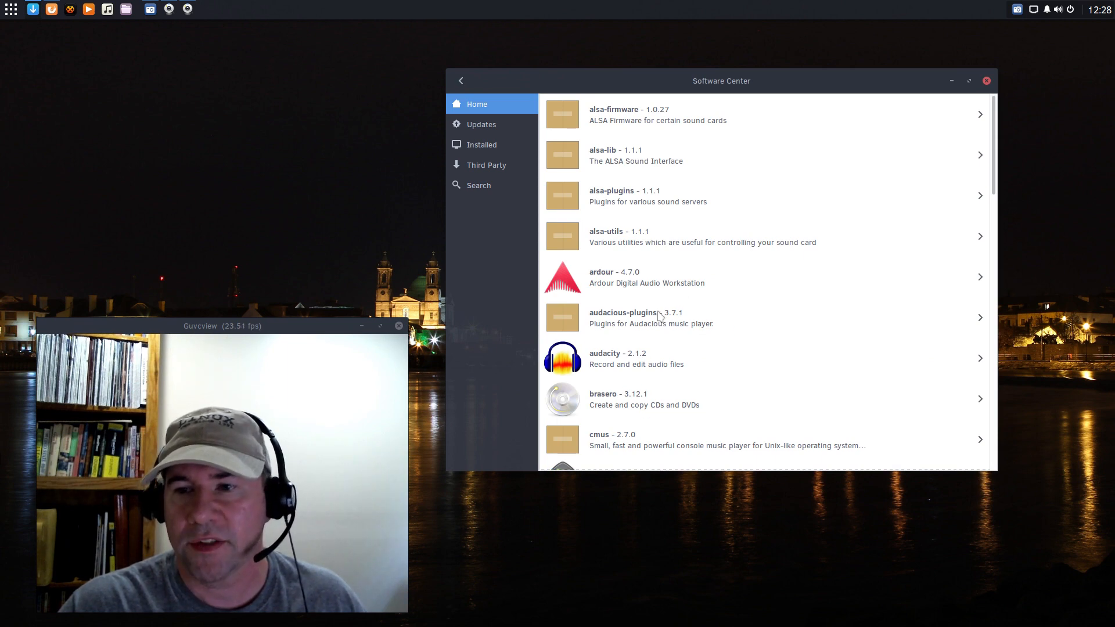
{"action": "scroll", "scroll_direction": "down", "scroll_amount": 3}
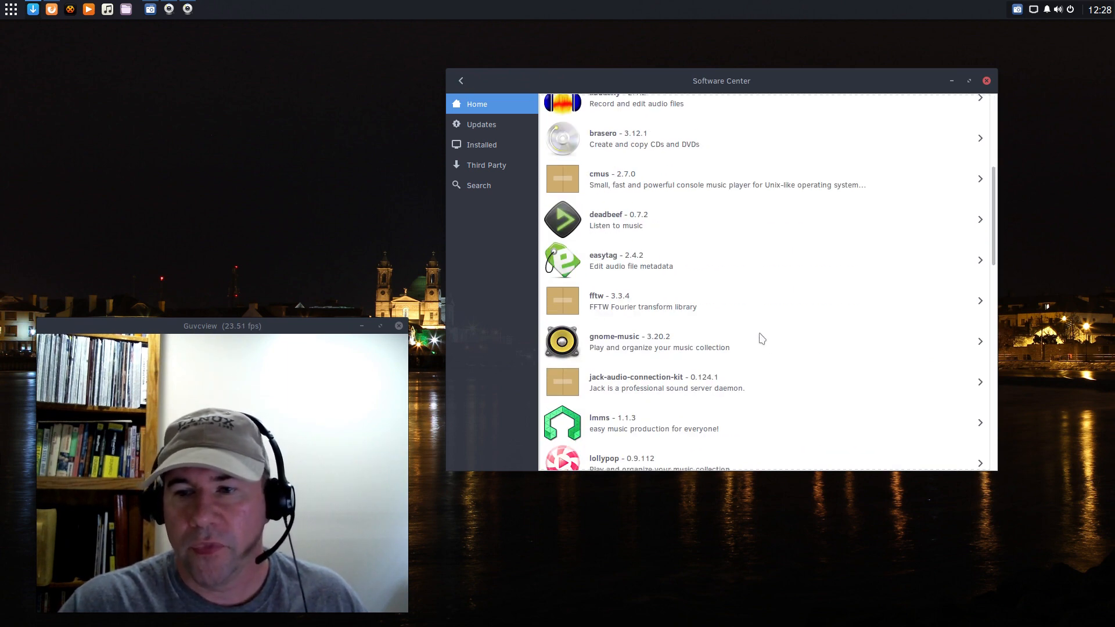
{"action": "scroll", "scroll_direction": "down", "scroll_amount": 3}
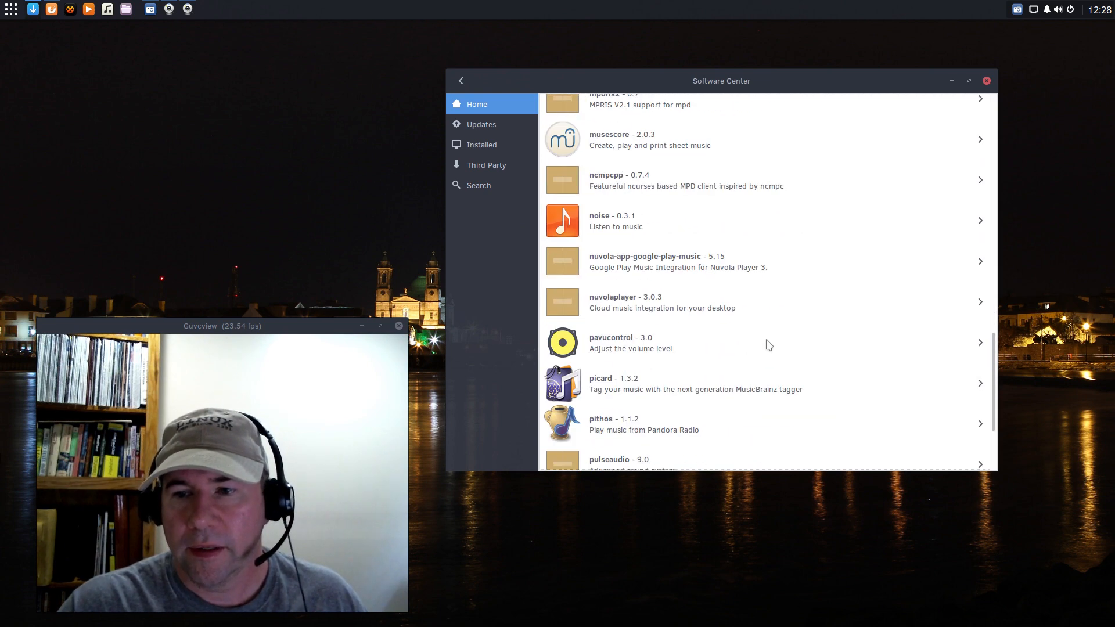
{"action": "scroll", "scroll_direction": "down", "scroll_amount": 3}
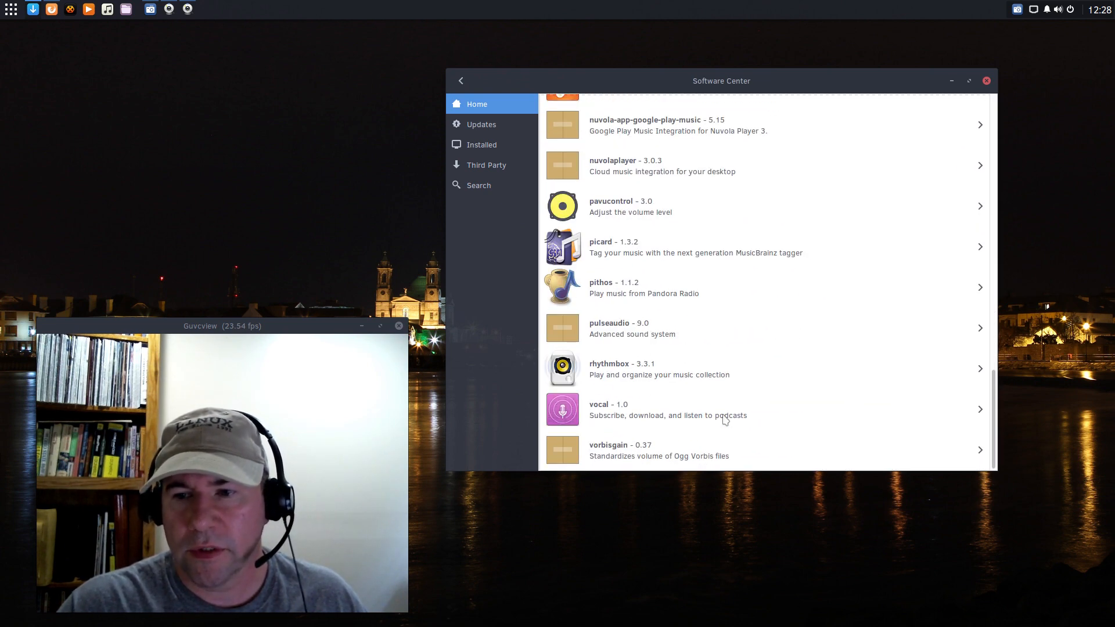
{"action": "mouse_move", "coordinate": [759, 411]}
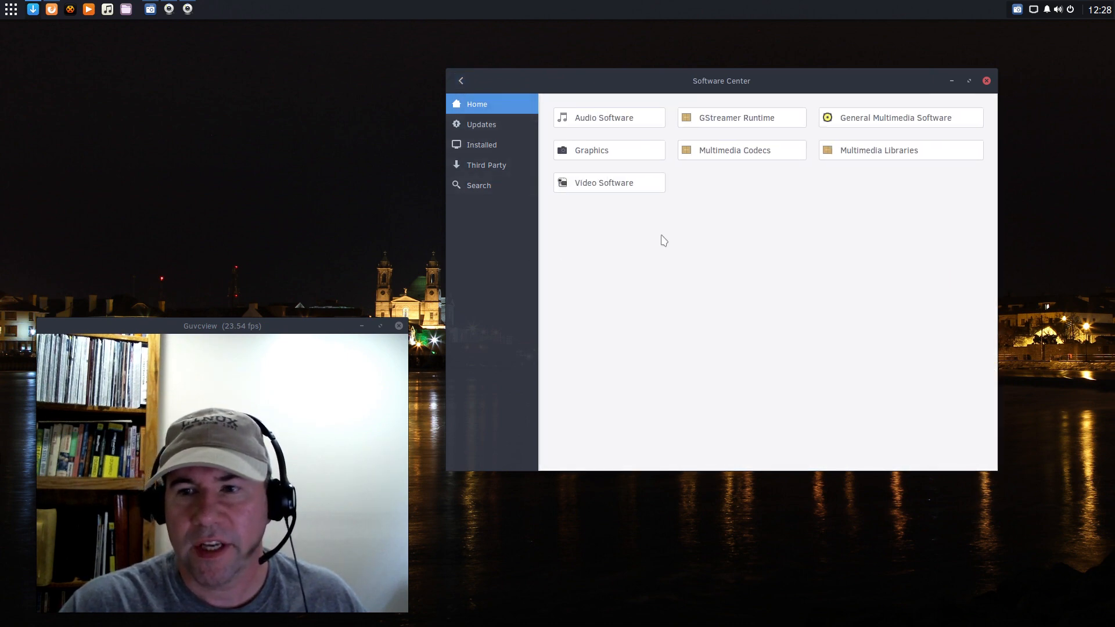
{"action": "mouse_move", "coordinate": [634, 184]}
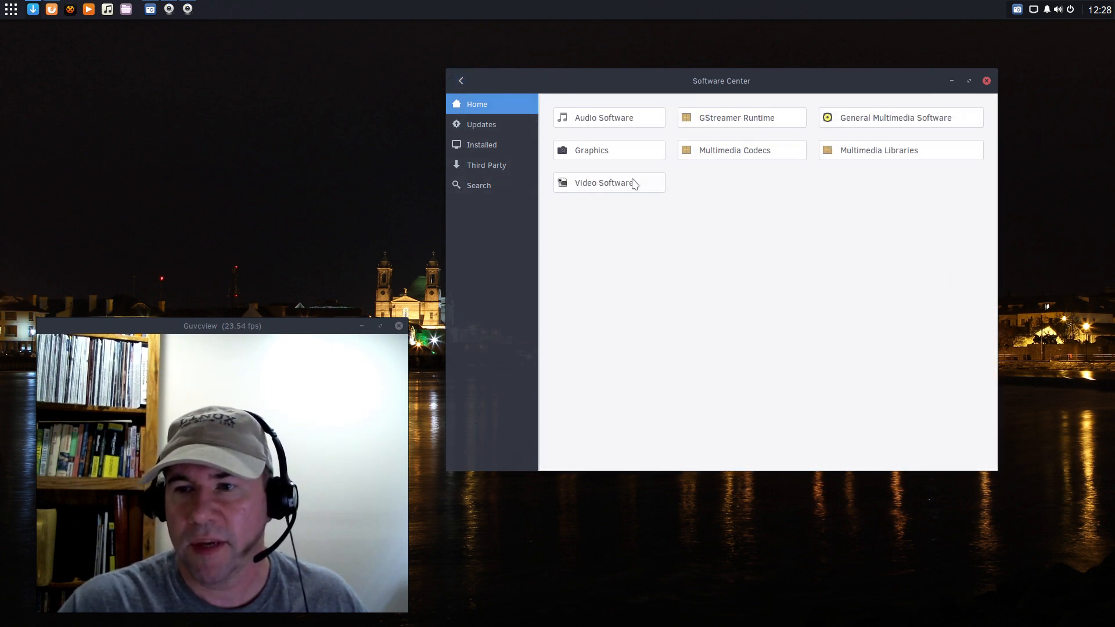
- Browse the Graphics package list from babl to mcomix, then return to the Home category overview
{"action": "left_click", "coordinate": [591, 150]}
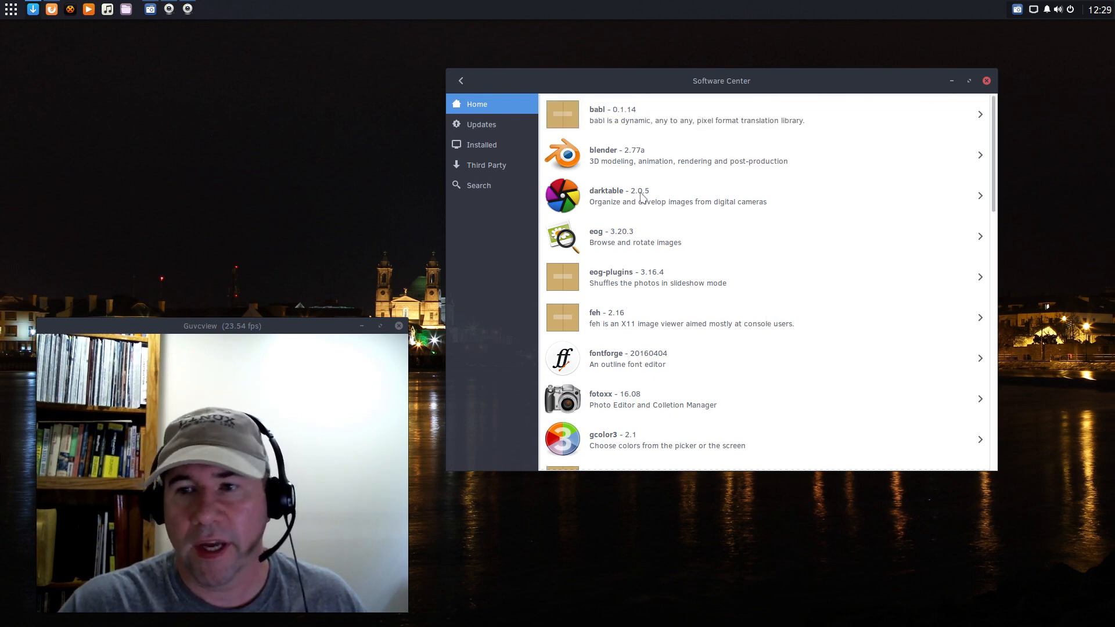
{"action": "scroll", "scroll_direction": "down", "scroll_amount": 3}
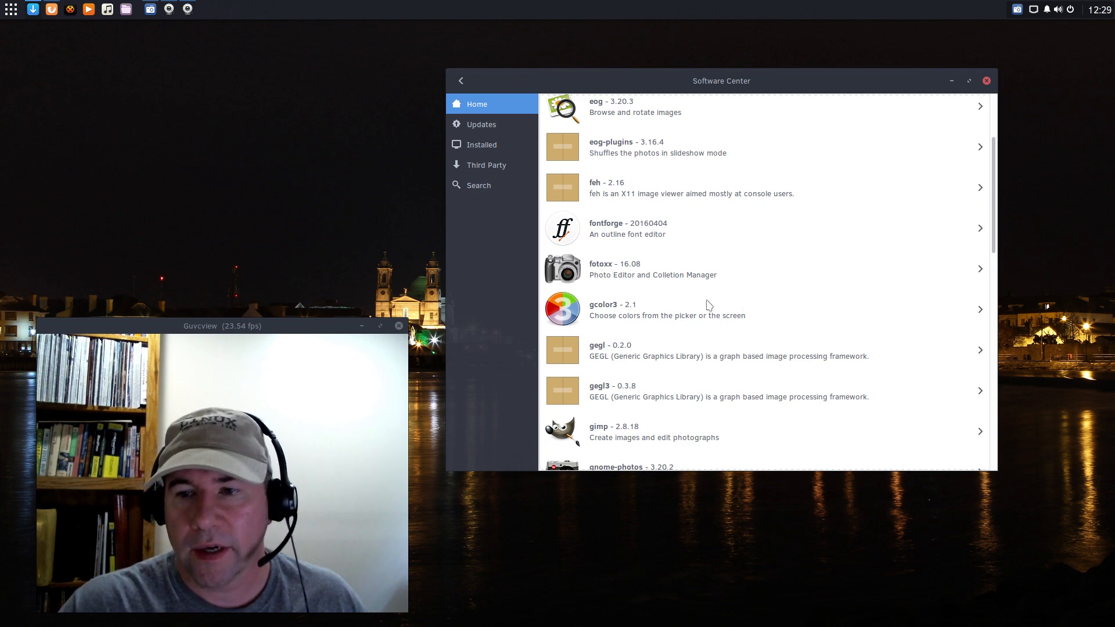
{"action": "scroll", "scroll_direction": "down", "scroll_amount": 3}
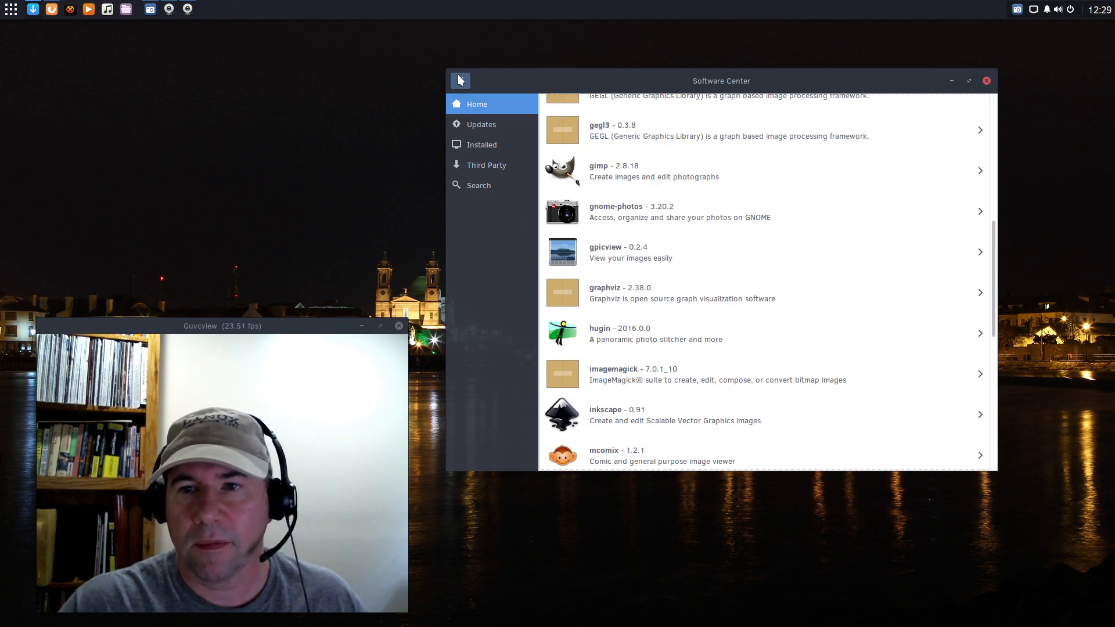
{"action": "left_click", "coordinate": [460, 80]}
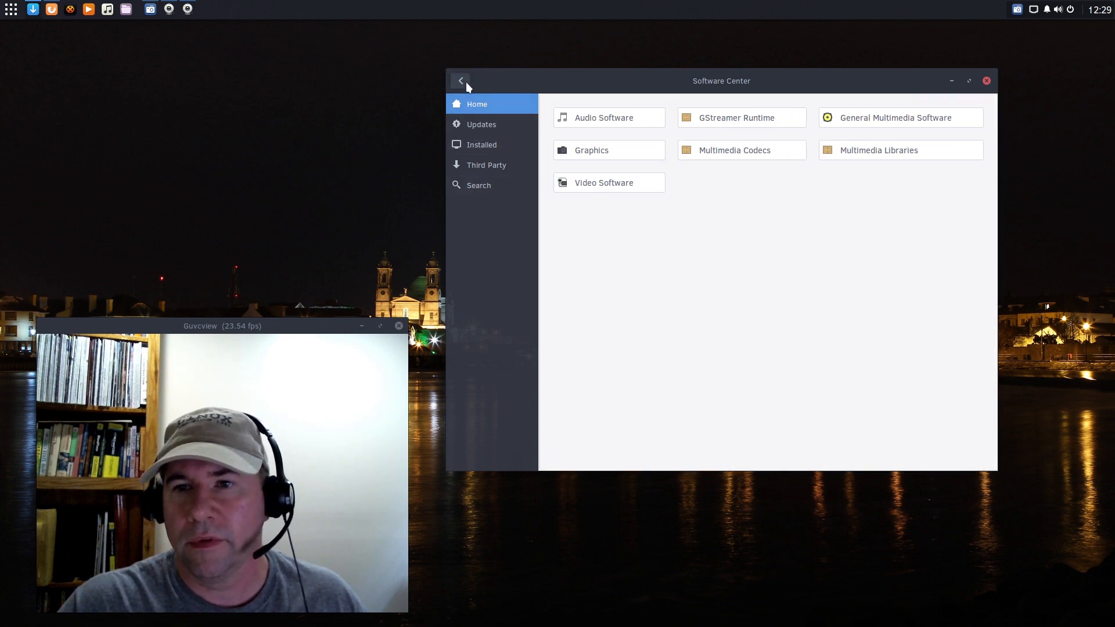
{"action": "left_click", "coordinate": [460, 80]}
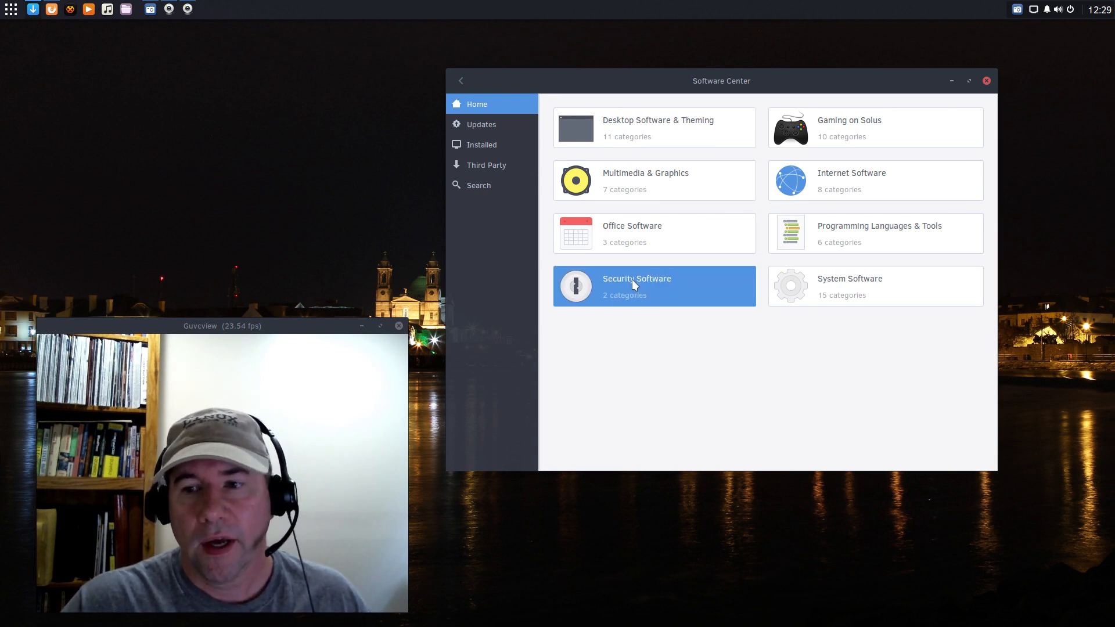
{"action": "left_click", "coordinate": [636, 286]}
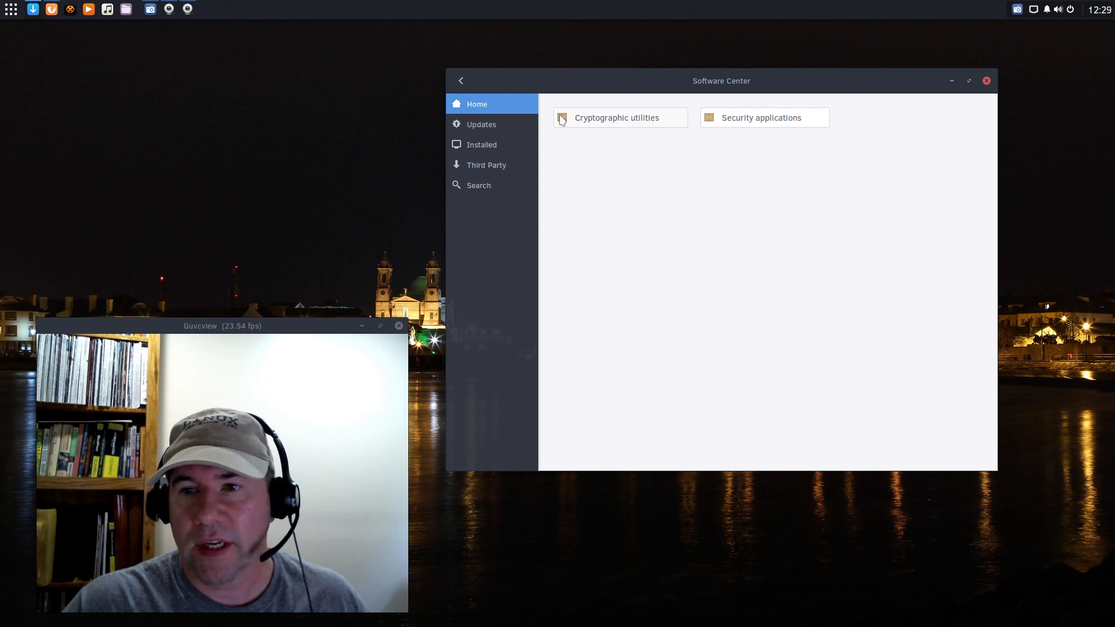
{"action": "left_click", "coordinate": [617, 117]}
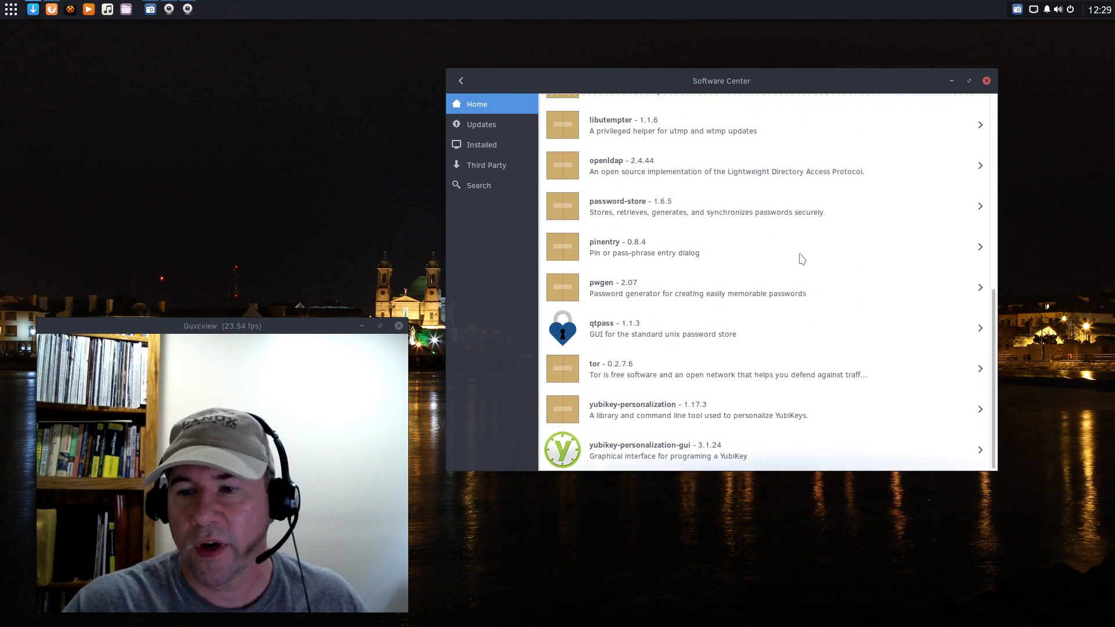
{"action": "mouse_move", "coordinate": [611, 381]}
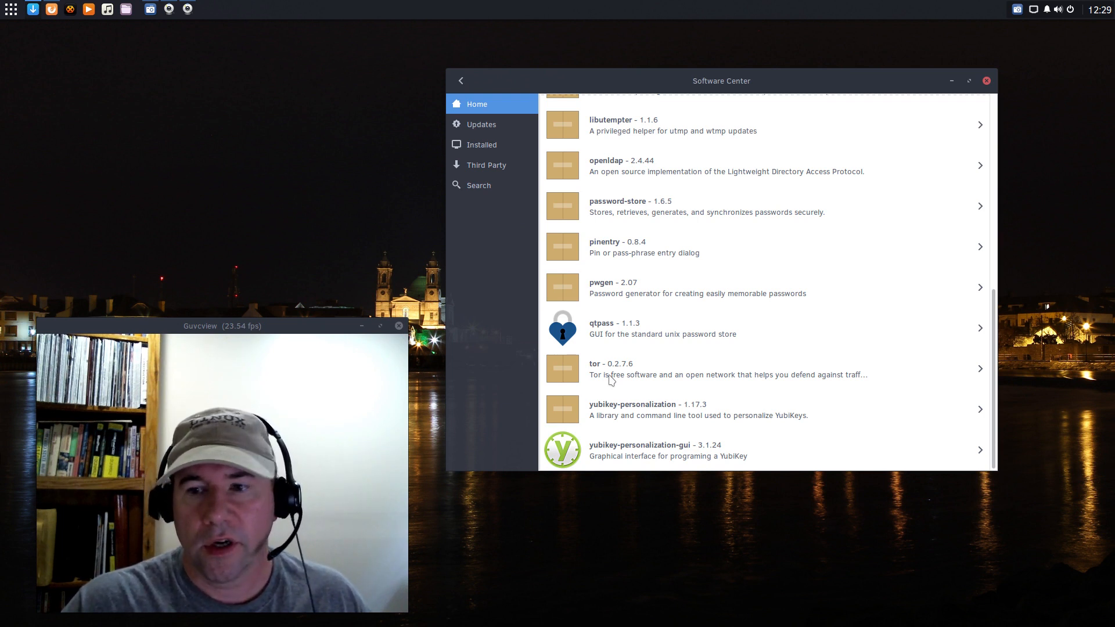
{"action": "mouse_move", "coordinate": [646, 395]}
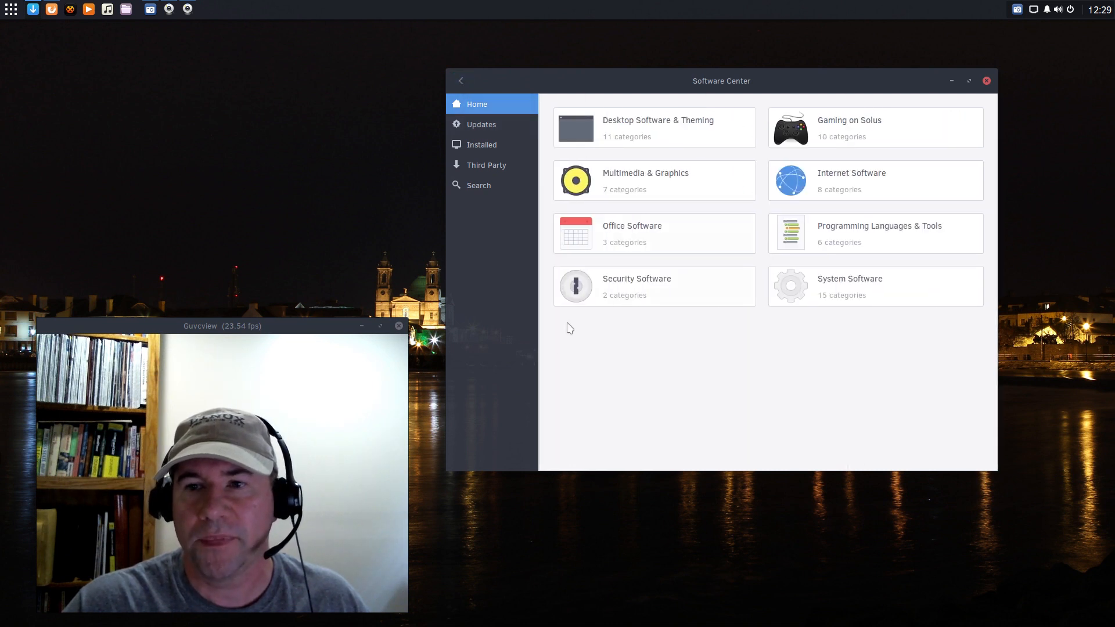
- Show the Updates page reporting that all software is up to date
{"action": "left_click", "coordinate": [481, 124]}
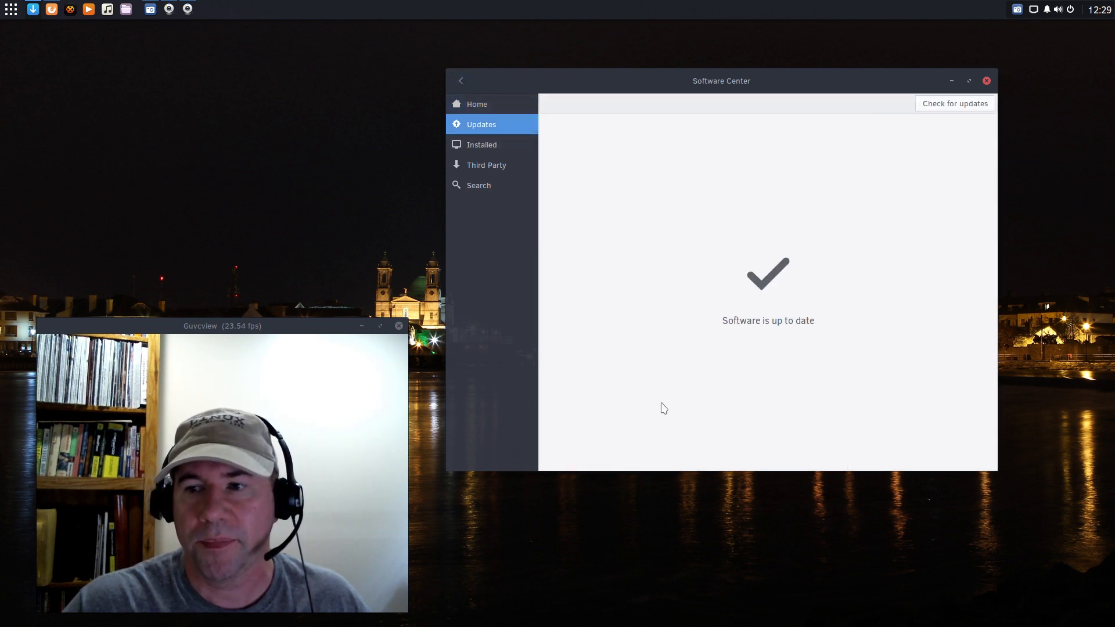
{"action": "mouse_move", "coordinate": [748, 326]}
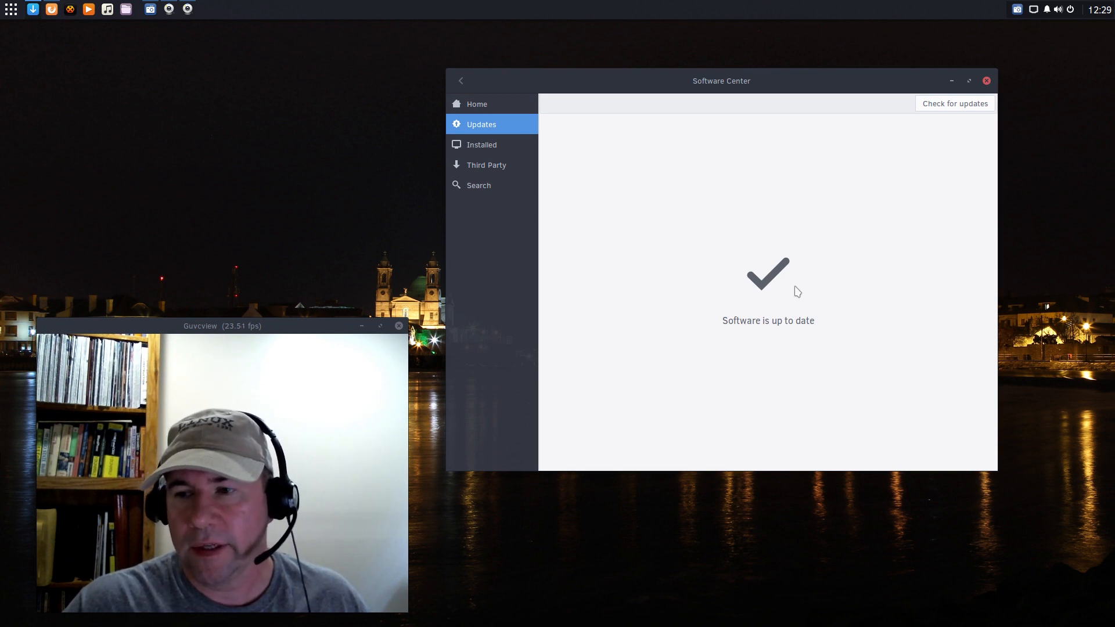
{"action": "mouse_move", "coordinate": [813, 343]}
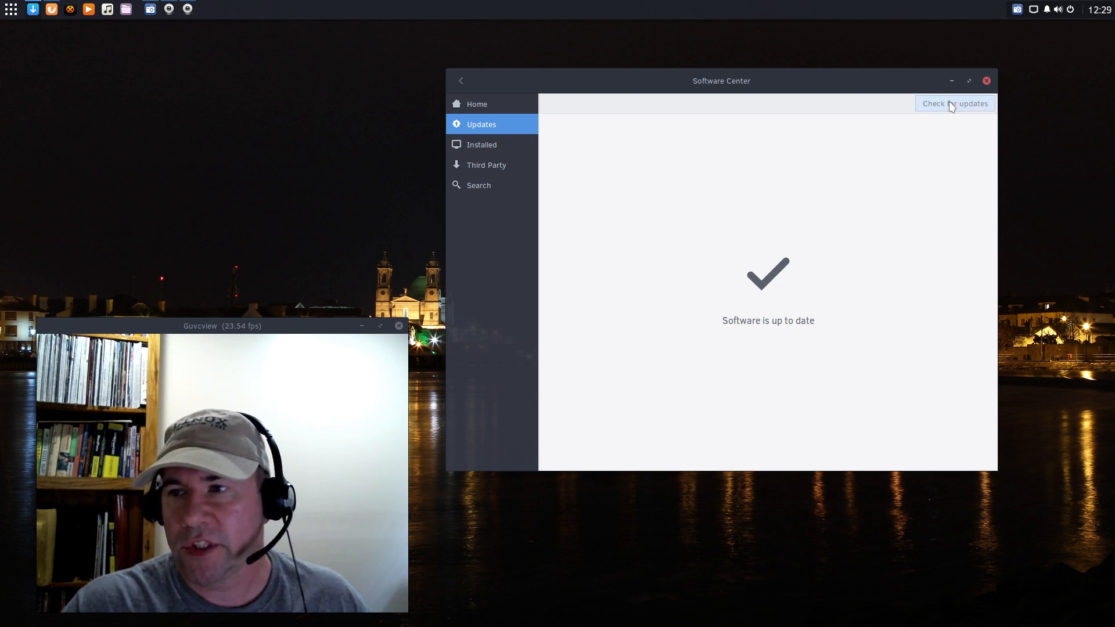
{"action": "mouse_move", "coordinate": [739, 268]}
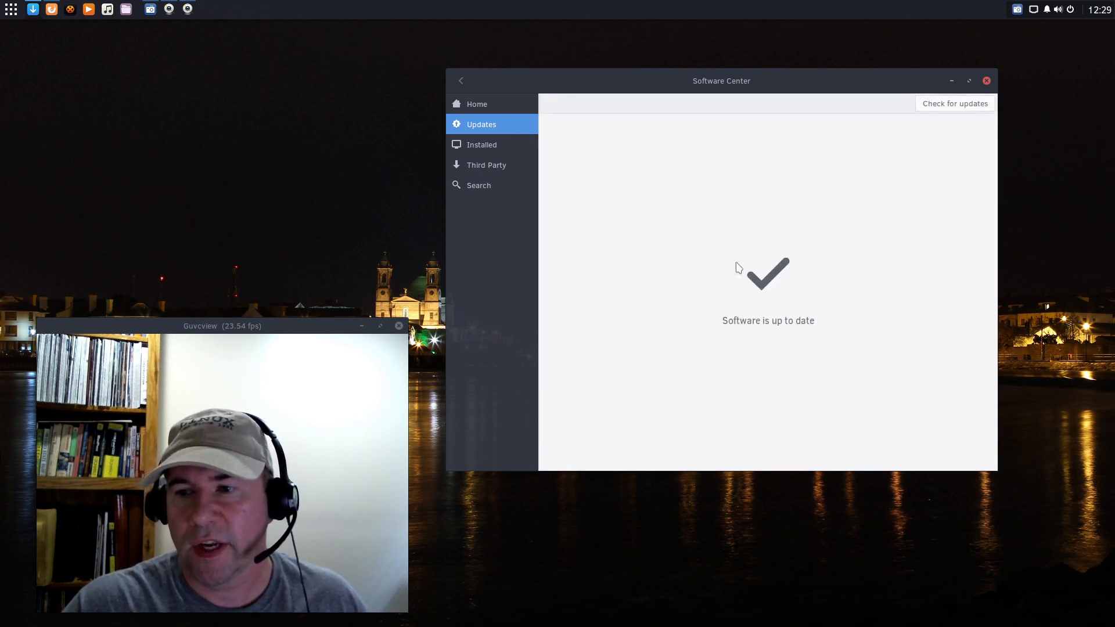
{"action": "mouse_move", "coordinate": [771, 358]}
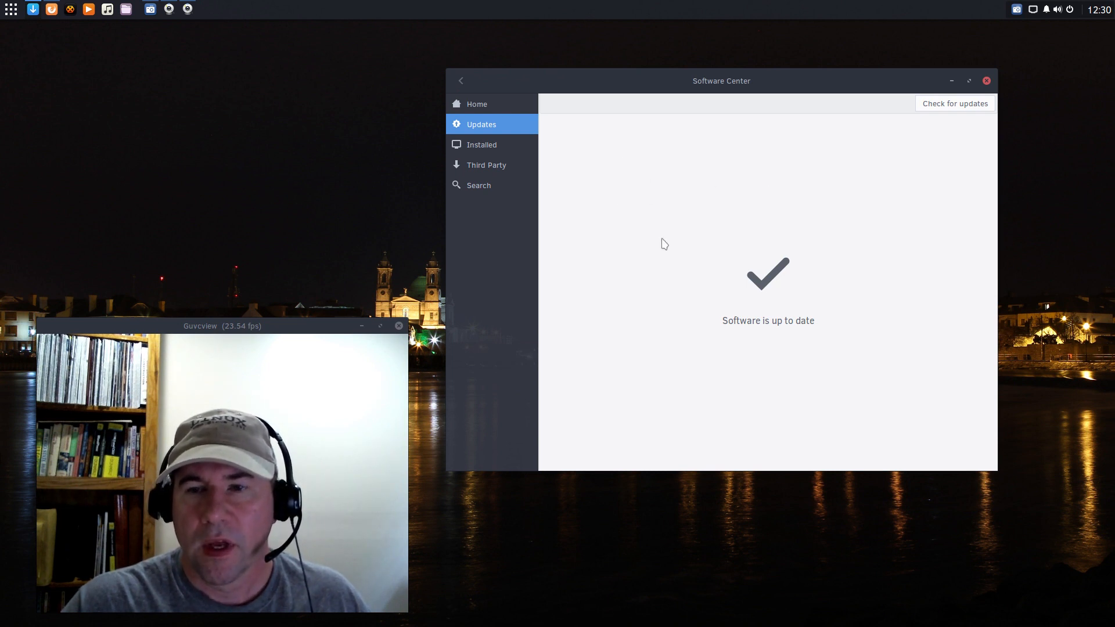
{"action": "mouse_move", "coordinate": [571, 221]}
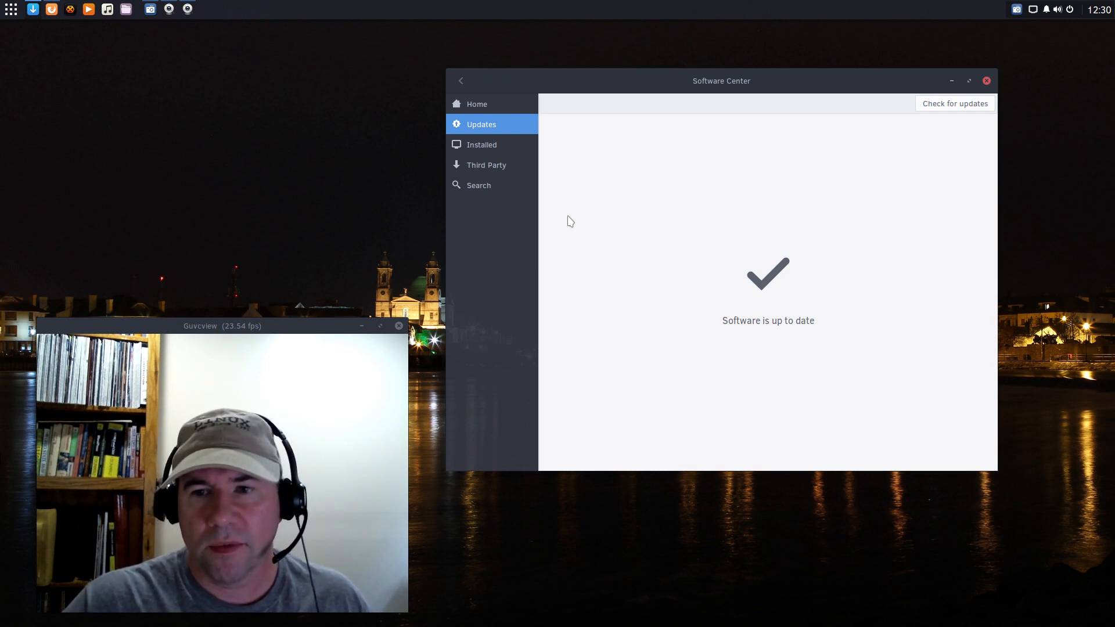
- Show the Third Party page listing Chrome, Spotify, Google Talk Plugin, Sublime Text and Opera
{"action": "left_click", "coordinate": [486, 165]}
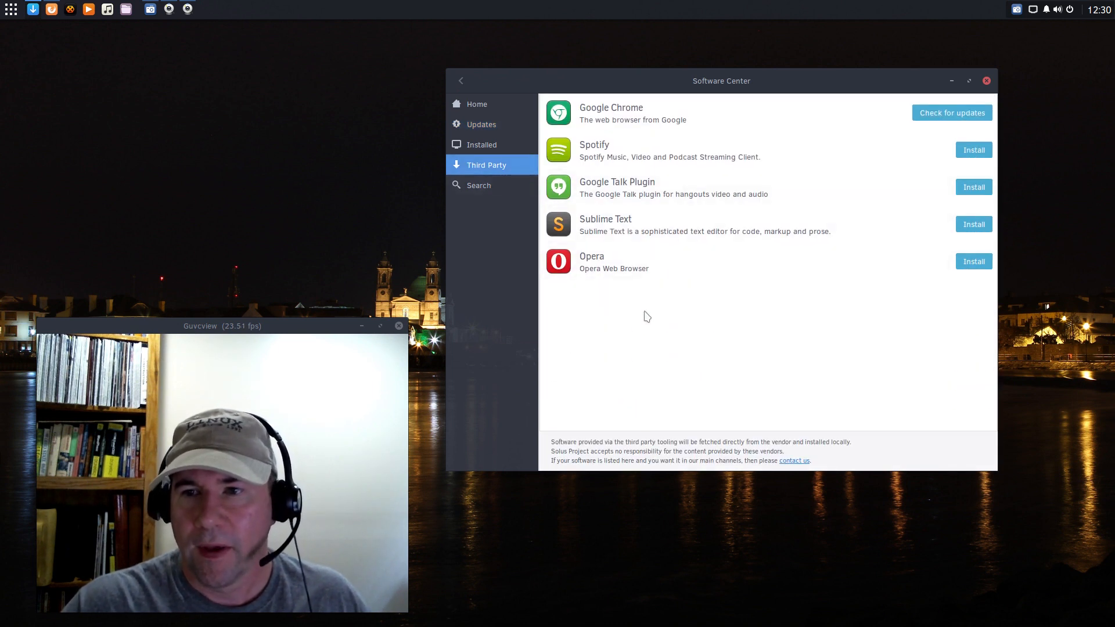
{"action": "mouse_move", "coordinate": [622, 122]}
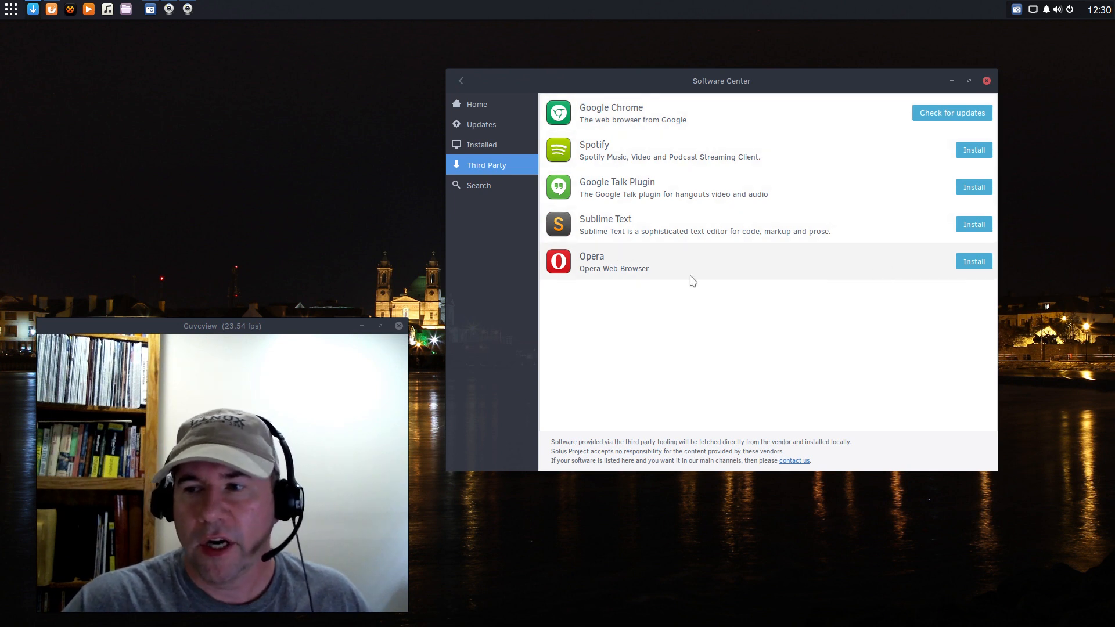
{"action": "mouse_move", "coordinate": [695, 260]}
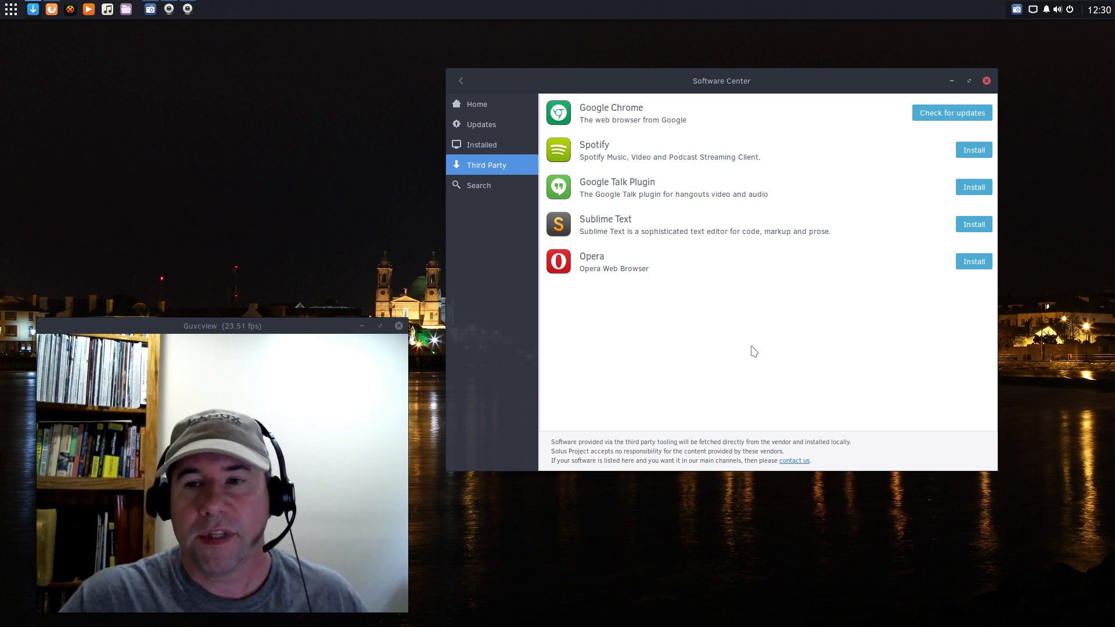
{"action": "mouse_move", "coordinate": [879, 188]}
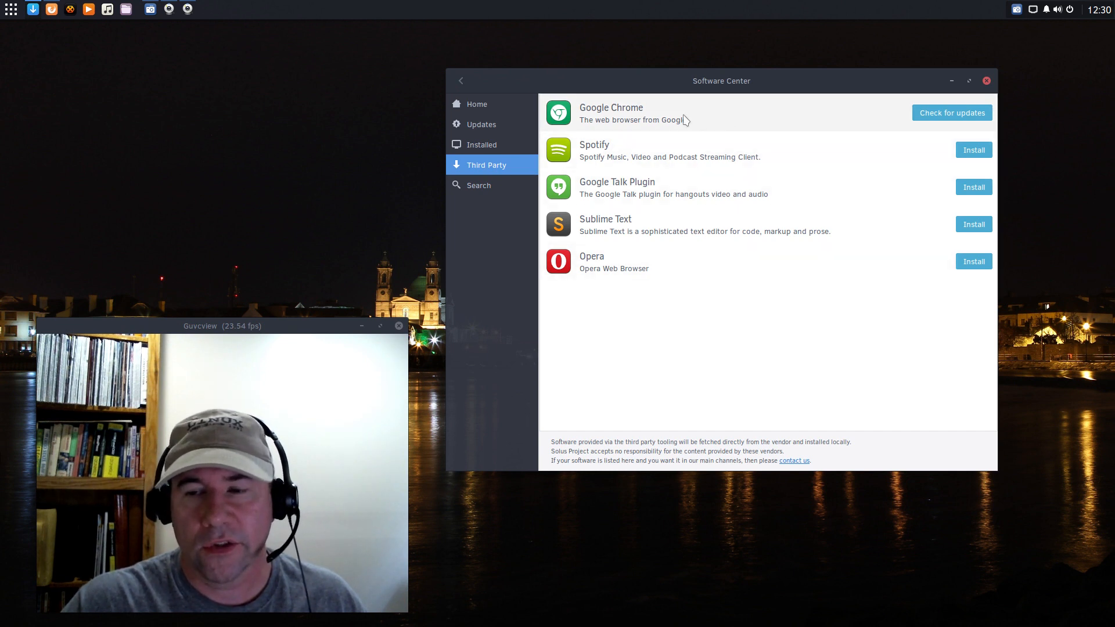
{"action": "mouse_move", "coordinate": [639, 118]}
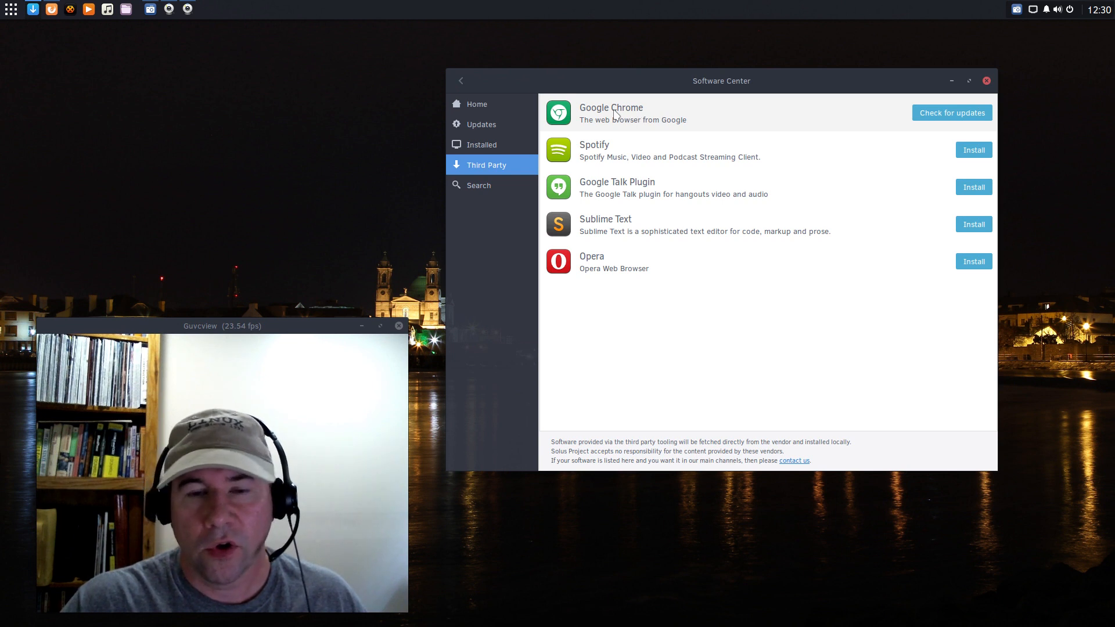
{"action": "mouse_move", "coordinate": [865, 231]}
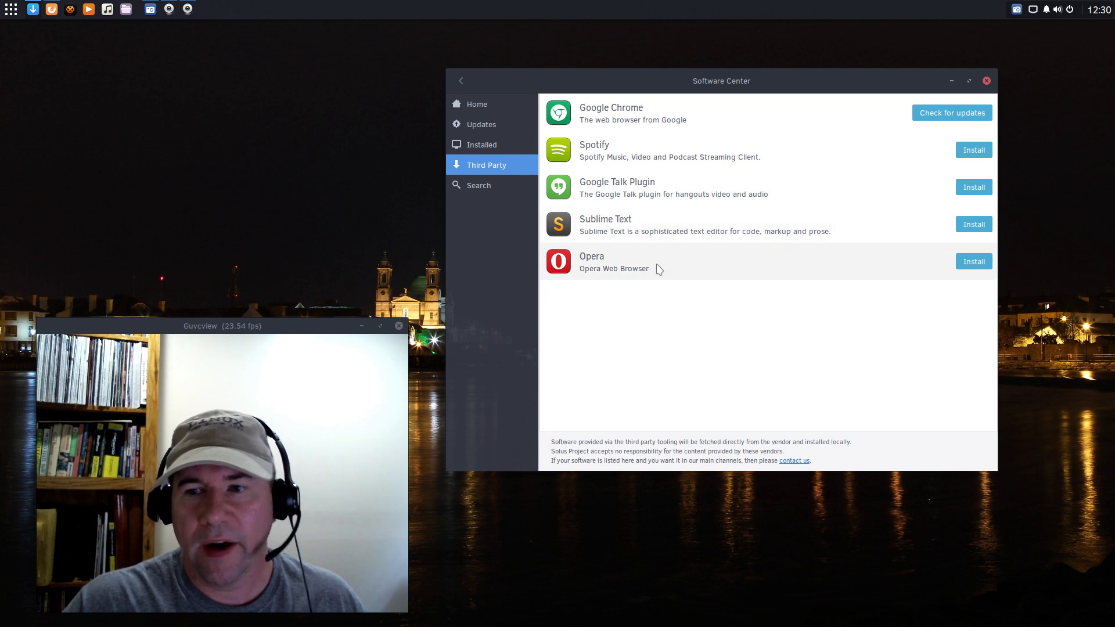
{"action": "mouse_move", "coordinate": [674, 270]}
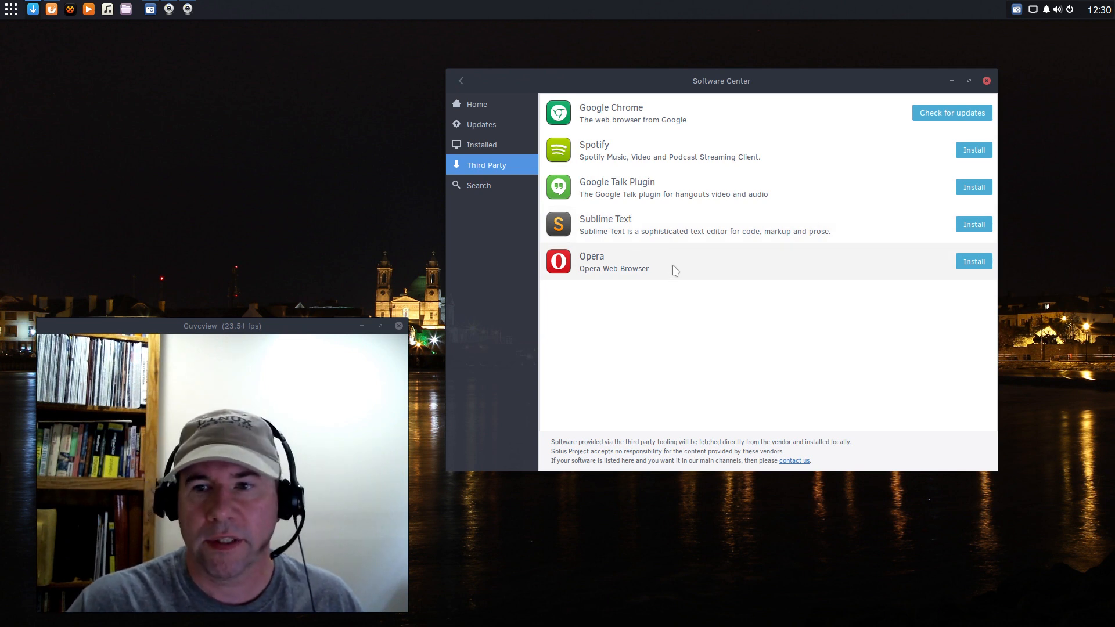
{"action": "mouse_move", "coordinate": [511, 128]}
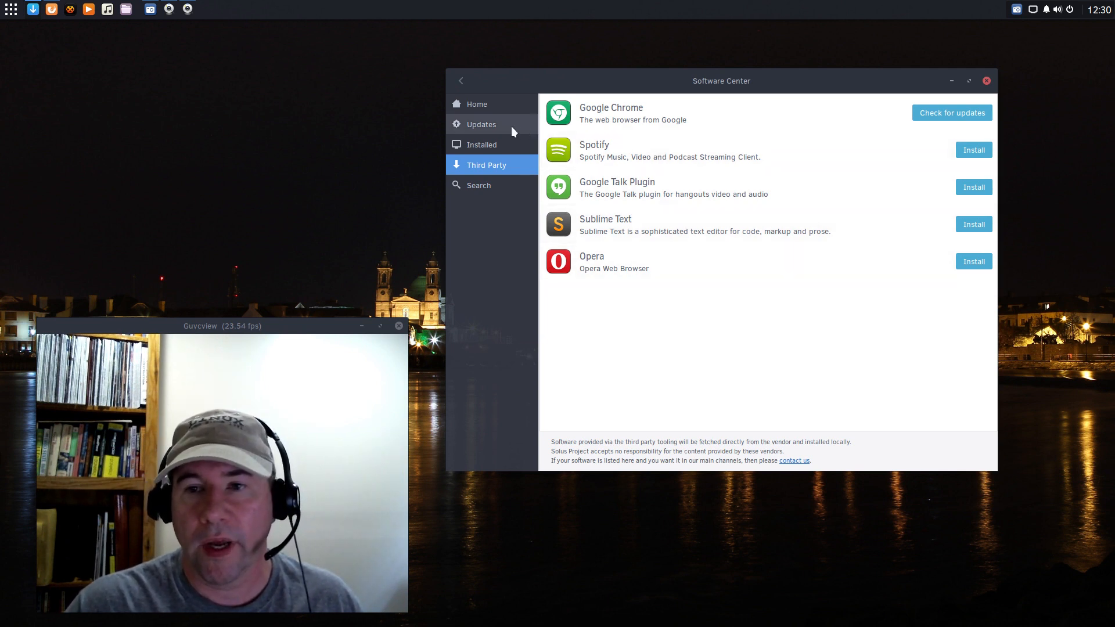
- Return to the Home categories and bring Firefox forward on the Solus release schedule post
{"action": "left_click", "coordinate": [476, 105]}
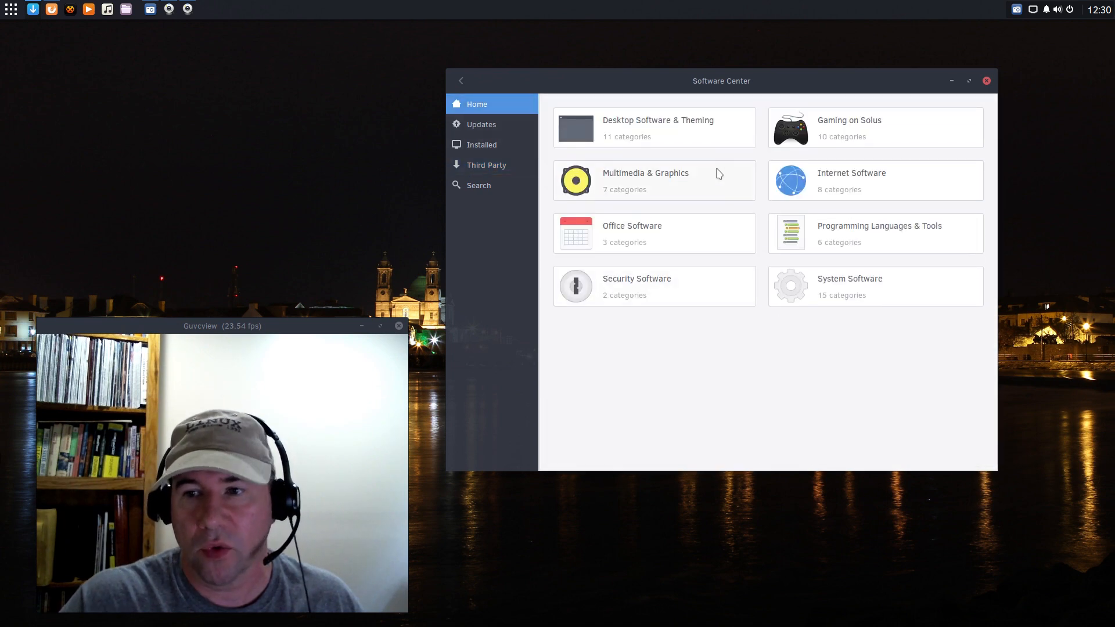
{"action": "mouse_move", "coordinate": [737, 212]}
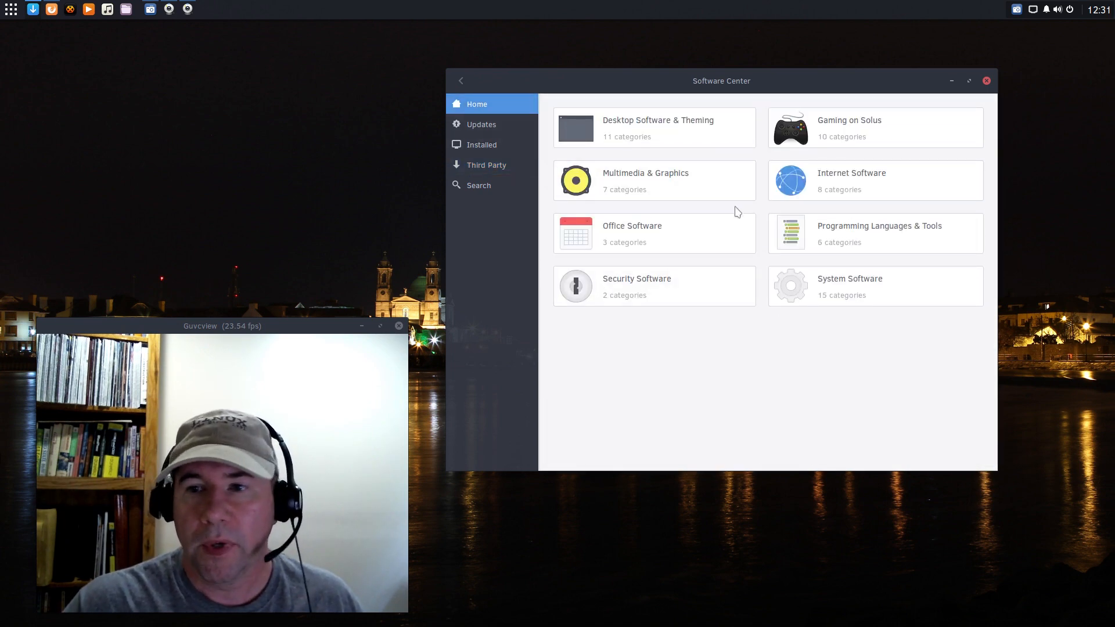
{"action": "mouse_move", "coordinate": [836, 283]}
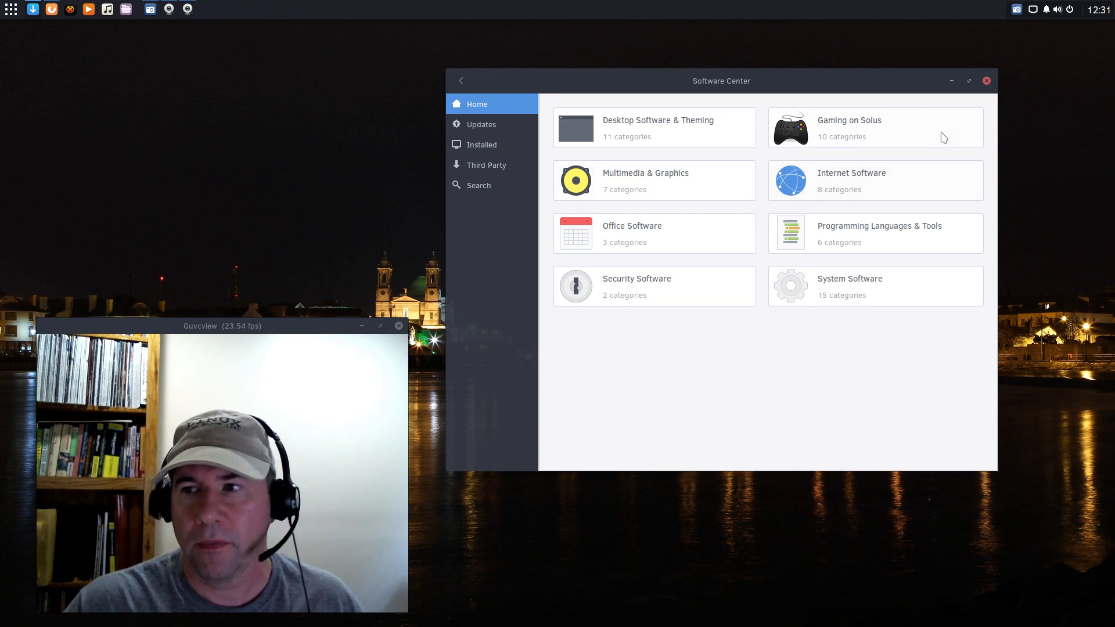
{"action": "left_click", "coordinate": [986, 82]}
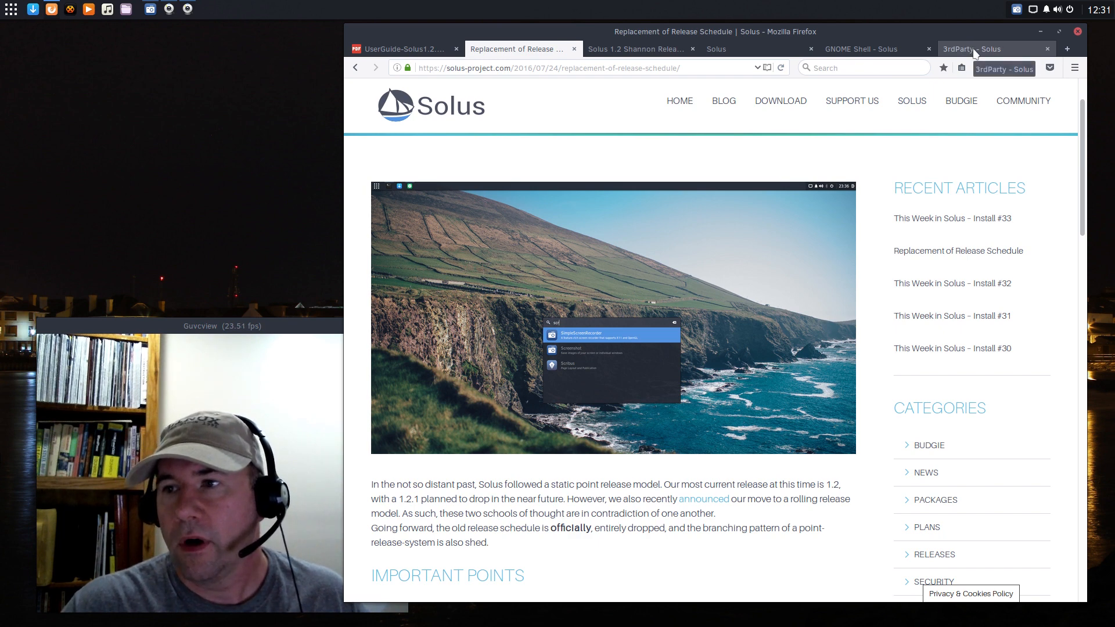
- Read the Solus 3rdParty wiki install commands down to Visual Studio Code
{"action": "left_click", "coordinate": [992, 49]}
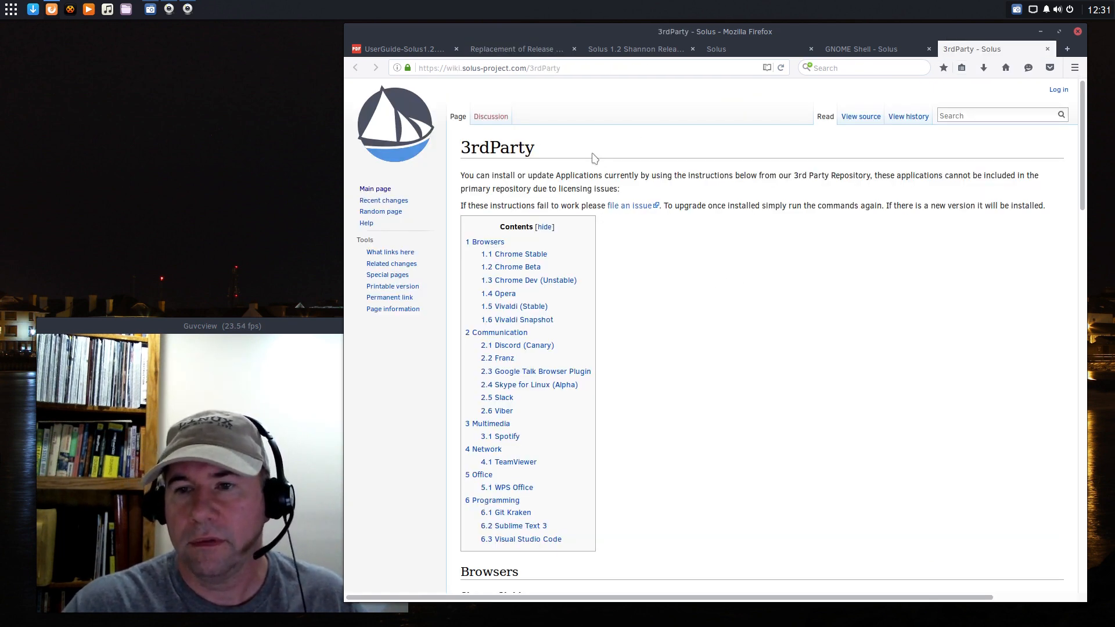
{"action": "mouse_move", "coordinate": [637, 295]}
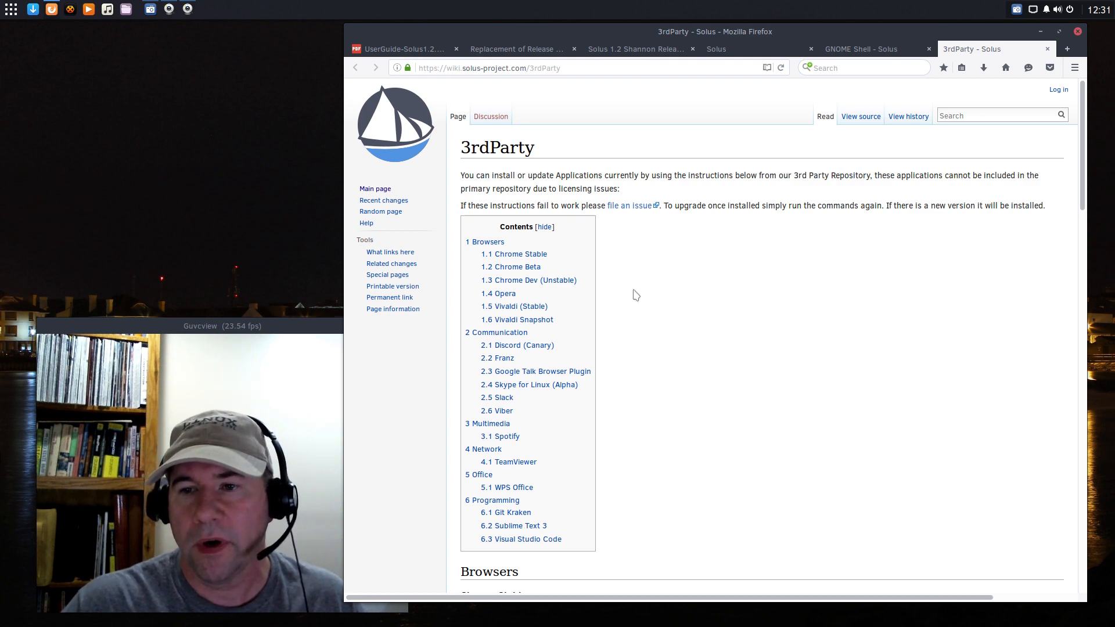
{"action": "scroll", "scroll_direction": "down", "scroll_amount": 3}
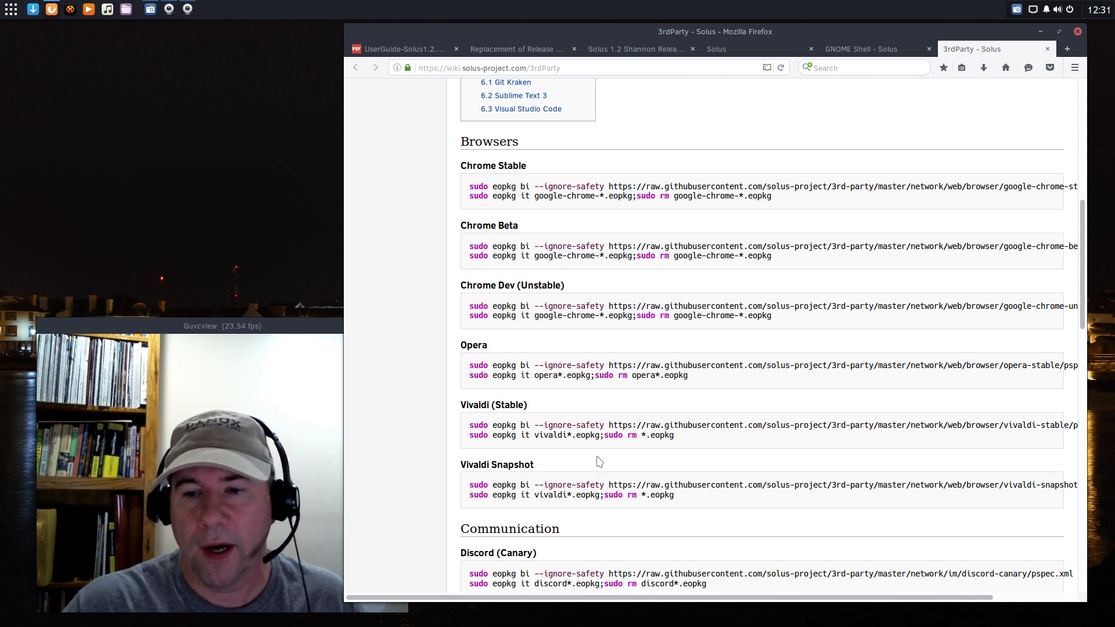
{"action": "scroll", "scroll_direction": "down", "scroll_amount": 3}
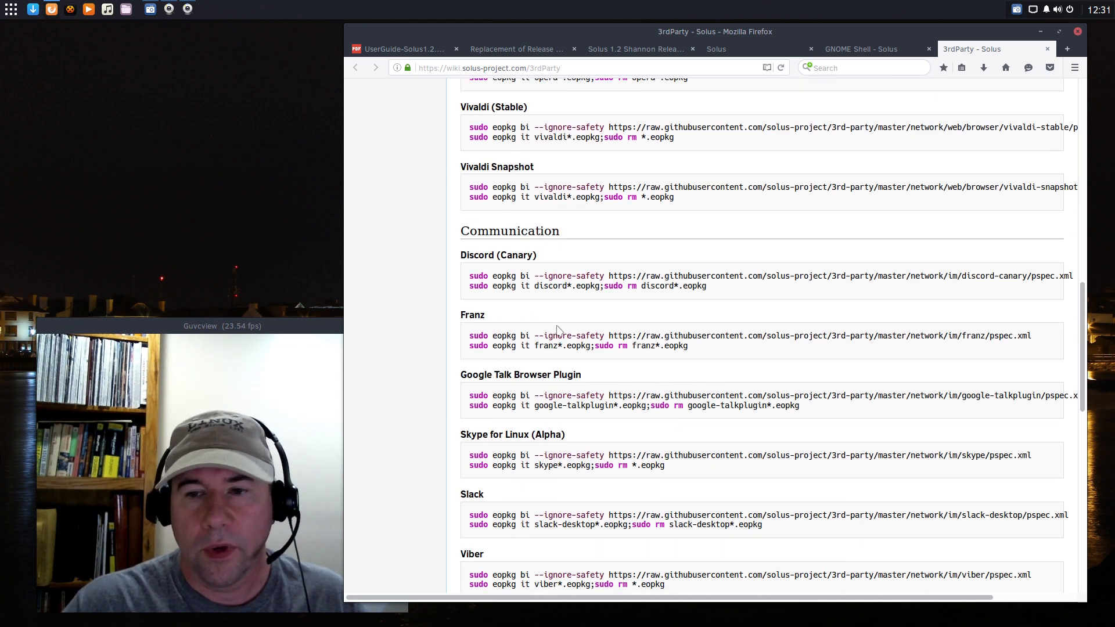
{"action": "scroll", "scroll_direction": "down", "scroll_amount": 3}
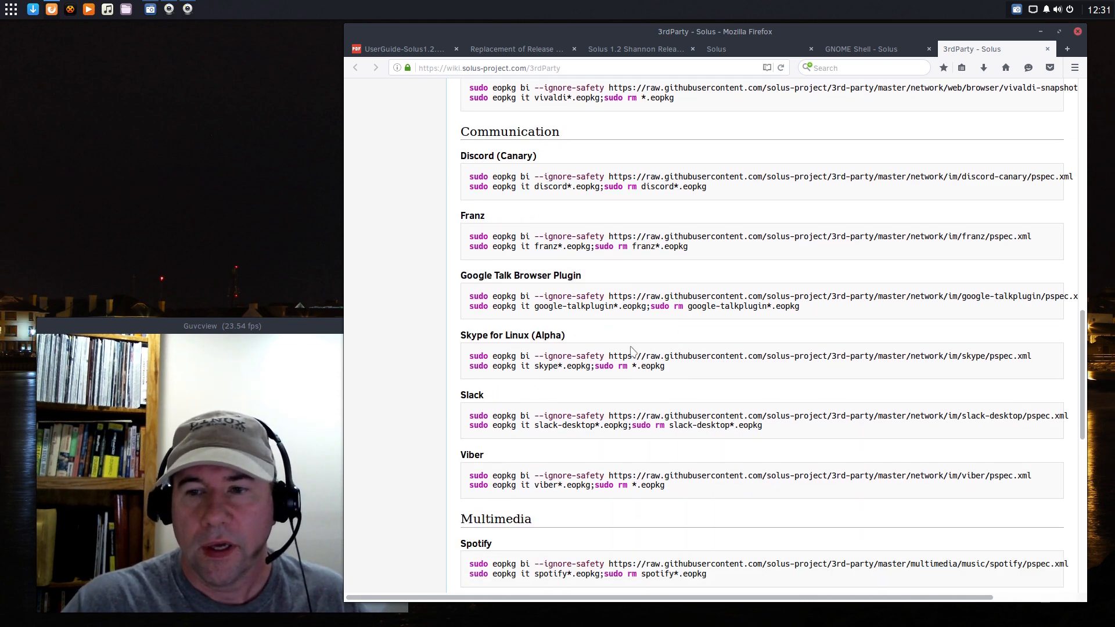
{"action": "mouse_move", "coordinate": [558, 325]}
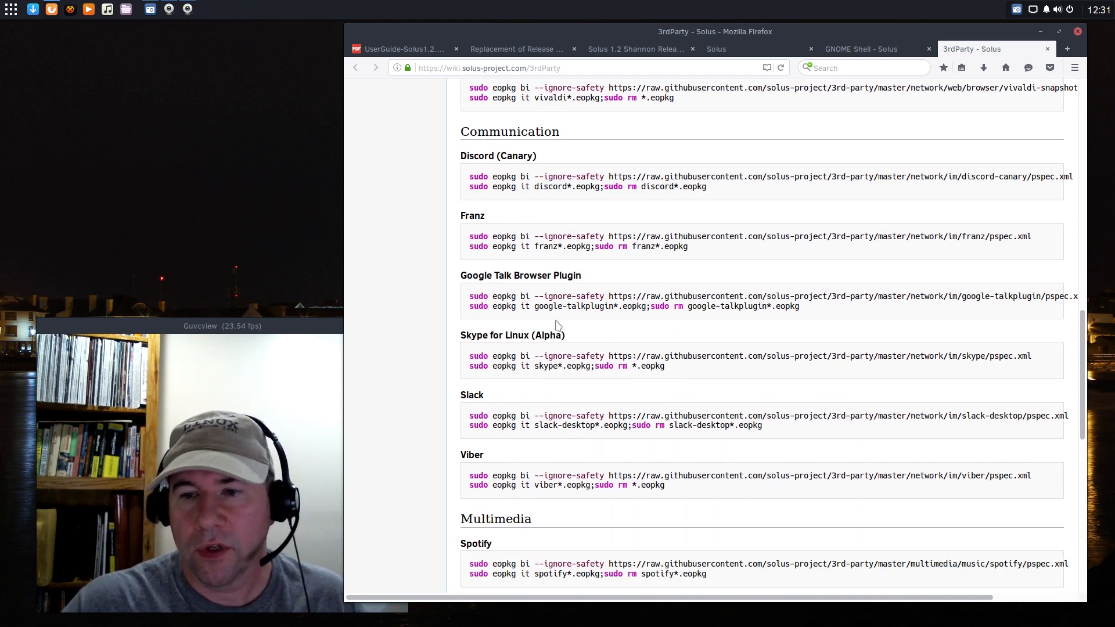
{"action": "scroll", "scroll_direction": "down", "scroll_amount": 3}
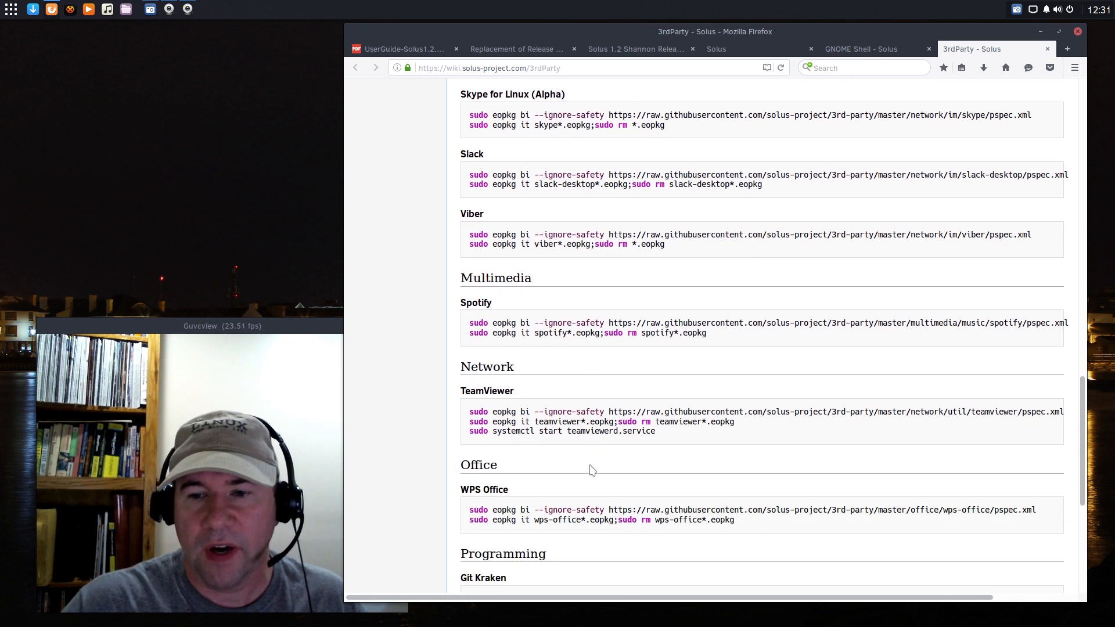
{"action": "scroll", "scroll_direction": "down", "scroll_amount": 3}
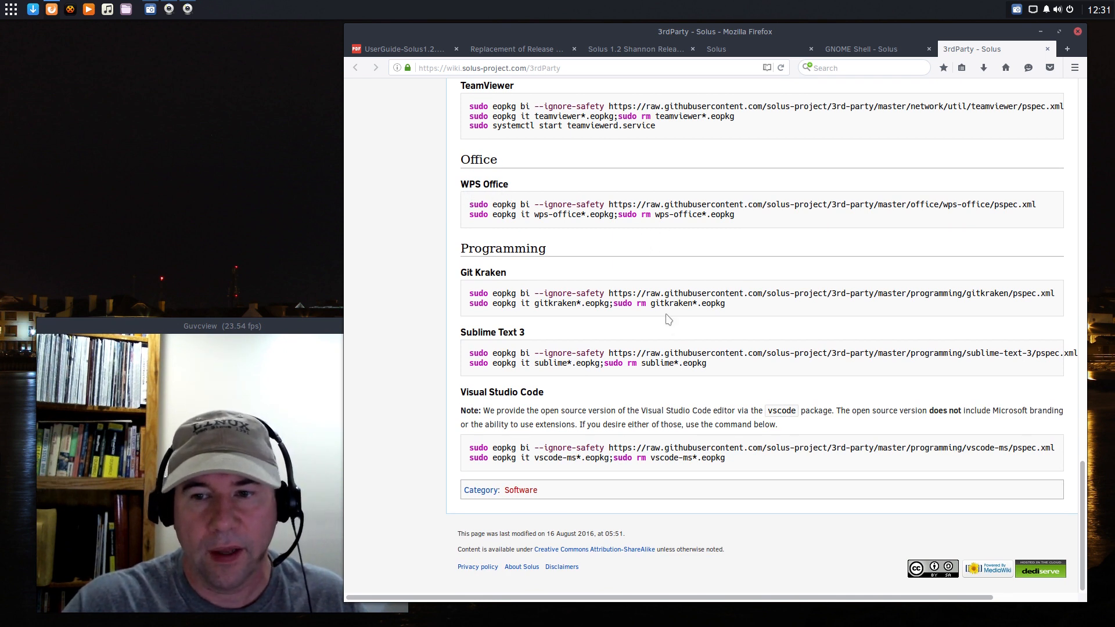
{"action": "scroll", "scroll_direction": "up", "scroll_amount": 3}
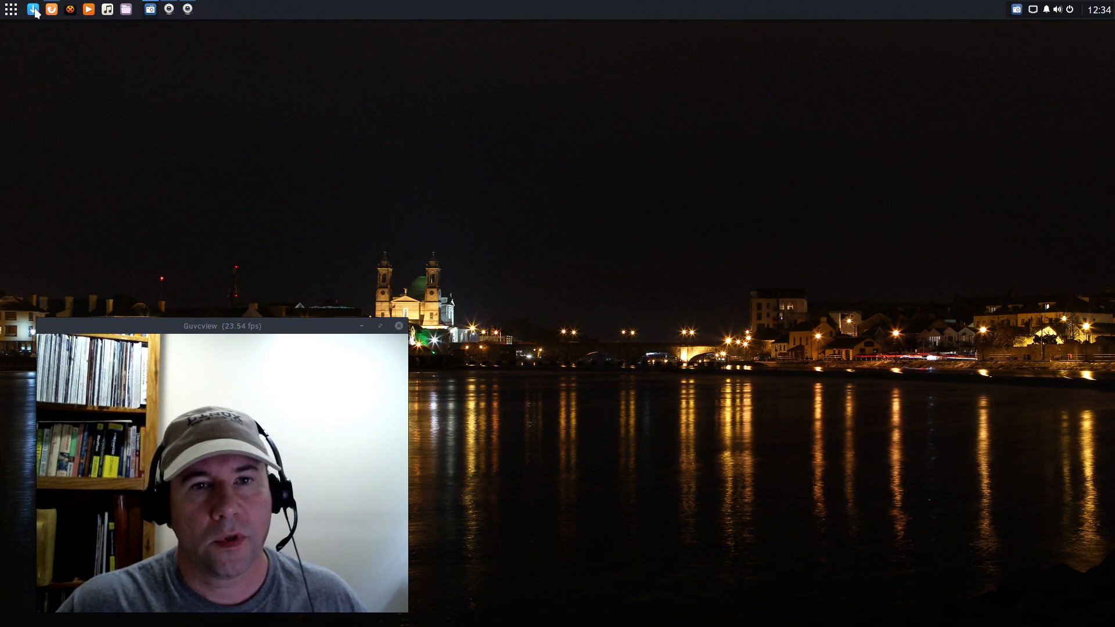
- Relaunch Software Center from the panel to check startup speed, then close it
{"action": "left_click", "coordinate": [32, 10]}
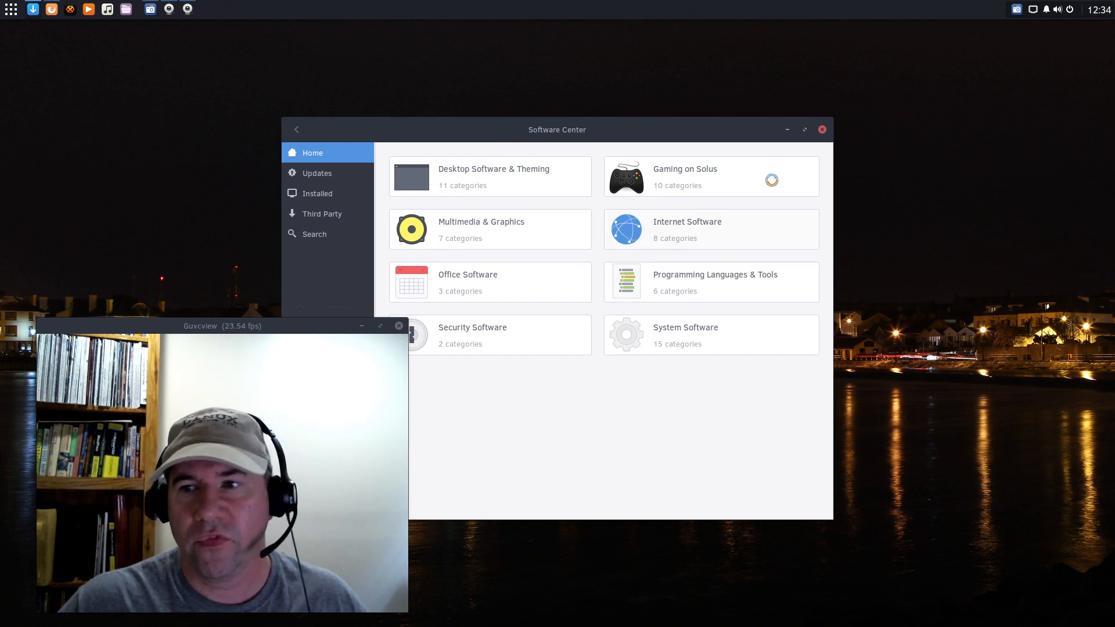
{"action": "left_click", "coordinate": [822, 129]}
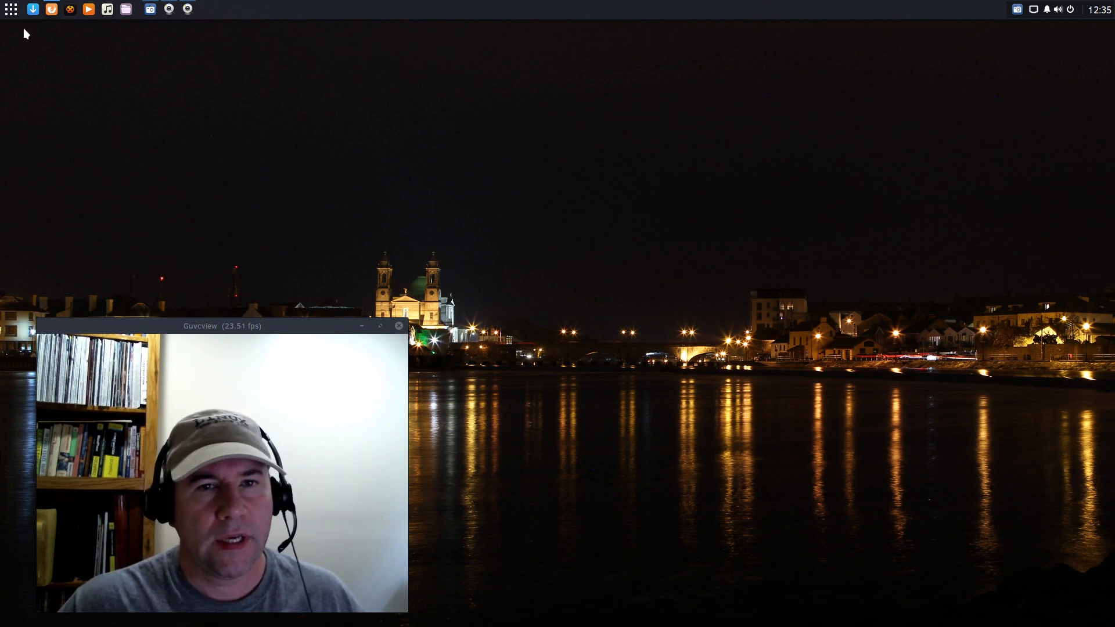
{"action": "left_click", "coordinate": [12, 10]}
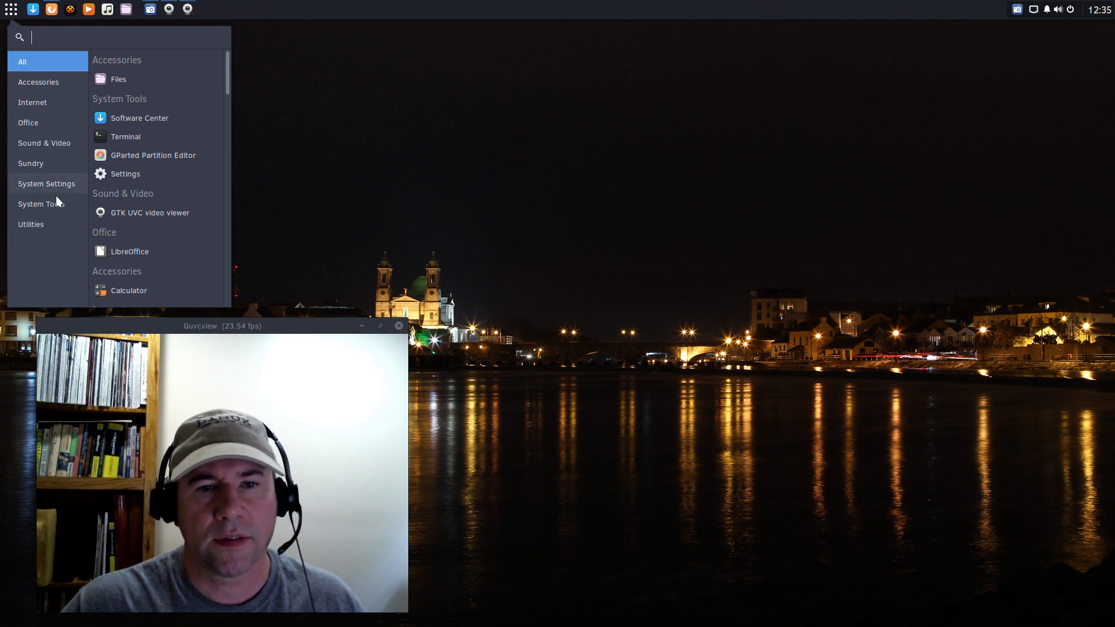
{"action": "left_click", "coordinate": [28, 123]}
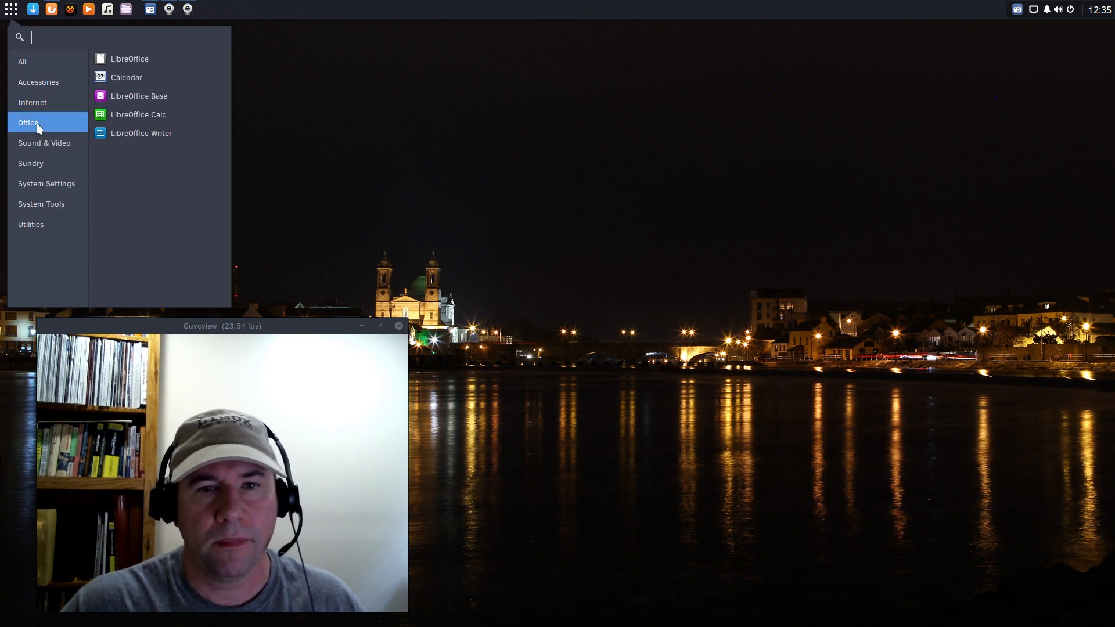
{"action": "left_click", "coordinate": [130, 58]}
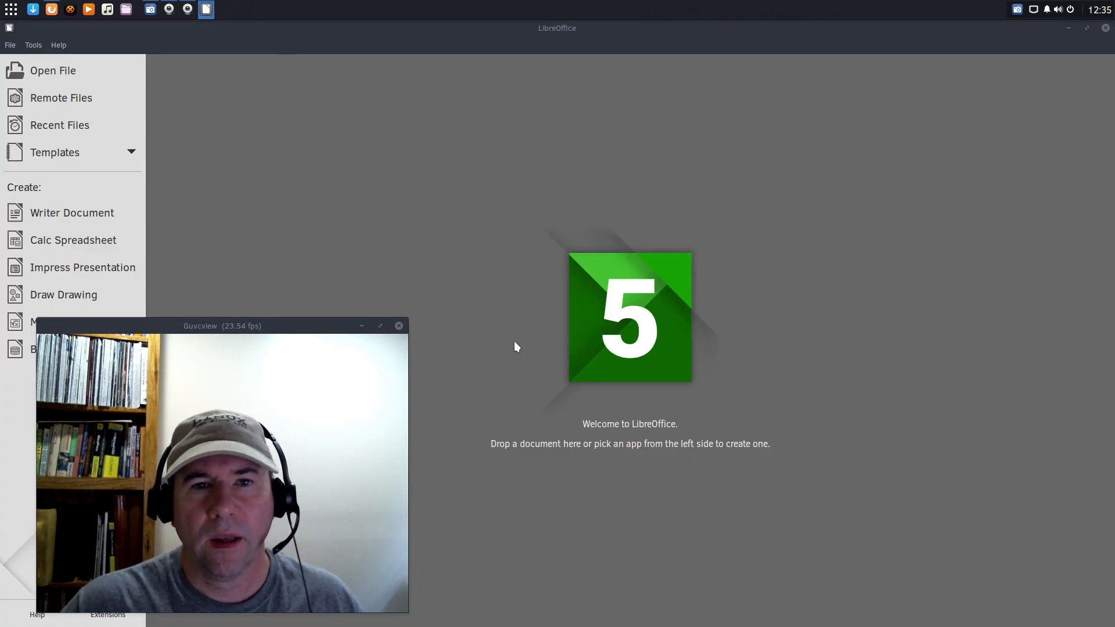
{"action": "mouse_move", "coordinate": [436, 328]}
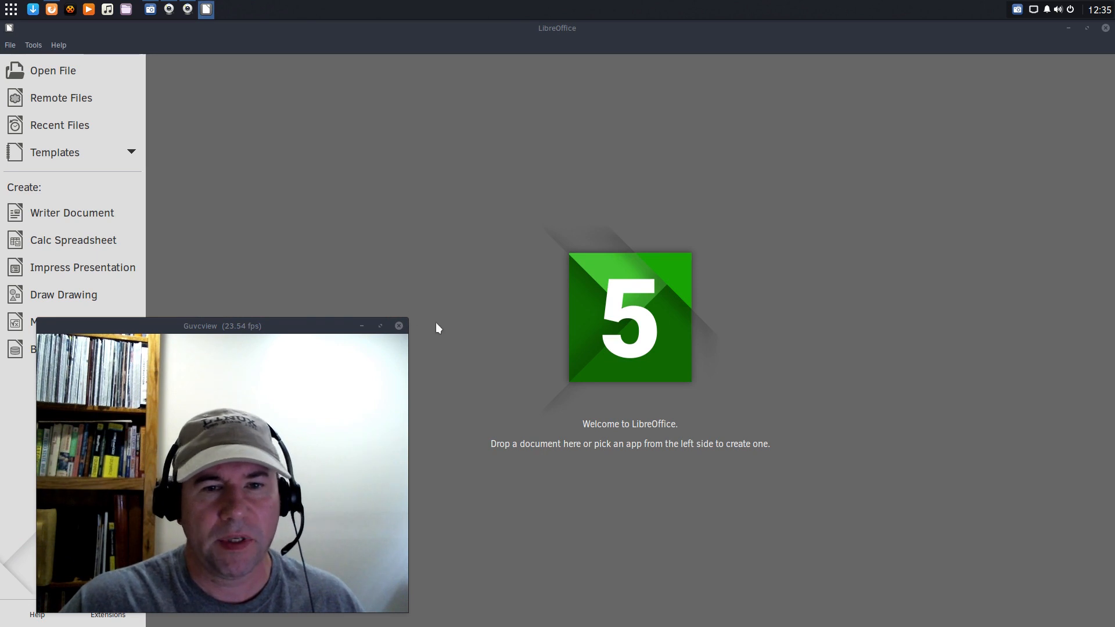
{"action": "mouse_move", "coordinate": [932, 106]}
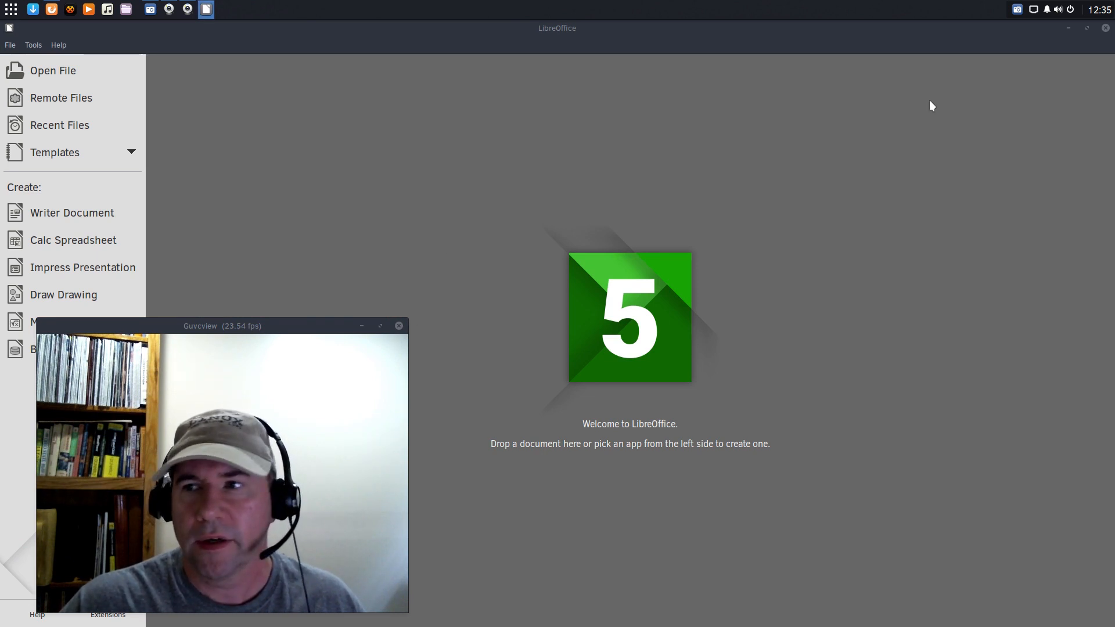
{"action": "left_click", "coordinate": [1105, 30]}
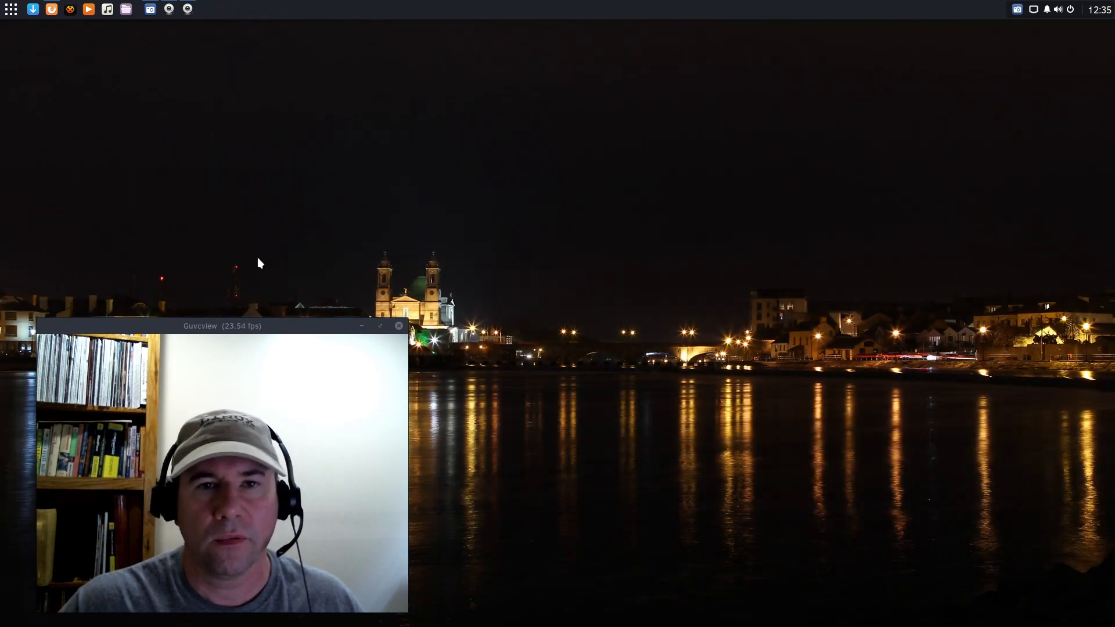
{"action": "mouse_move", "coordinate": [349, 216]}
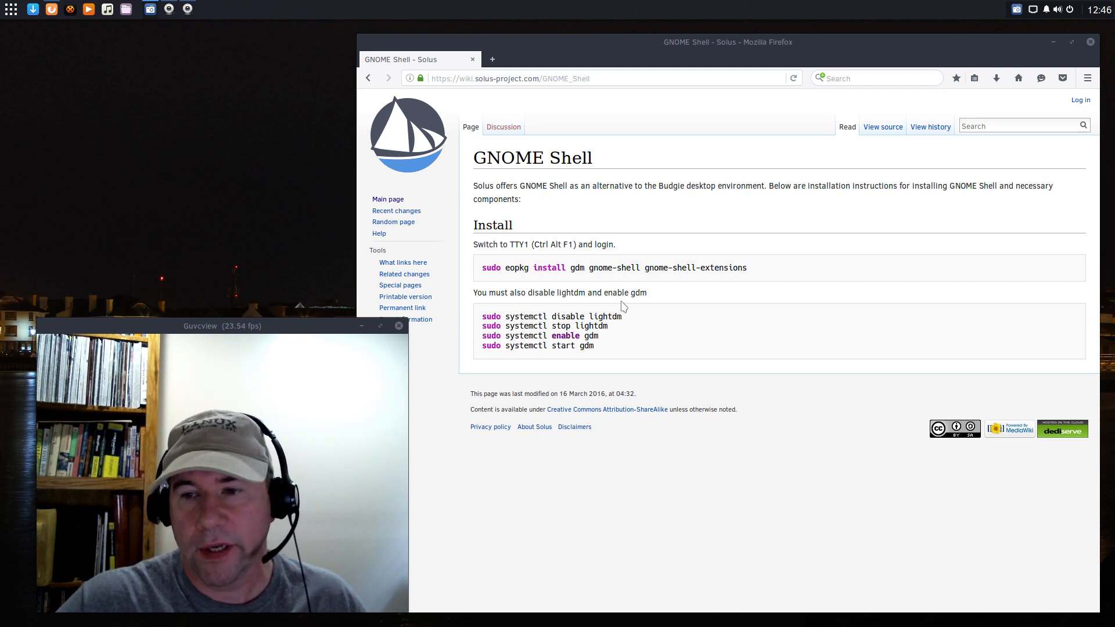
{"action": "mouse_move", "coordinate": [626, 345]}
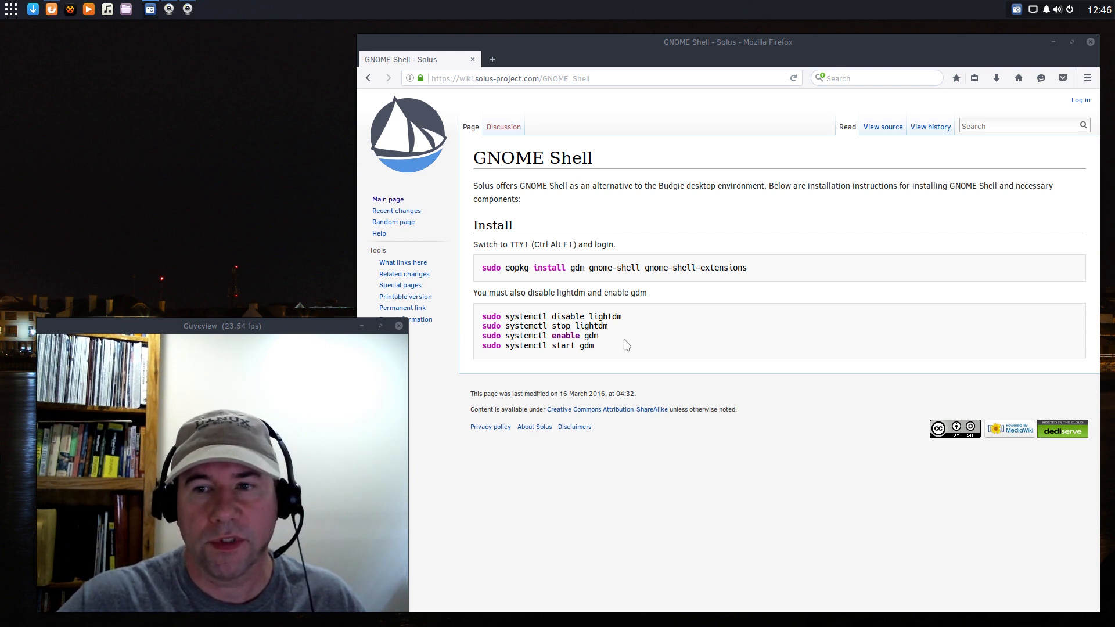
{"action": "mouse_move", "coordinate": [564, 184]}
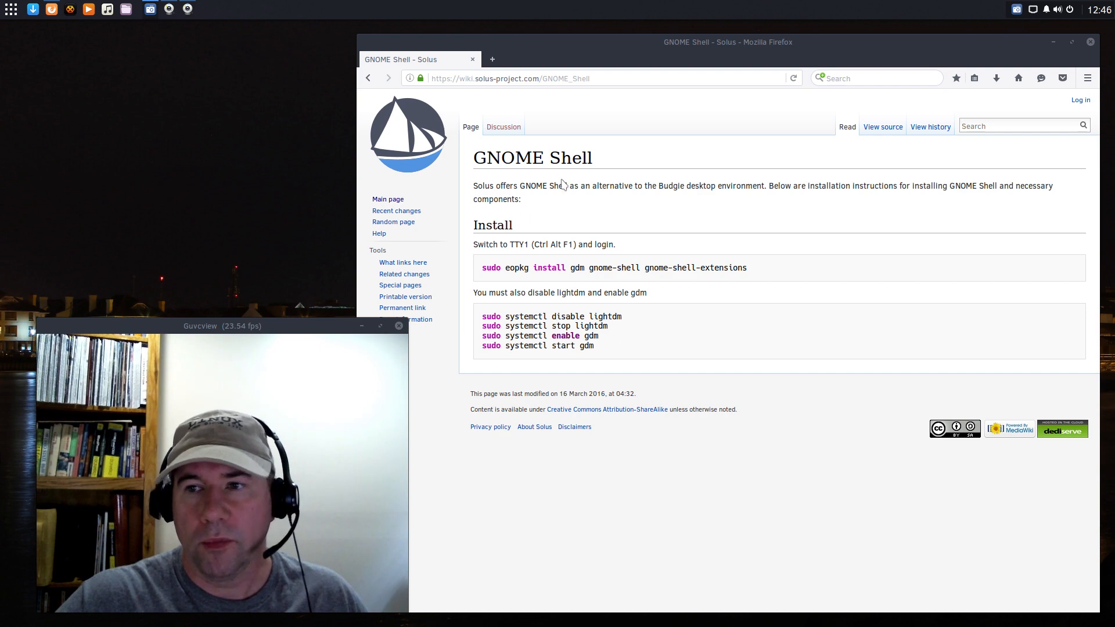